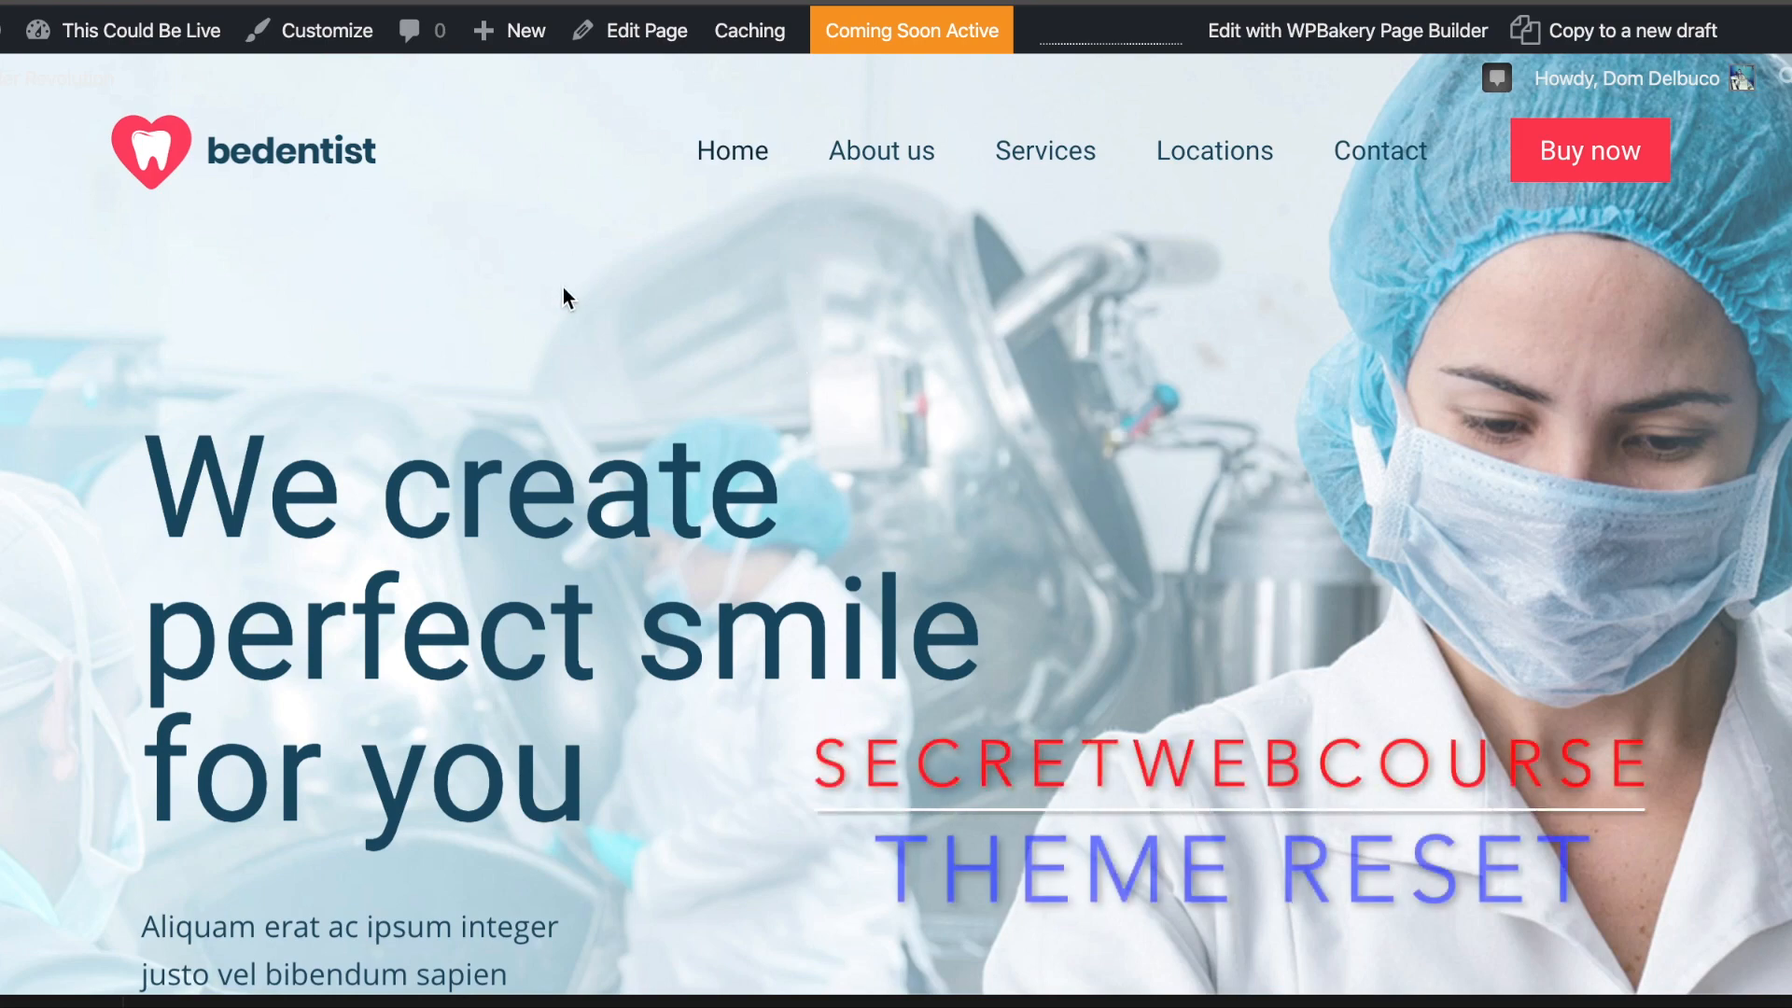
Step: Browse down the dentist homepage and move to the About us page from the site navigation
{"action": "scroll", "scroll_direction": "down", "scroll_amount": 3}
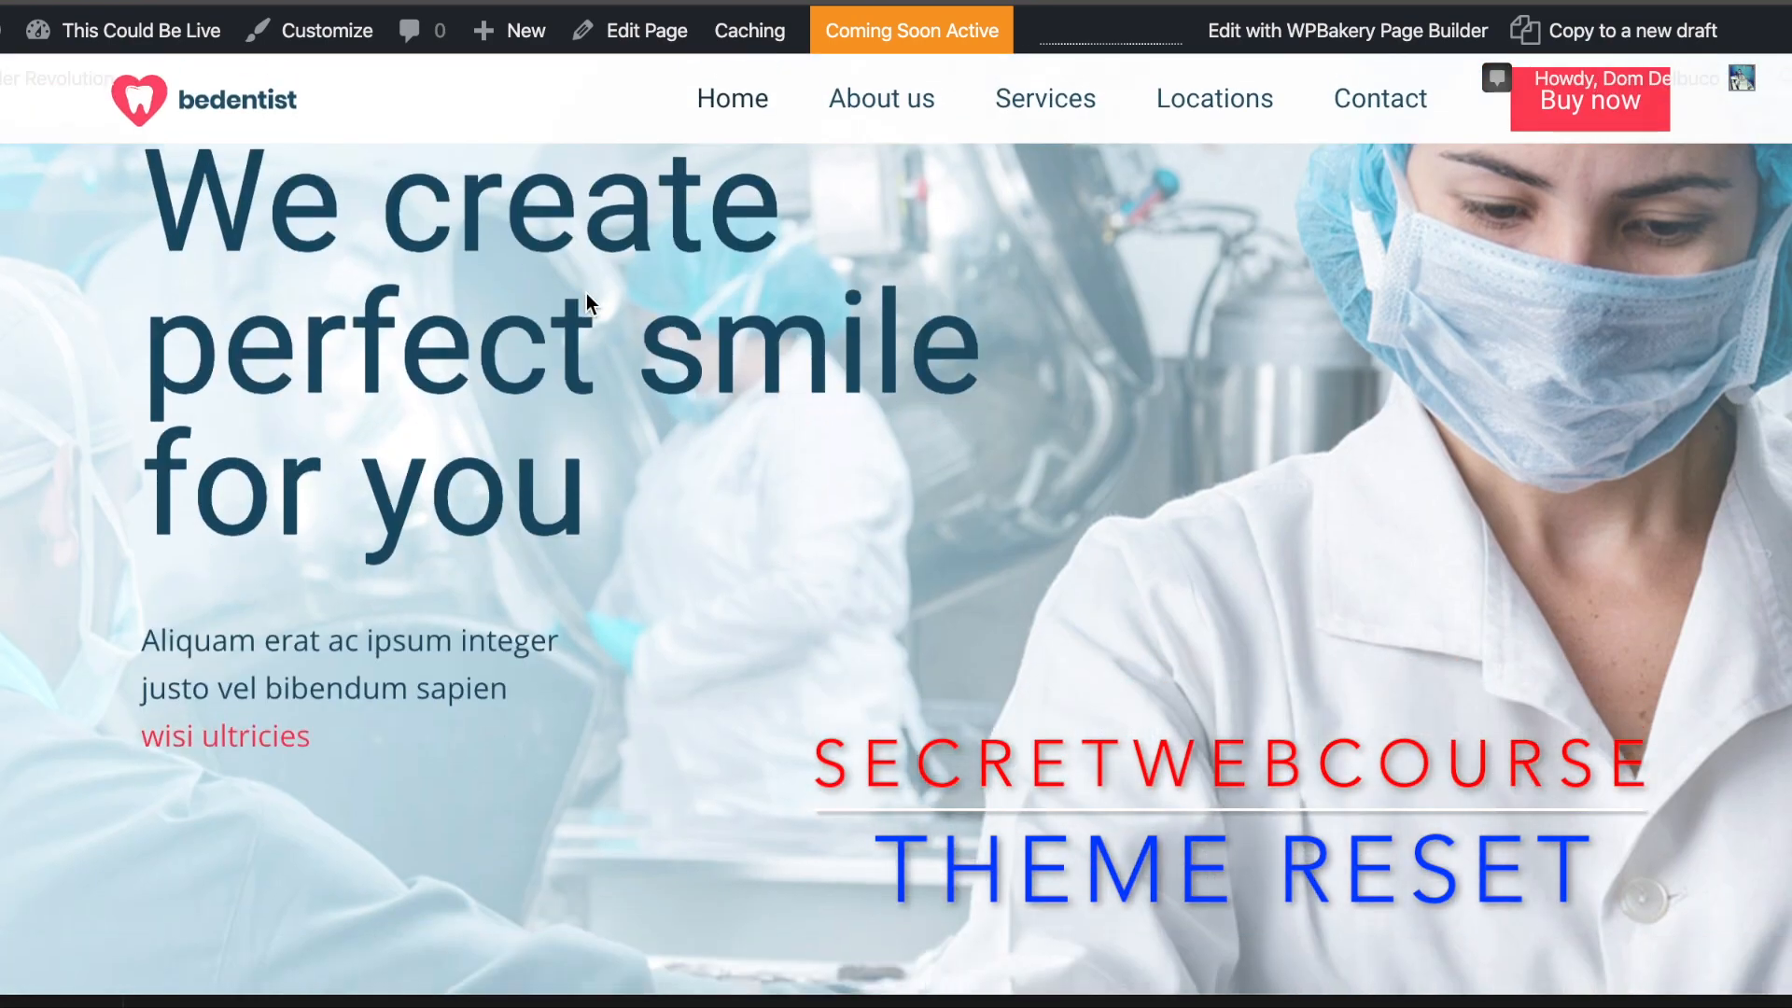
{"action": "scroll", "scroll_direction": "down", "scroll_amount": 3}
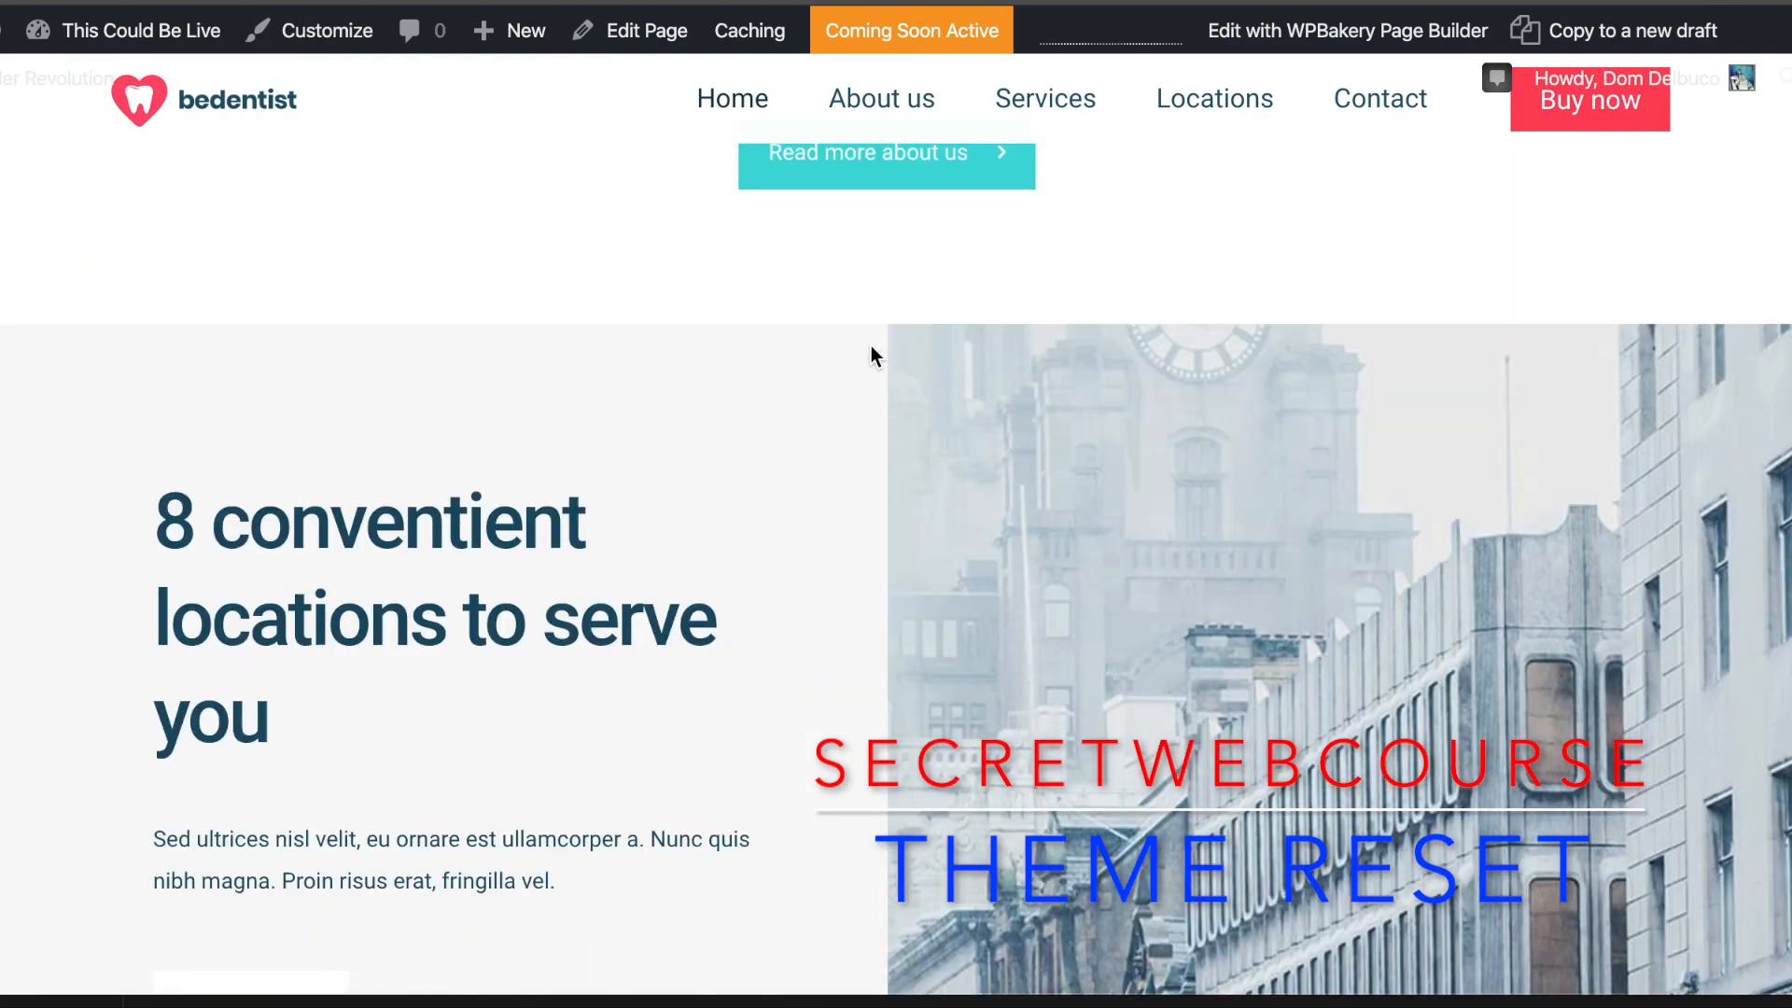
{"action": "scroll", "scroll_direction": "down", "scroll_amount": 3}
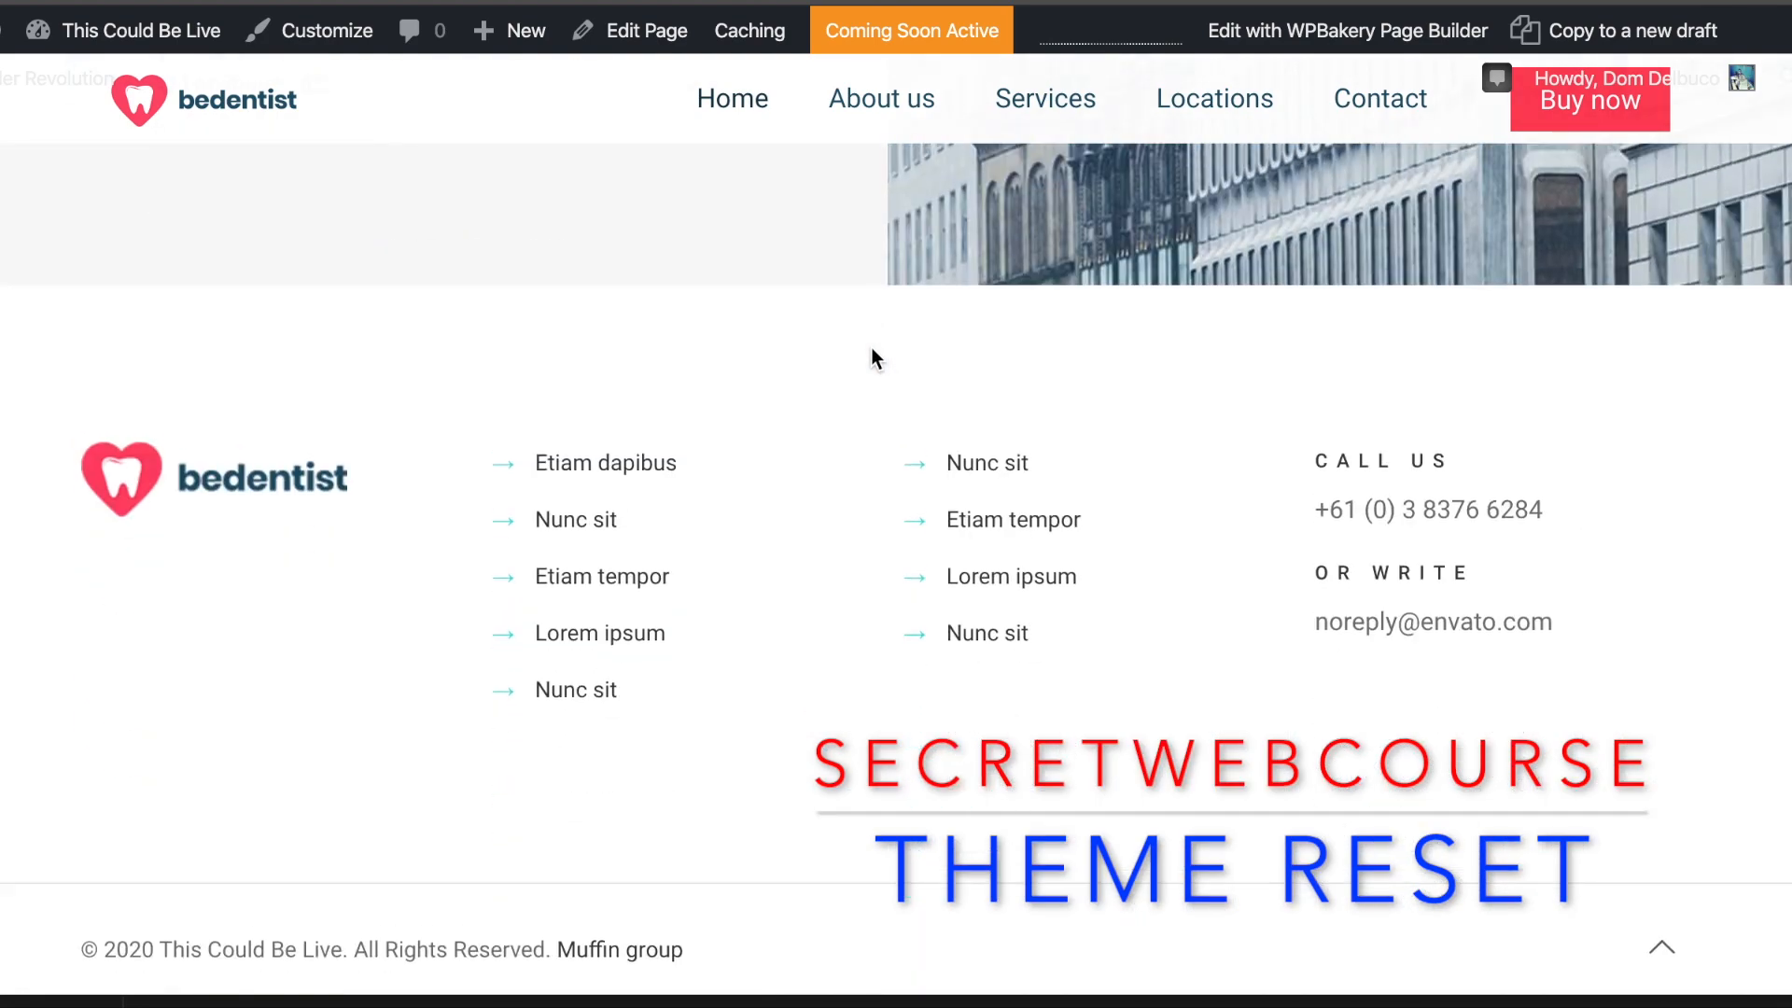
{"action": "left_click", "coordinate": [881, 99]}
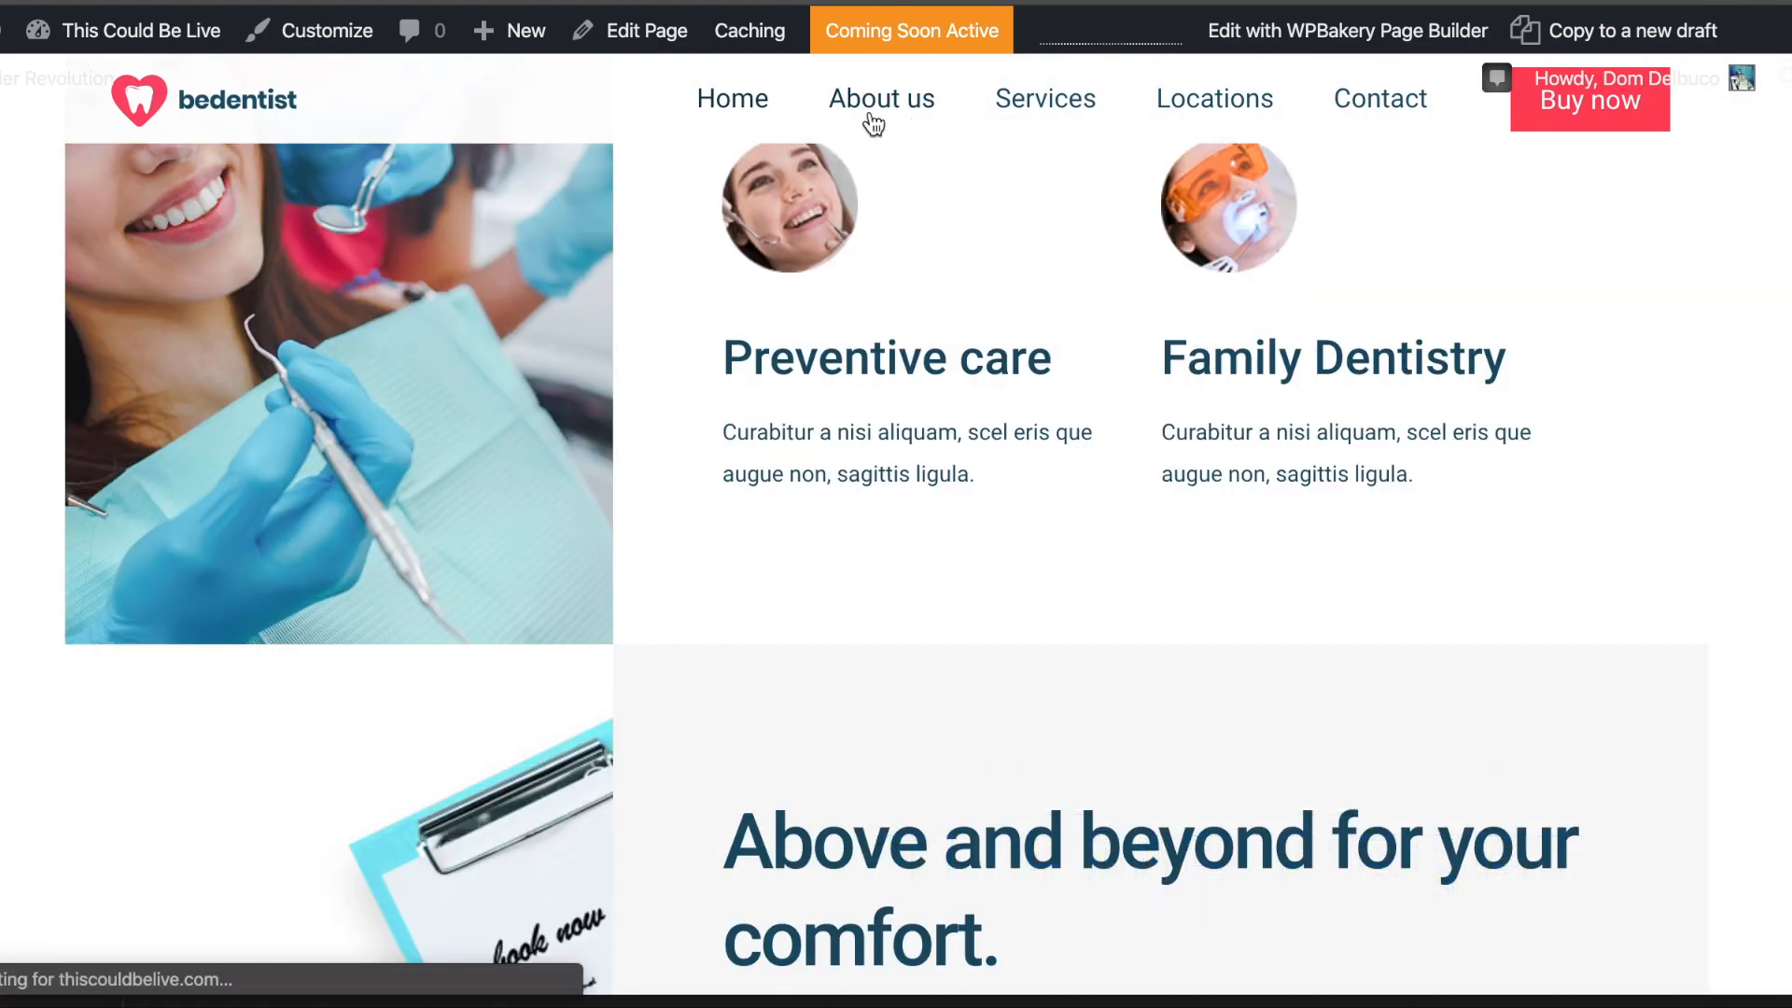
{"action": "left_click", "coordinate": [881, 99]}
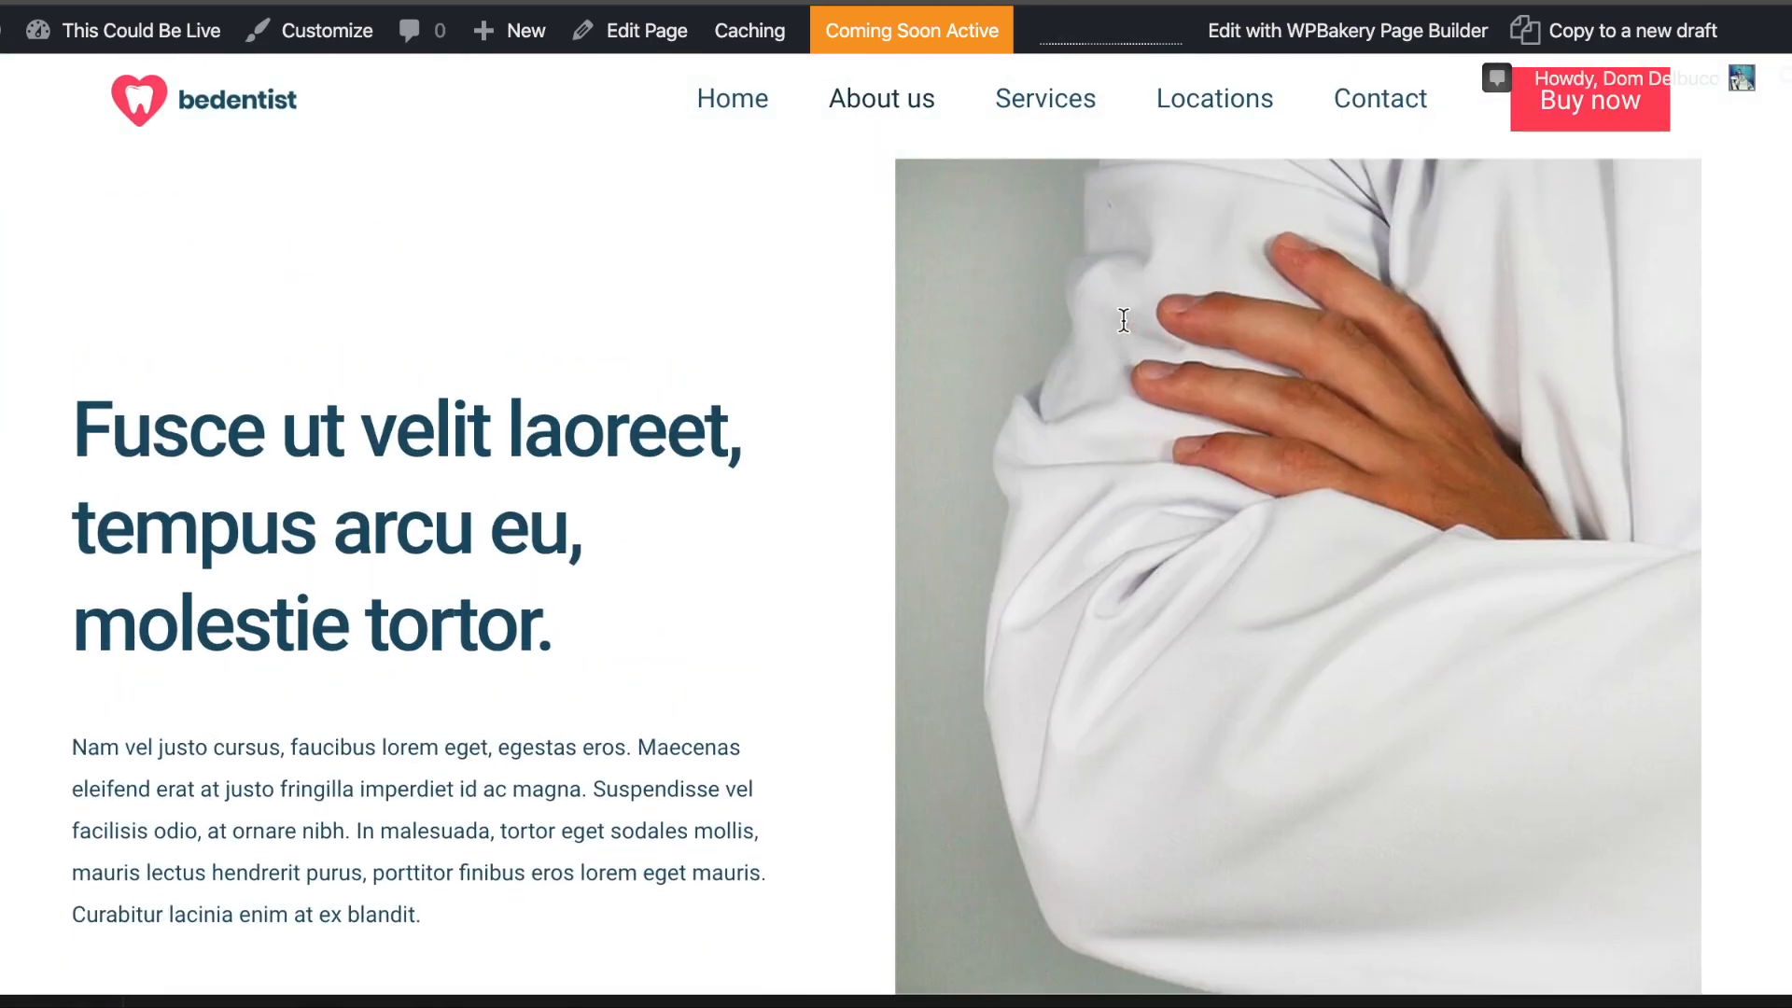
{"action": "left_click", "coordinate": [879, 99]}
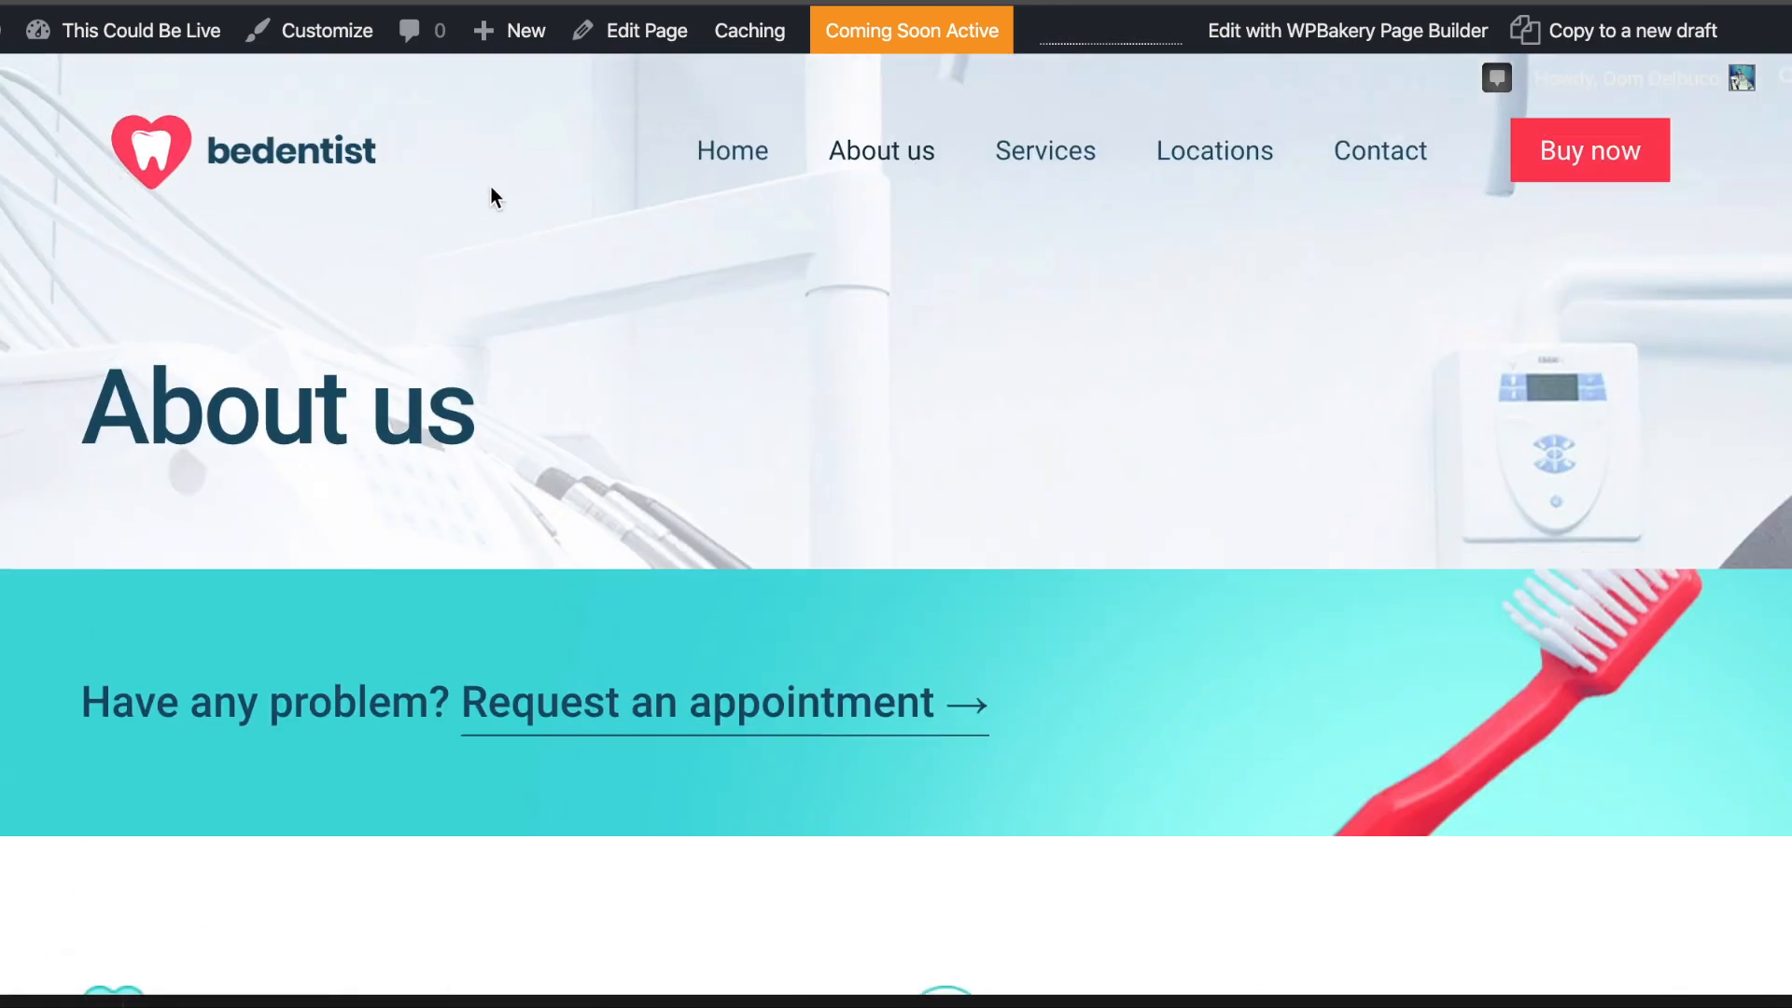
Step: Head to the admin Dashboard via the site name in the admin bar
{"action": "left_click", "coordinate": [142, 30]}
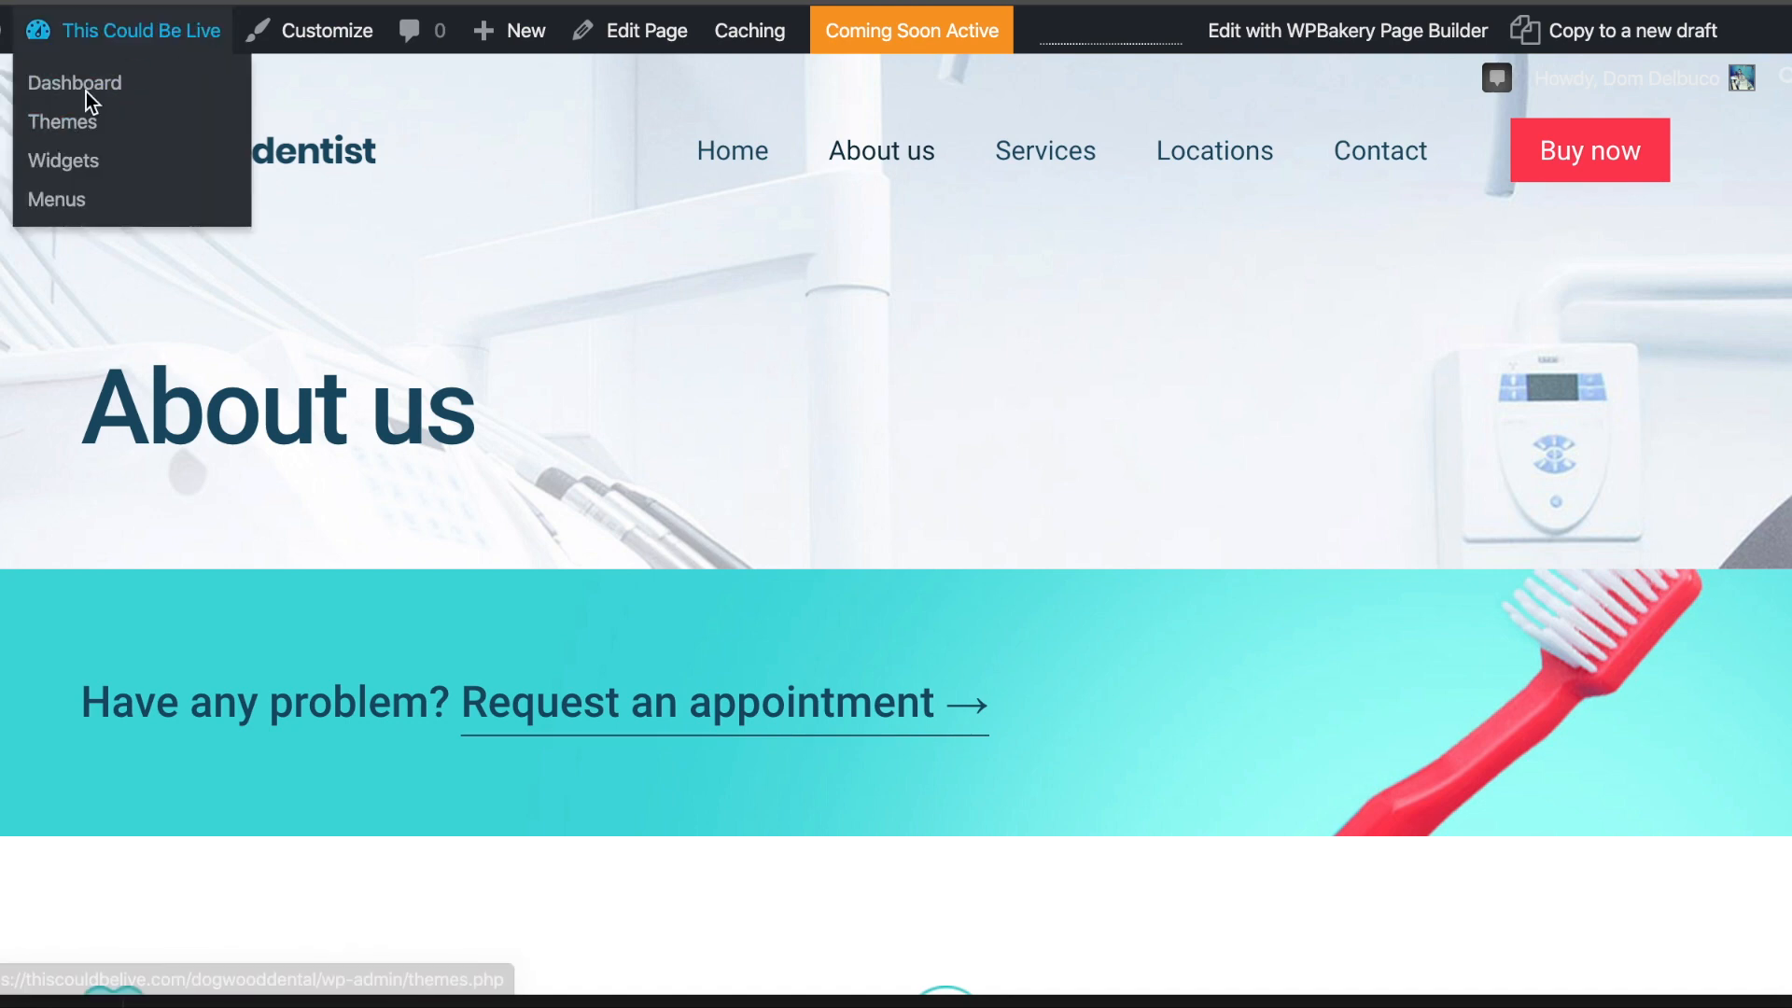
{"action": "left_click", "coordinate": [75, 84]}
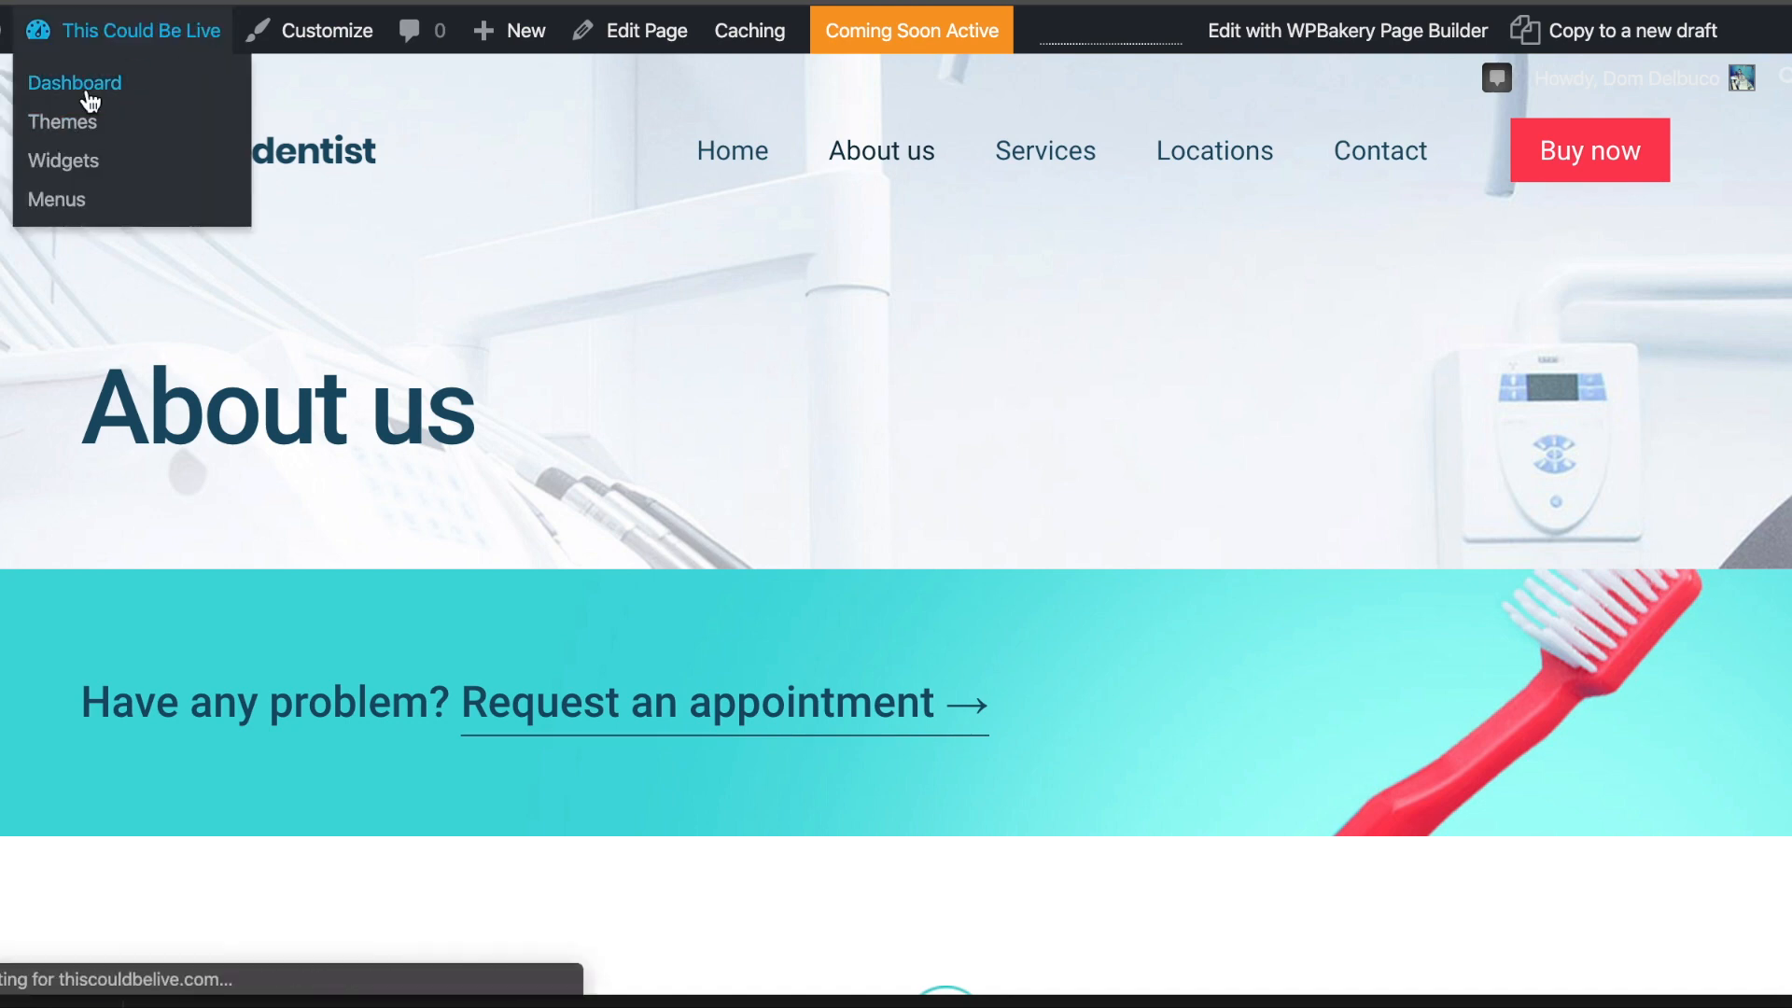
Step: From the Dashboard reach BeTheme's pre-built websites and bring up the APP 6 install details
{"action": "left_click", "coordinate": [74, 82]}
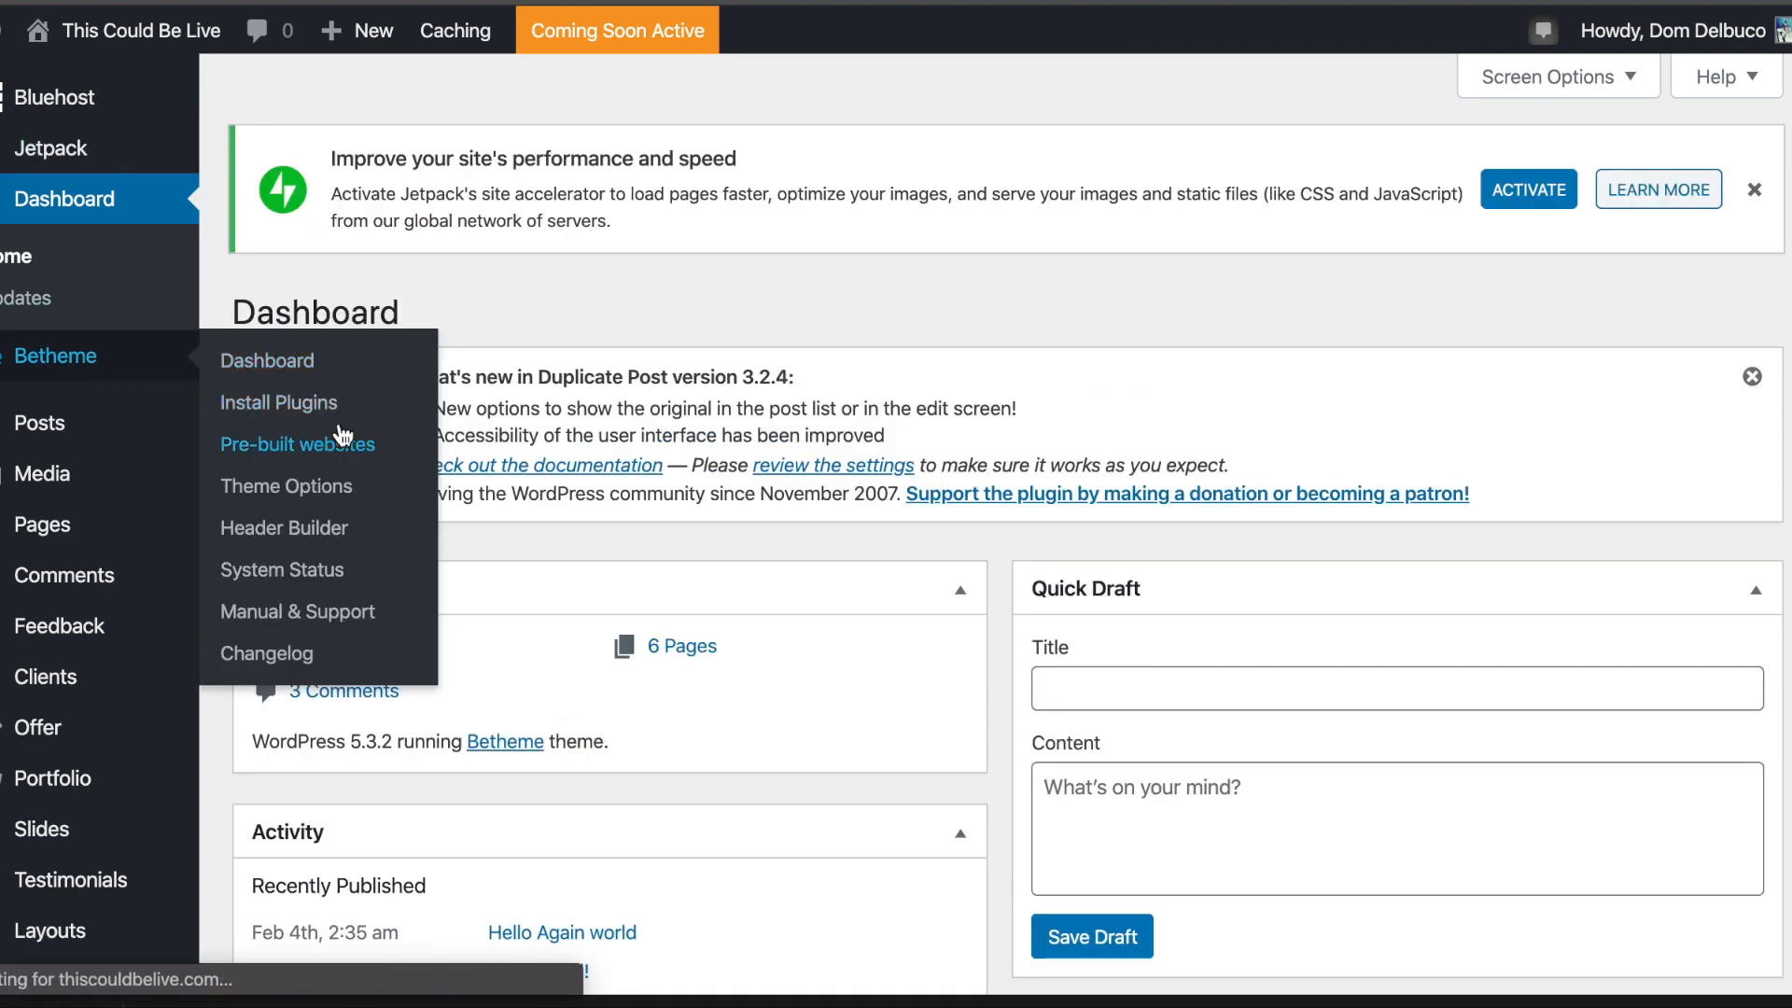
{"action": "left_click", "coordinate": [297, 444]}
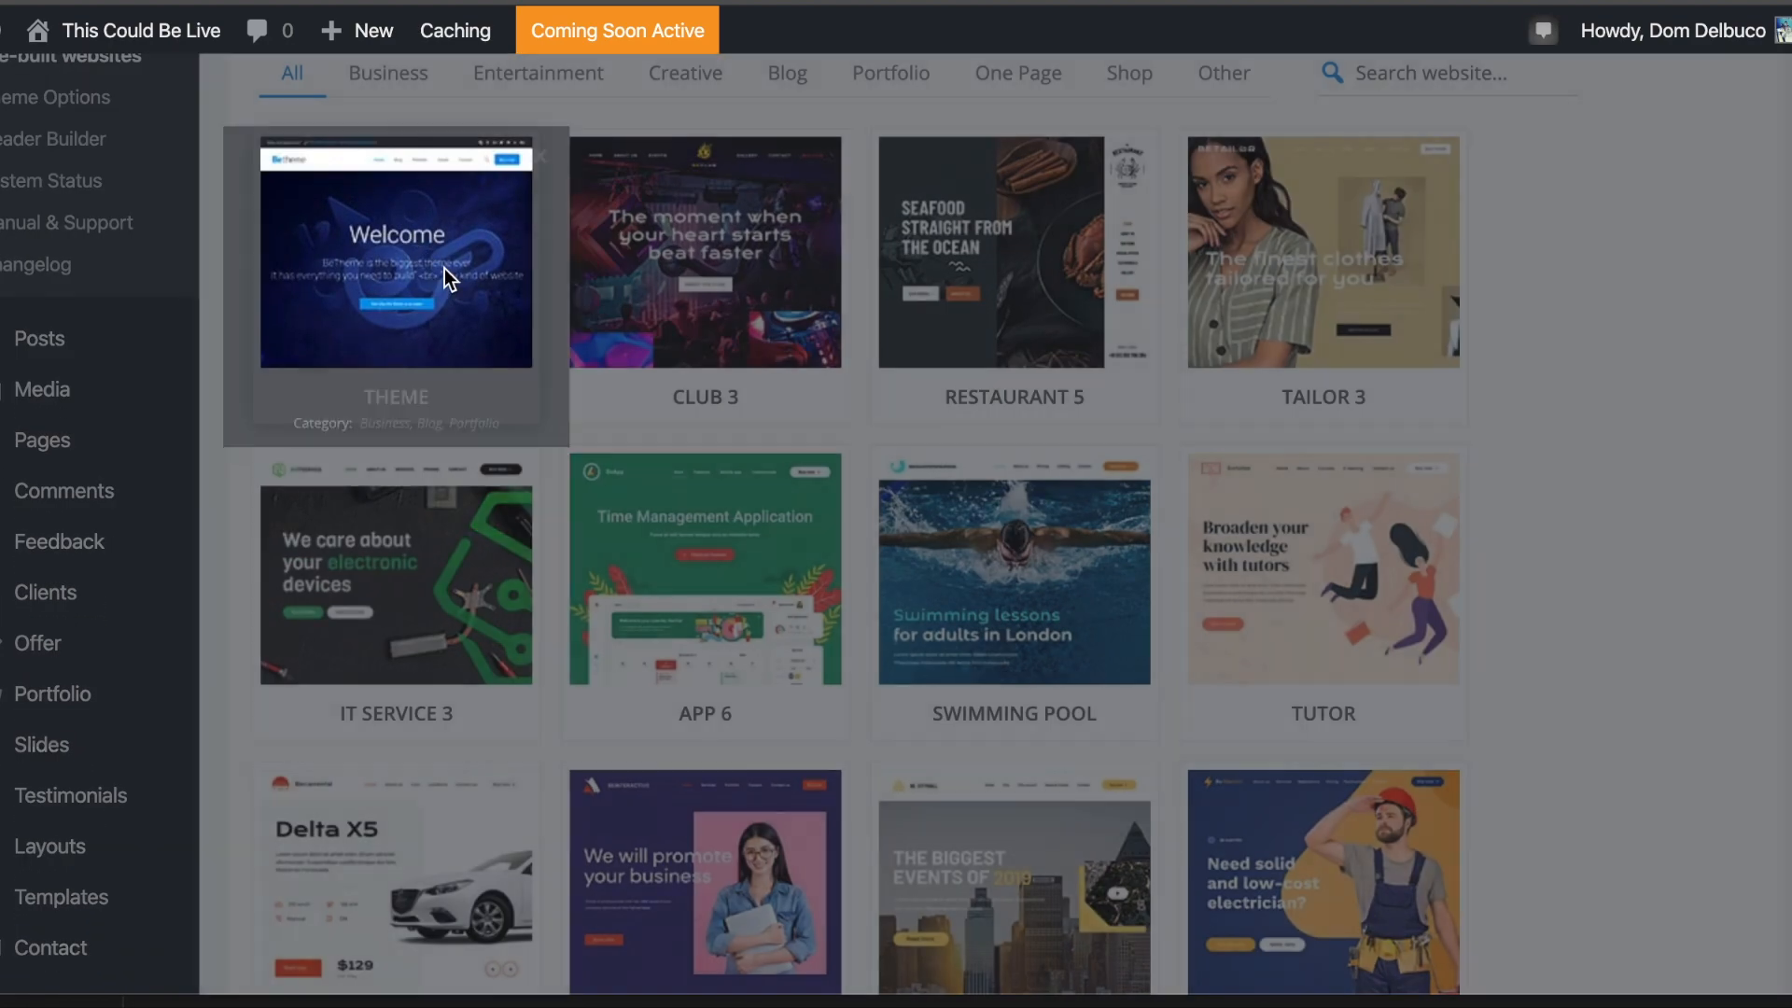
{"action": "left_click", "coordinate": [393, 252]}
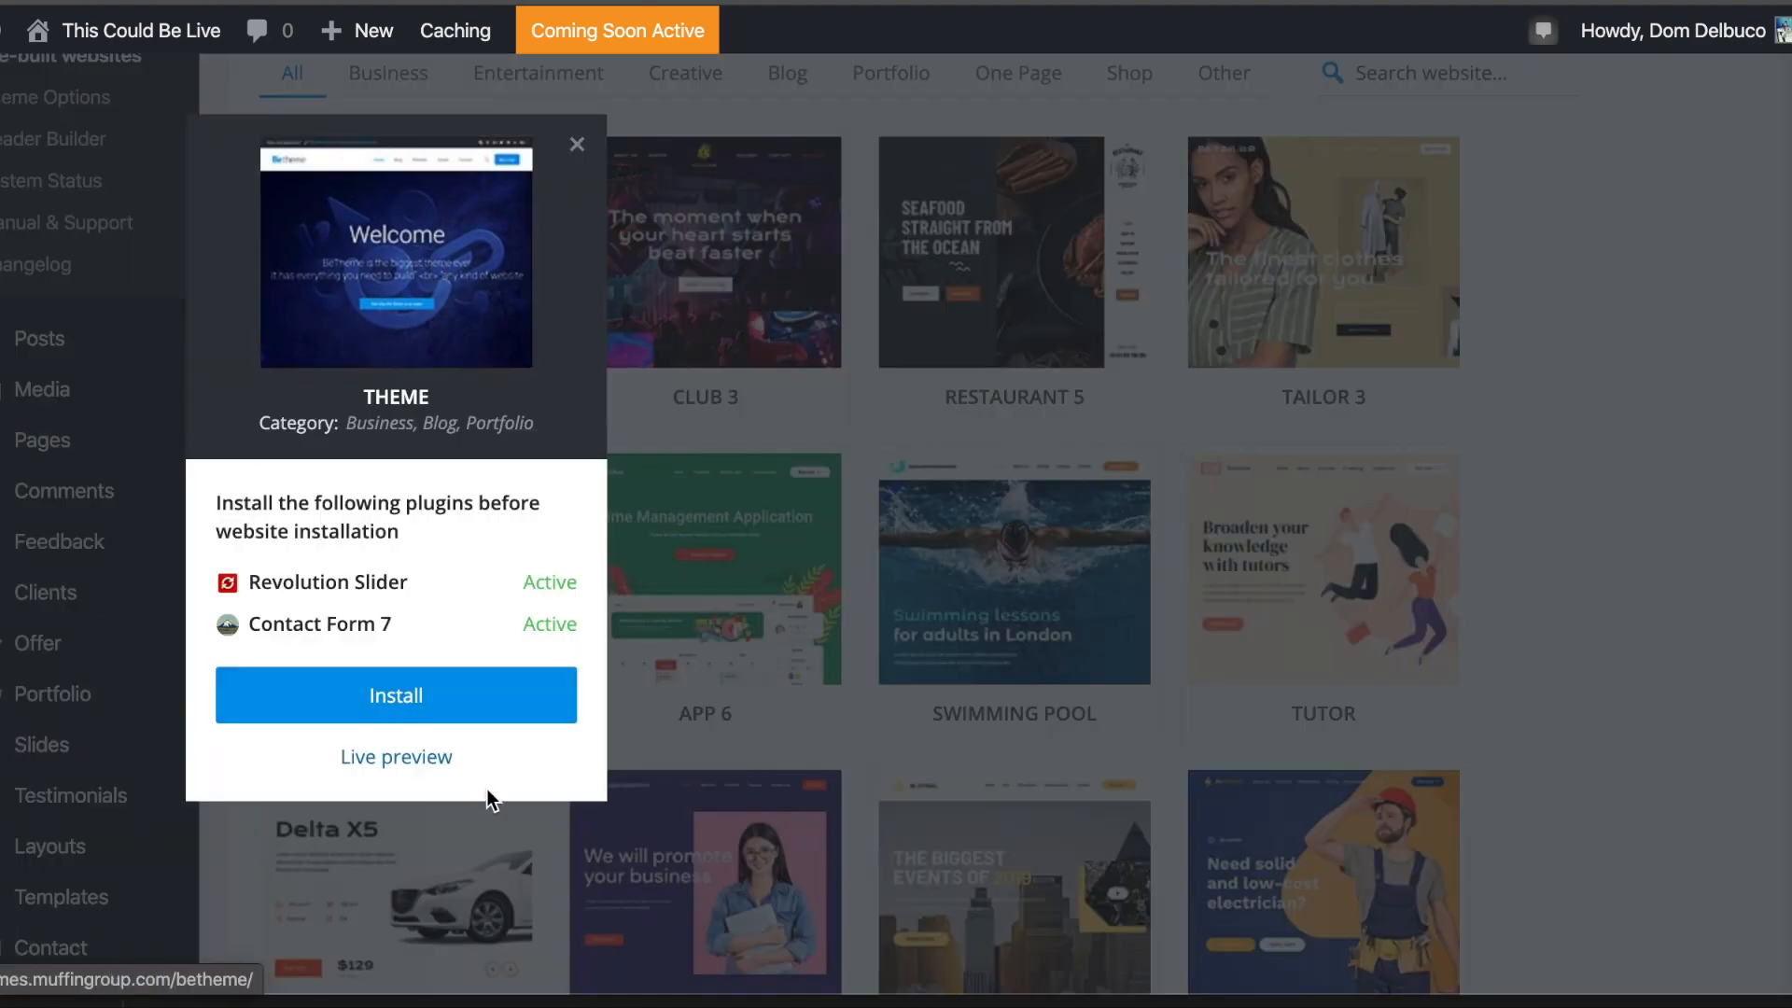
{"action": "mouse_move", "coordinate": [456, 823]}
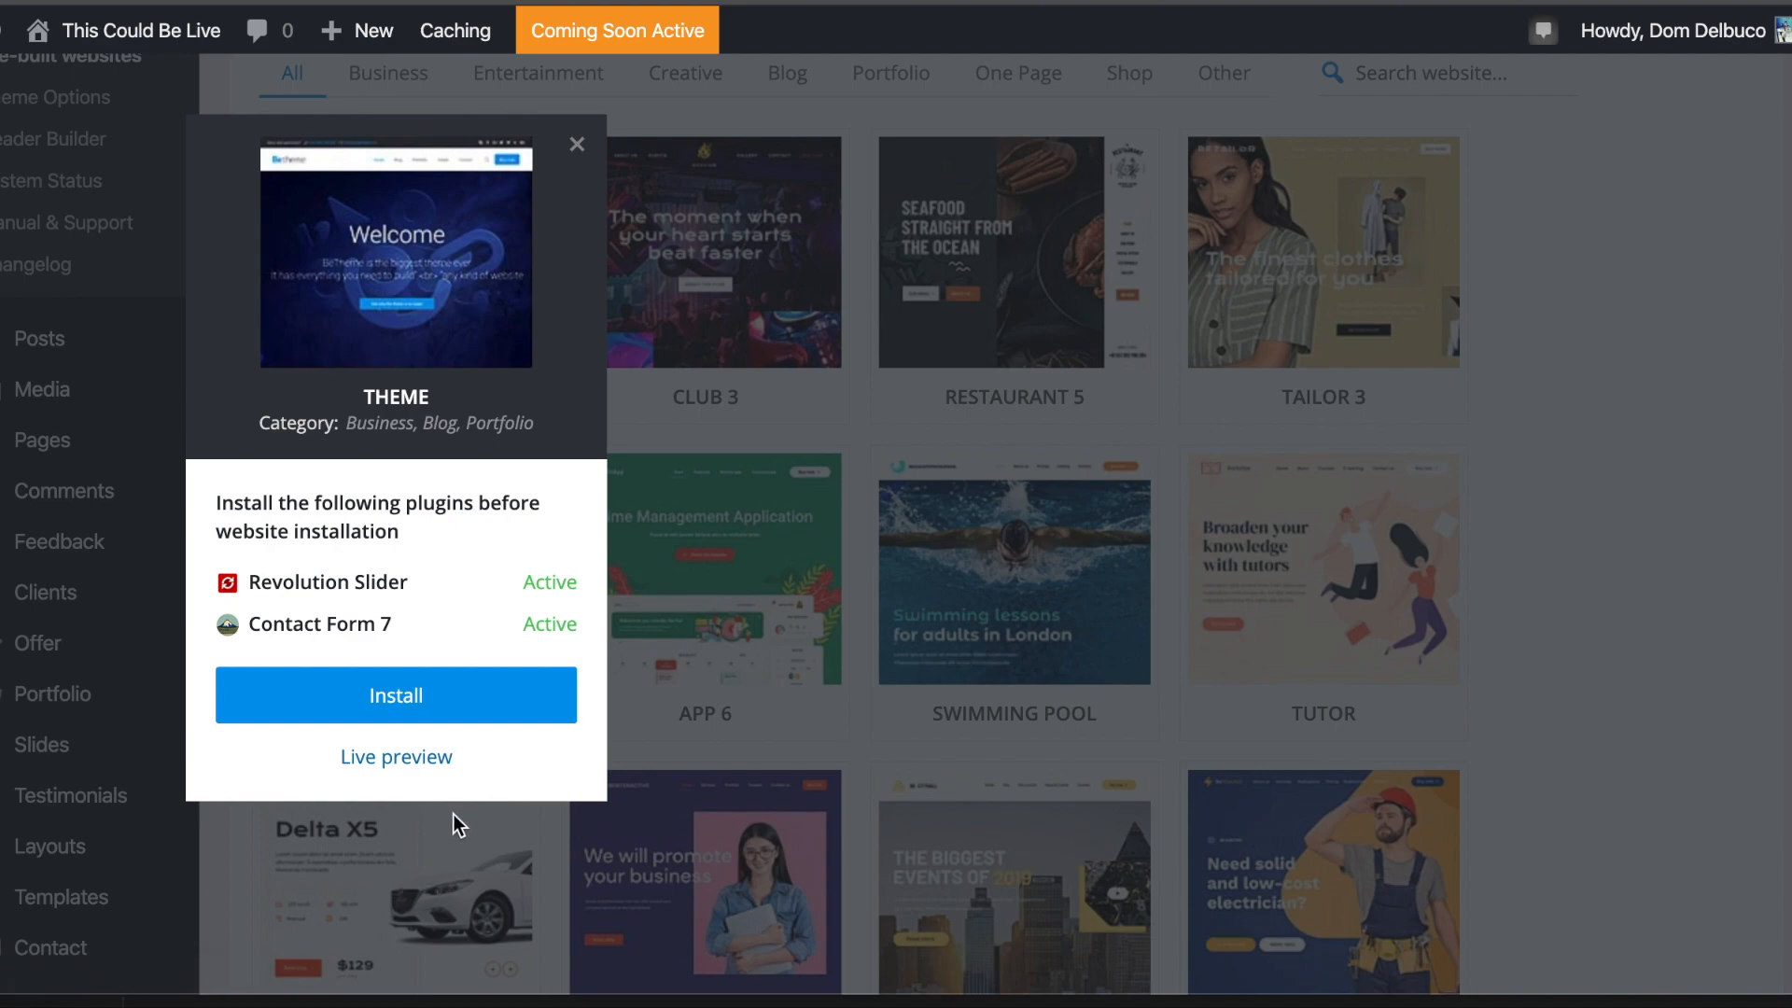
{"action": "left_click", "coordinate": [706, 567]}
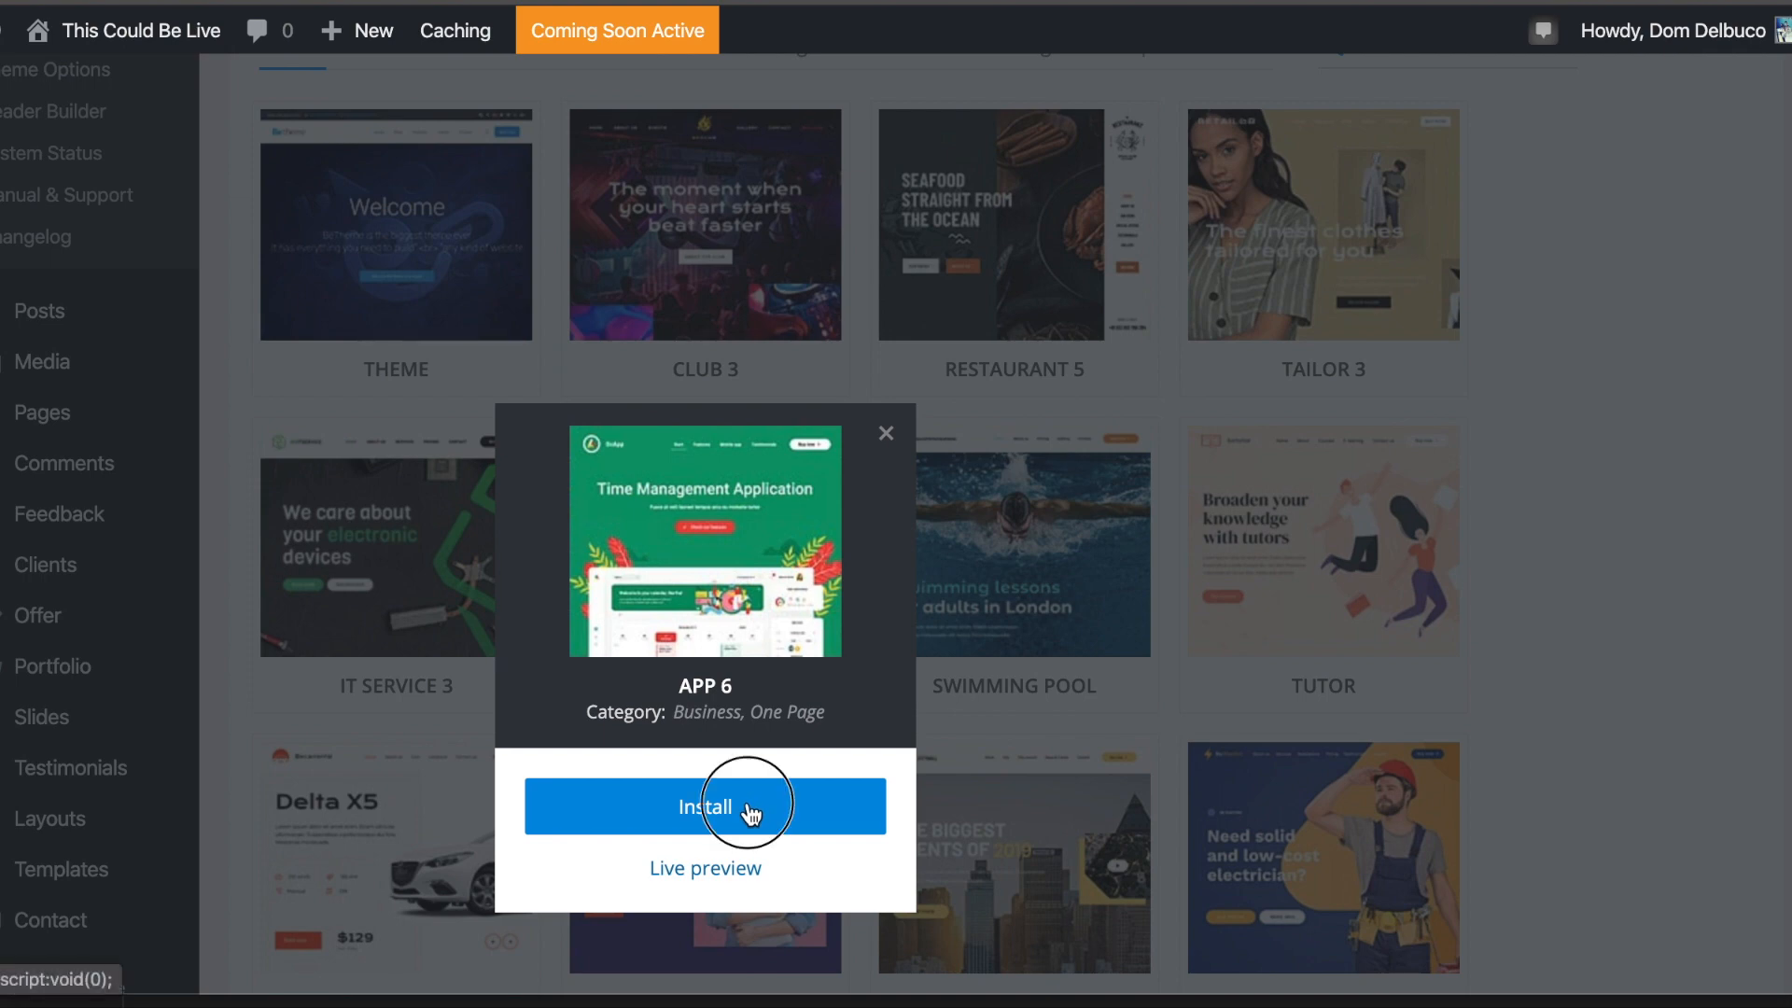
Step: Start the APP 6 install and follow the Database Reset advice to install WordPress Database Reset
{"action": "left_click", "coordinate": [705, 806]}
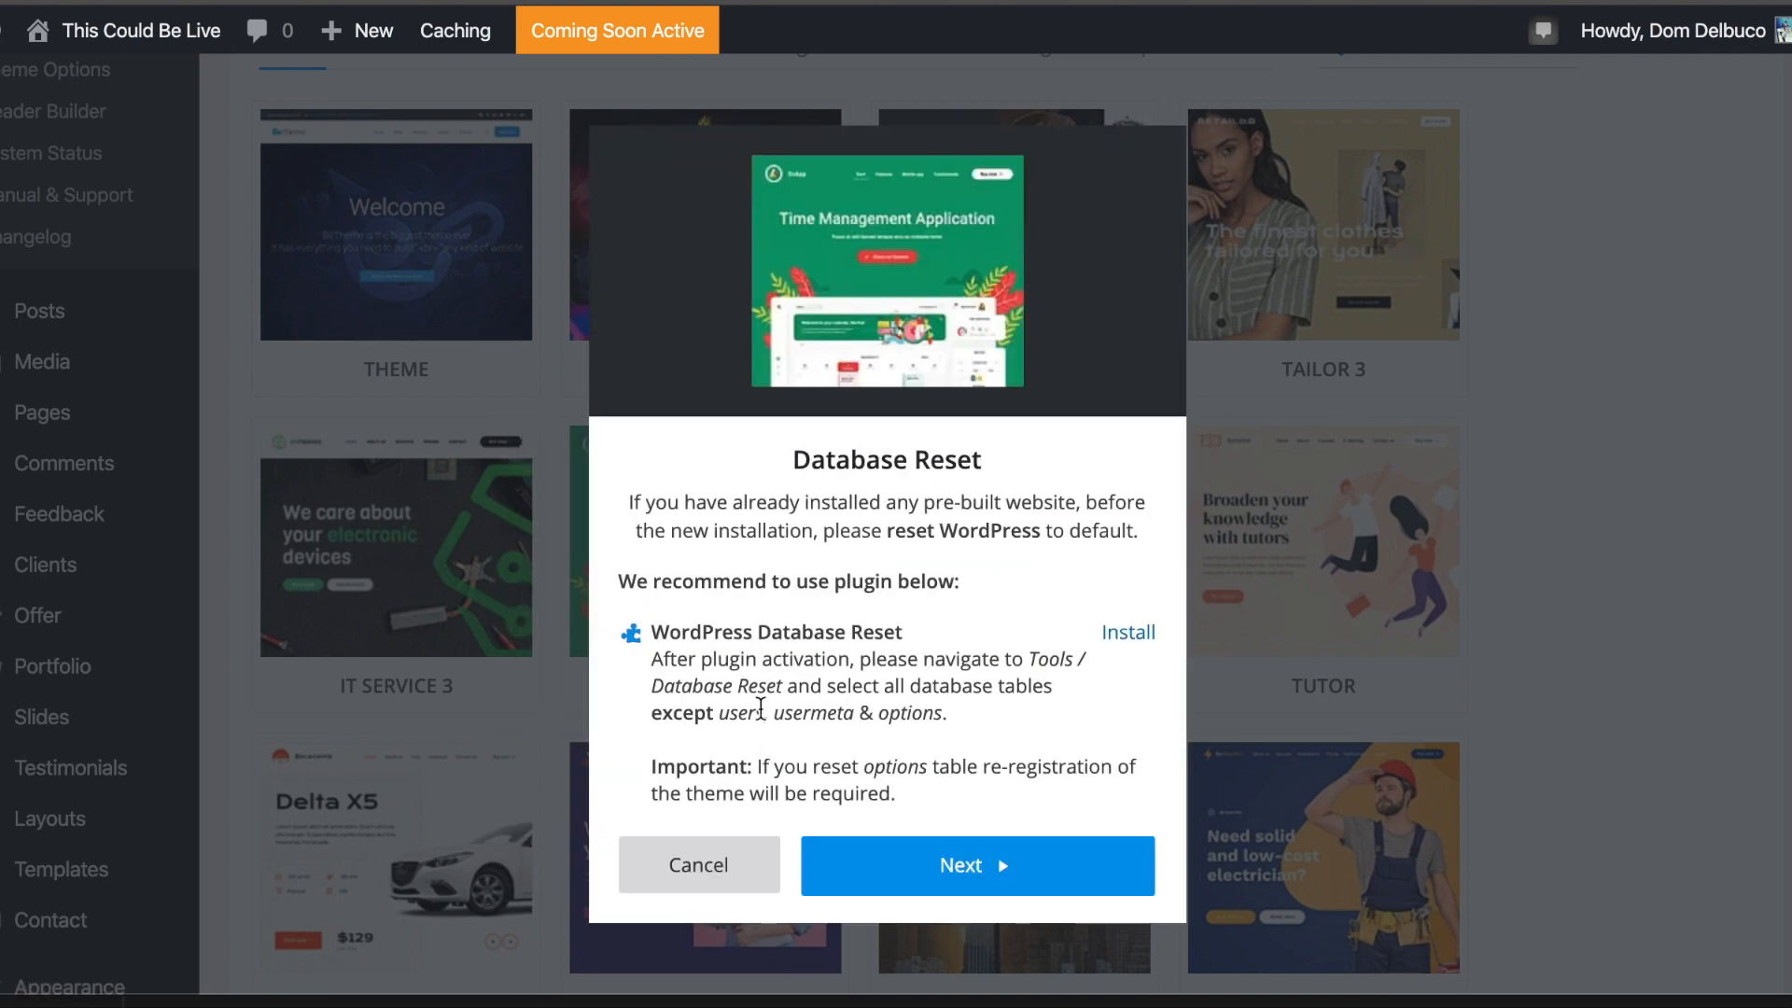
{"action": "mouse_move", "coordinate": [1077, 877]}
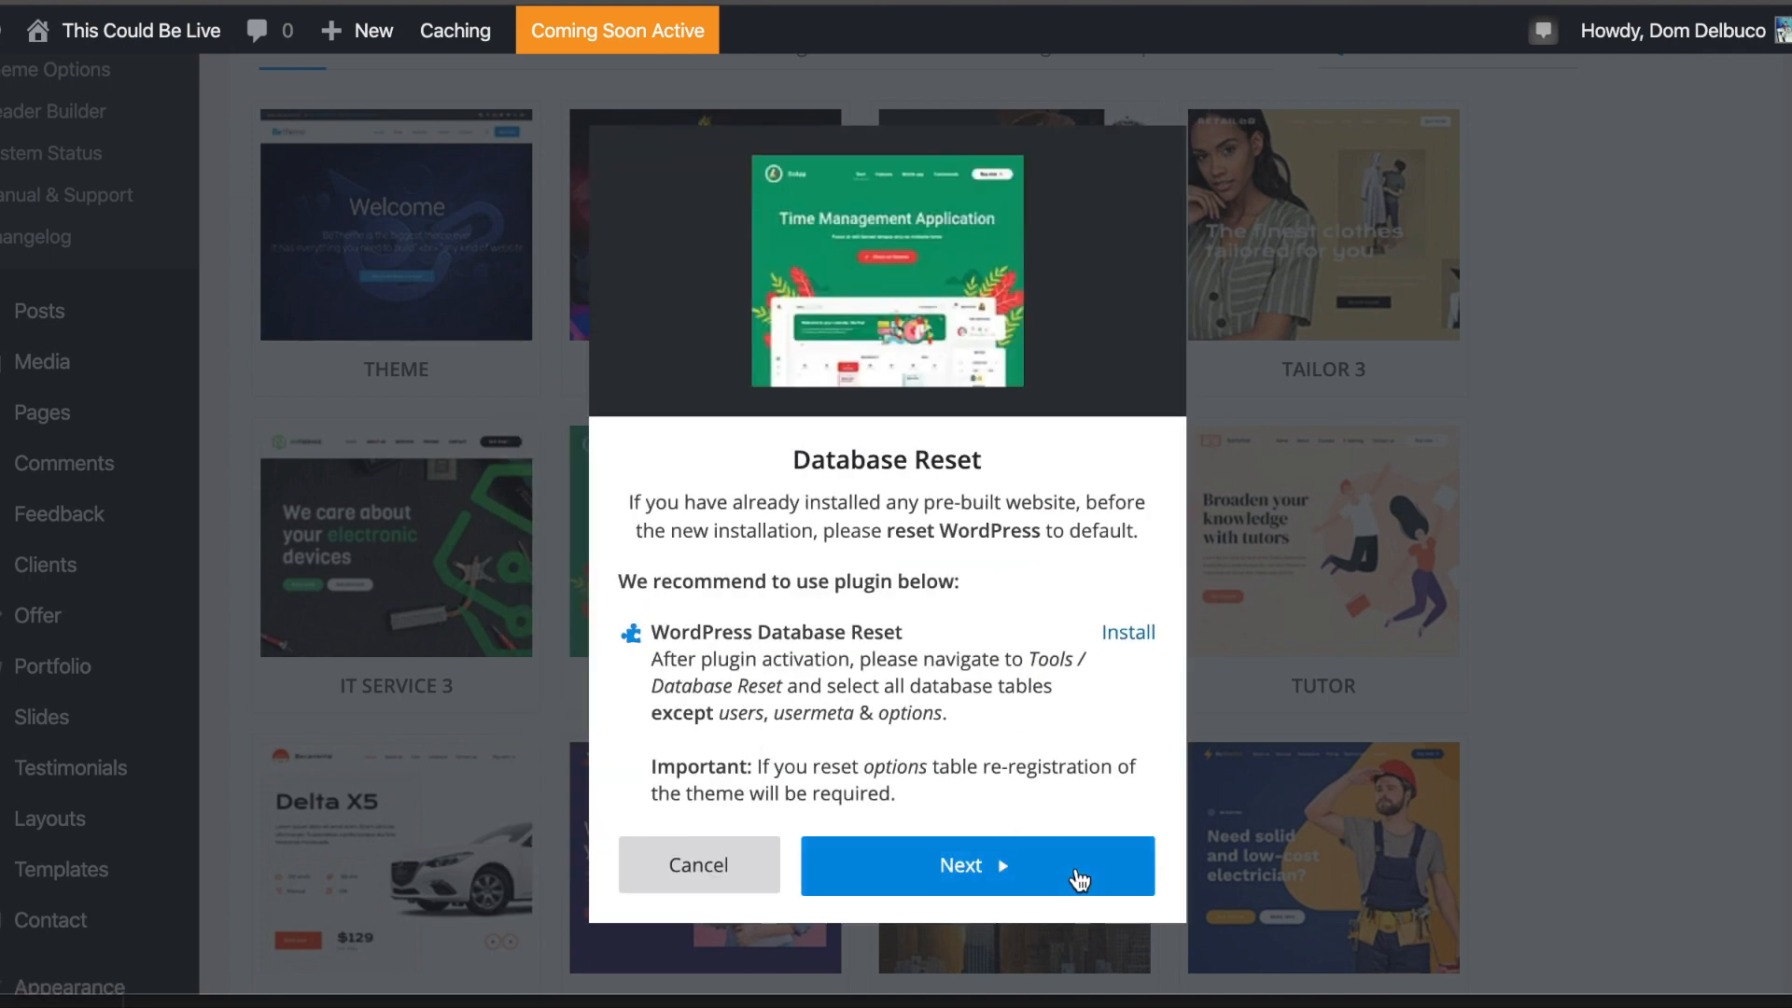
{"action": "mouse_move", "coordinate": [782, 627]}
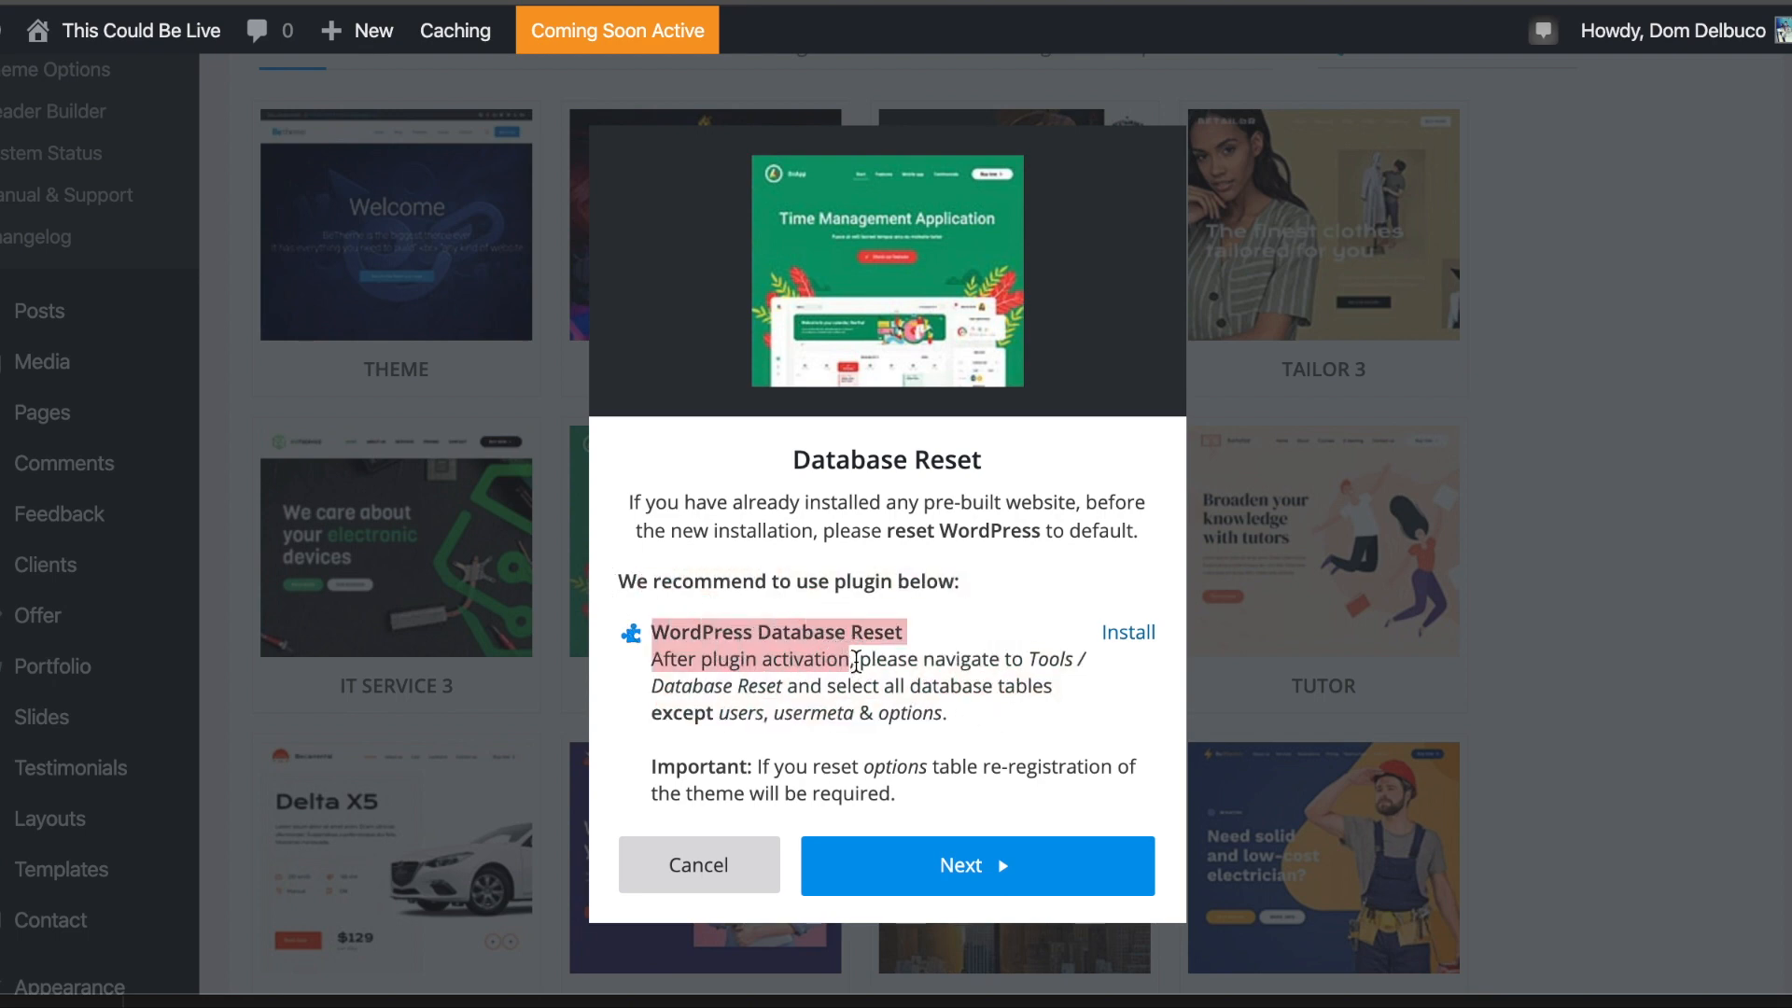
{"action": "mouse_move", "coordinate": [1029, 715]}
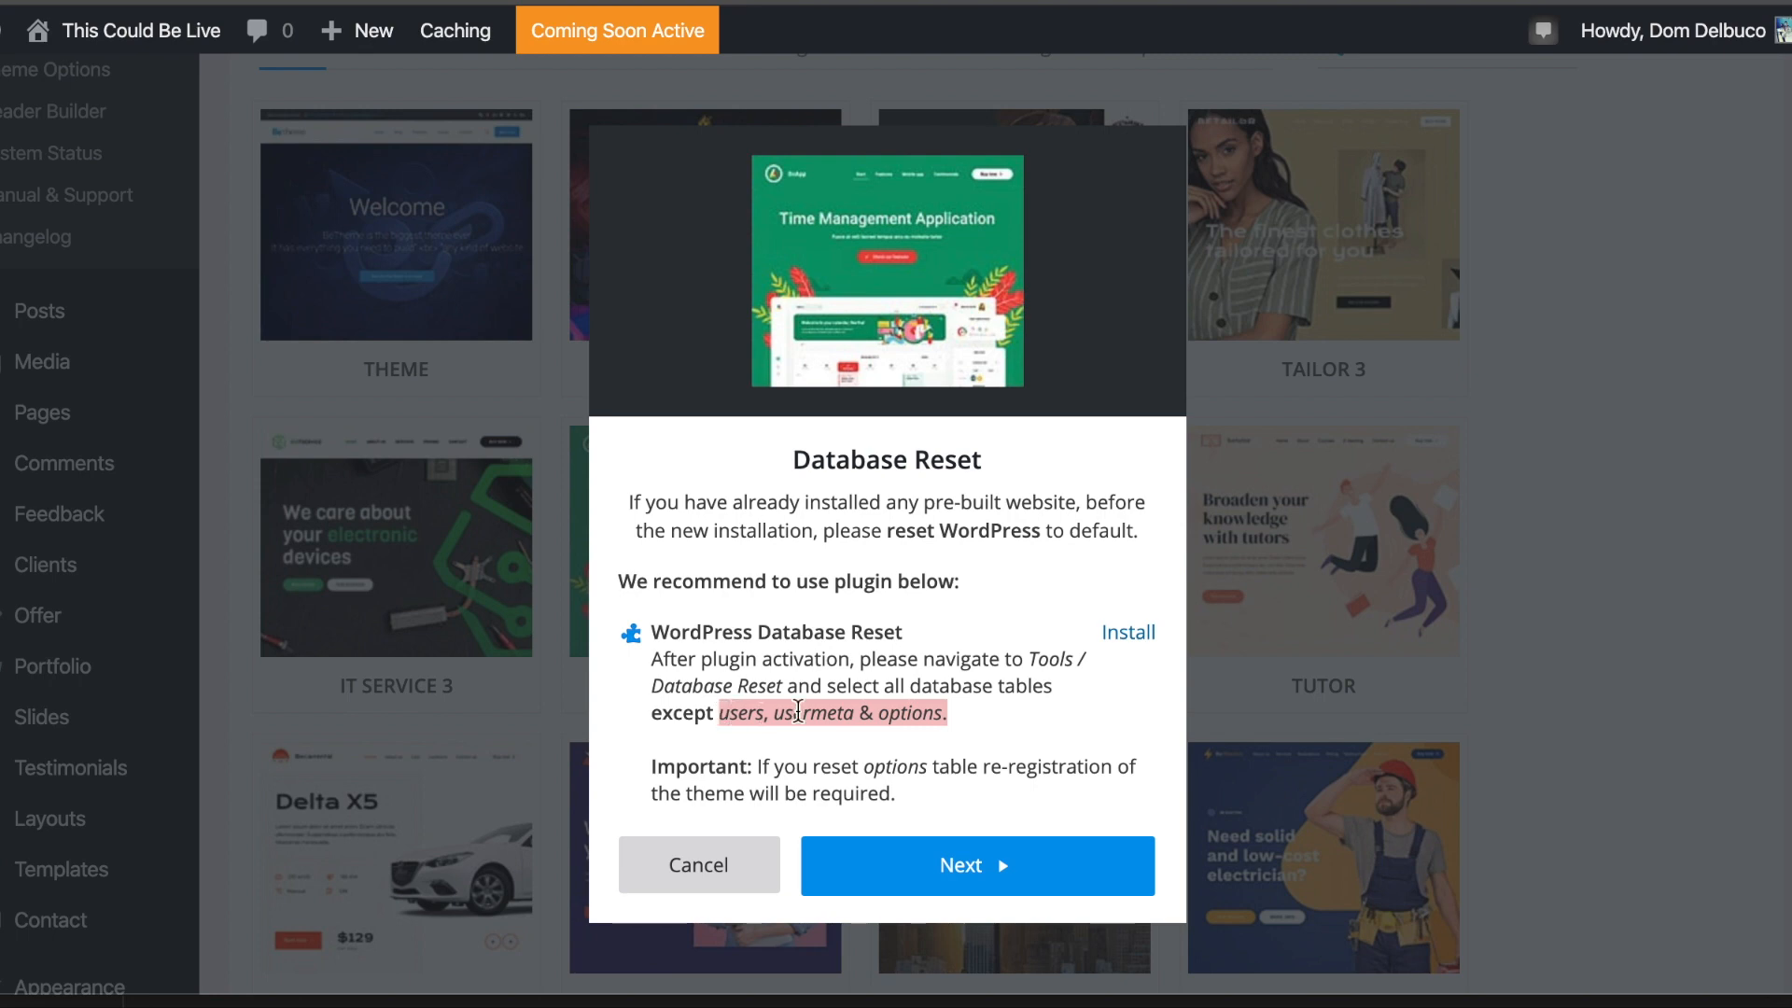
{"action": "mouse_move", "coordinate": [806, 711]}
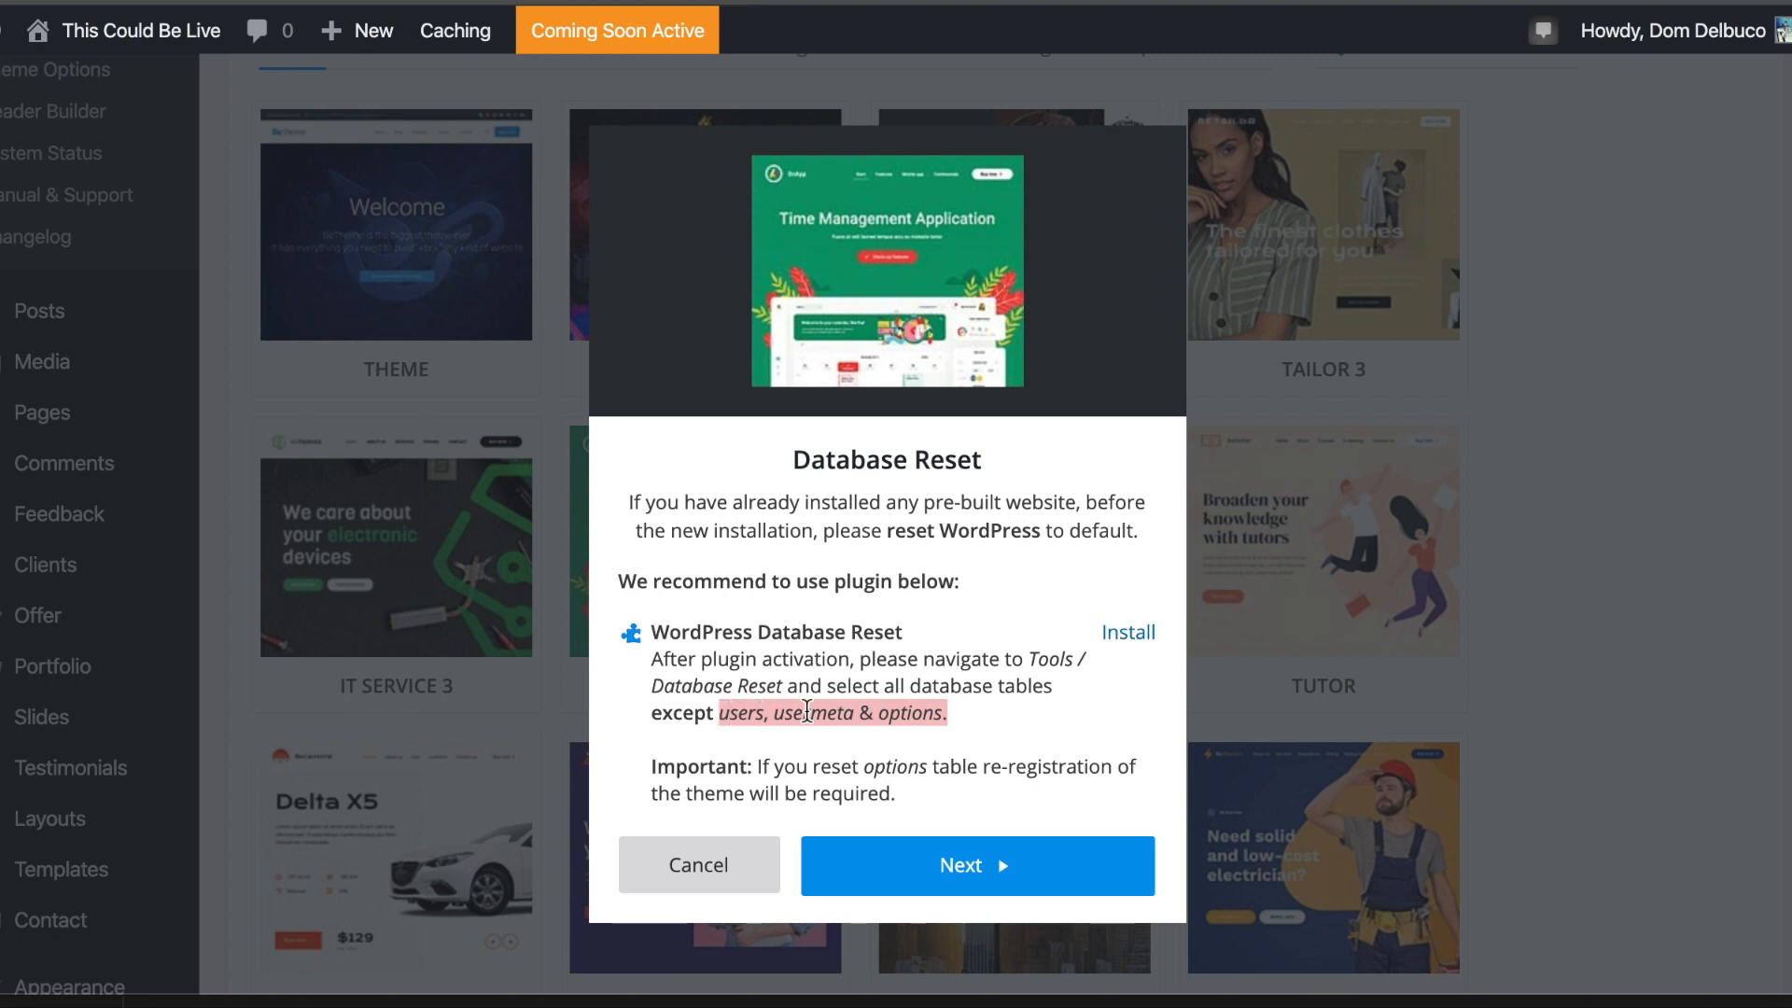
{"action": "mouse_move", "coordinate": [1128, 632]}
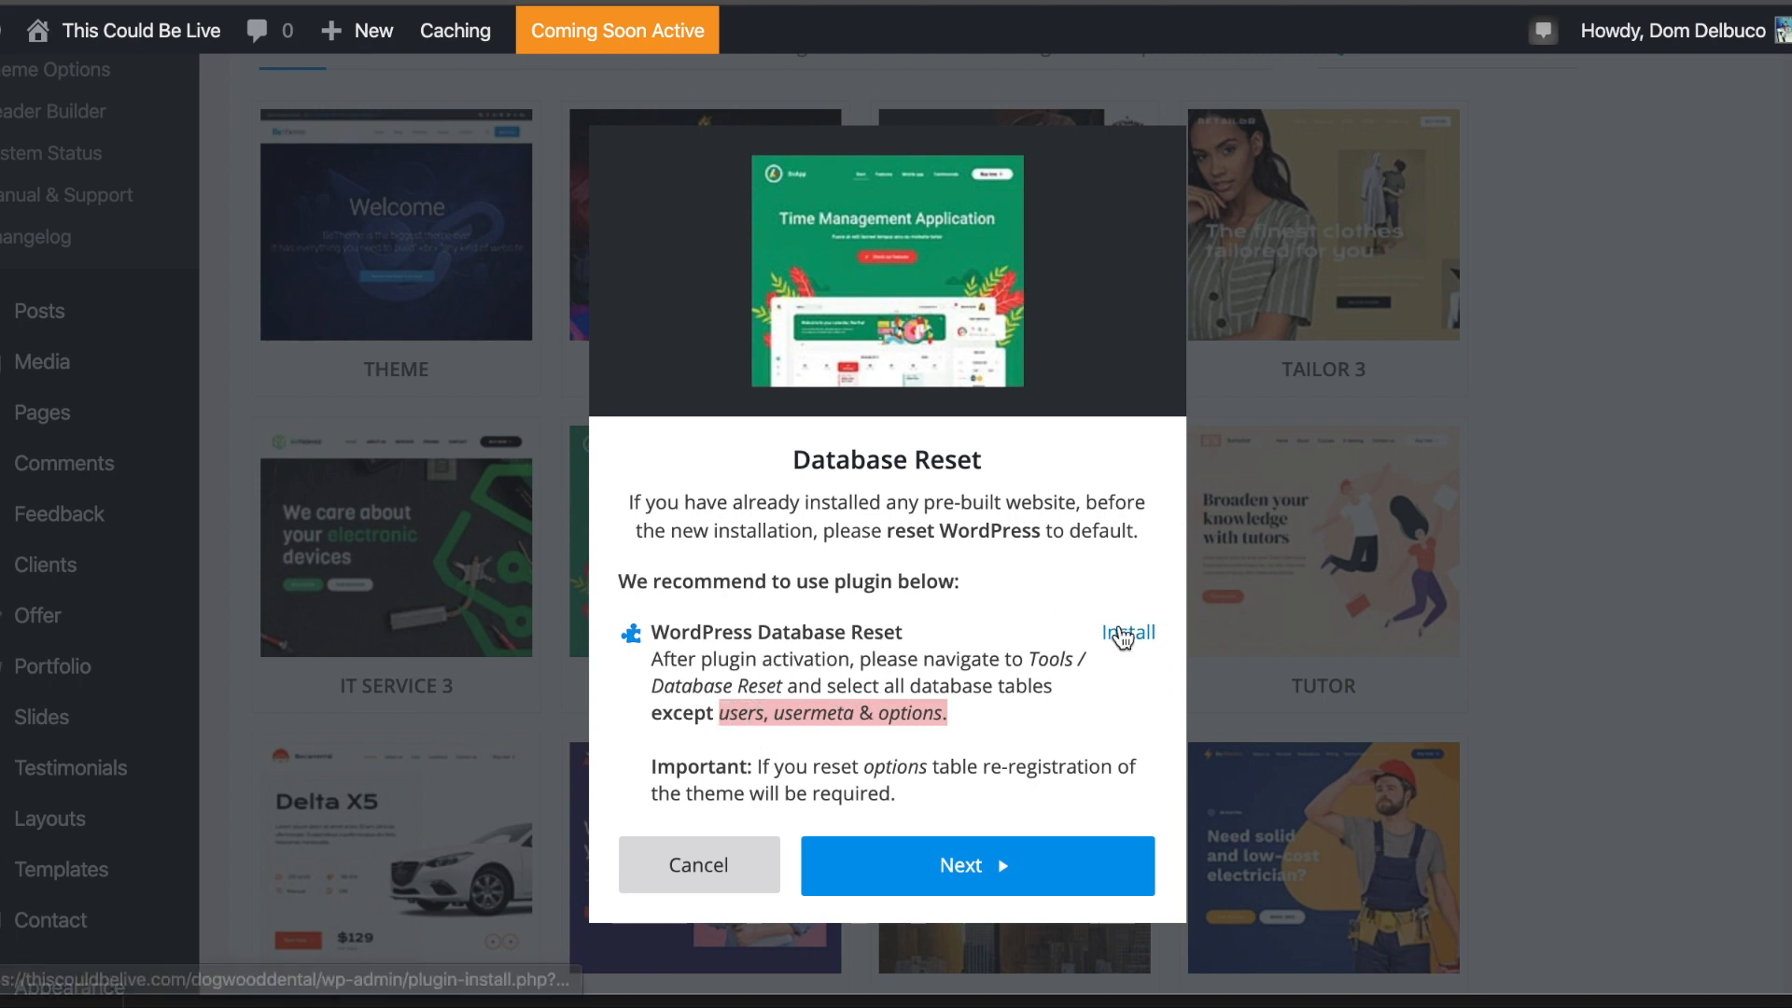
{"action": "mouse_move", "coordinate": [1083, 638]}
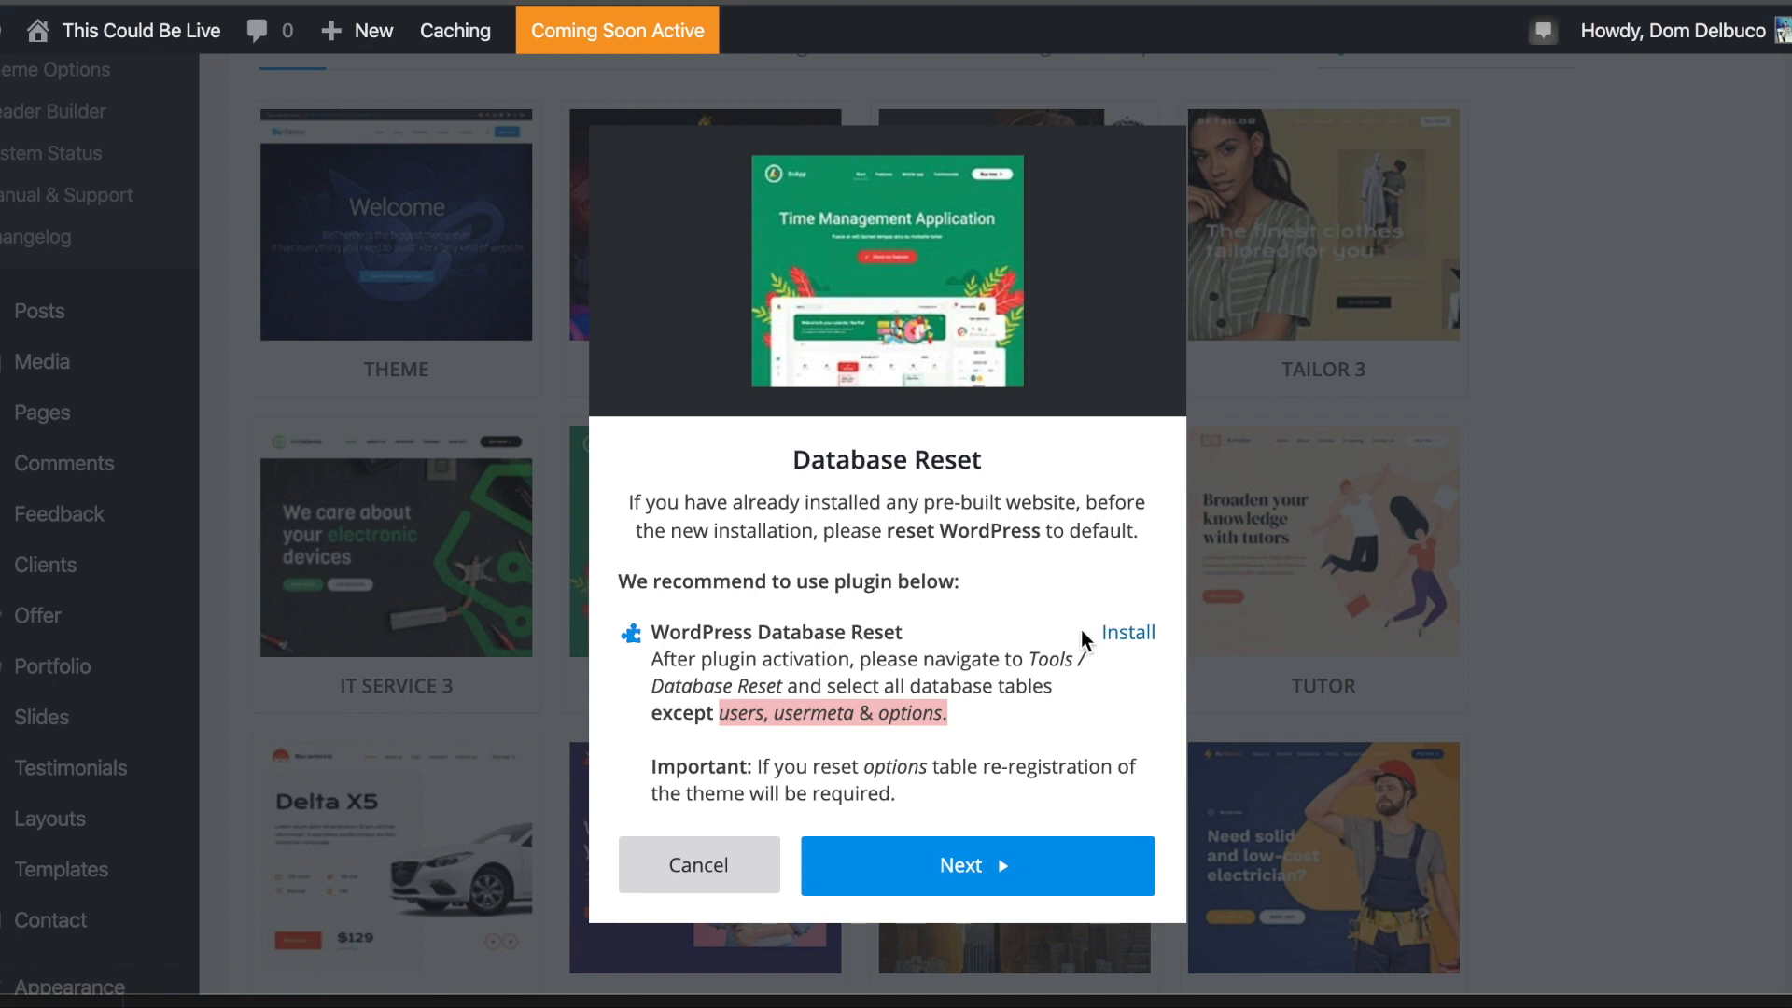
{"action": "mouse_move", "coordinate": [1128, 633]}
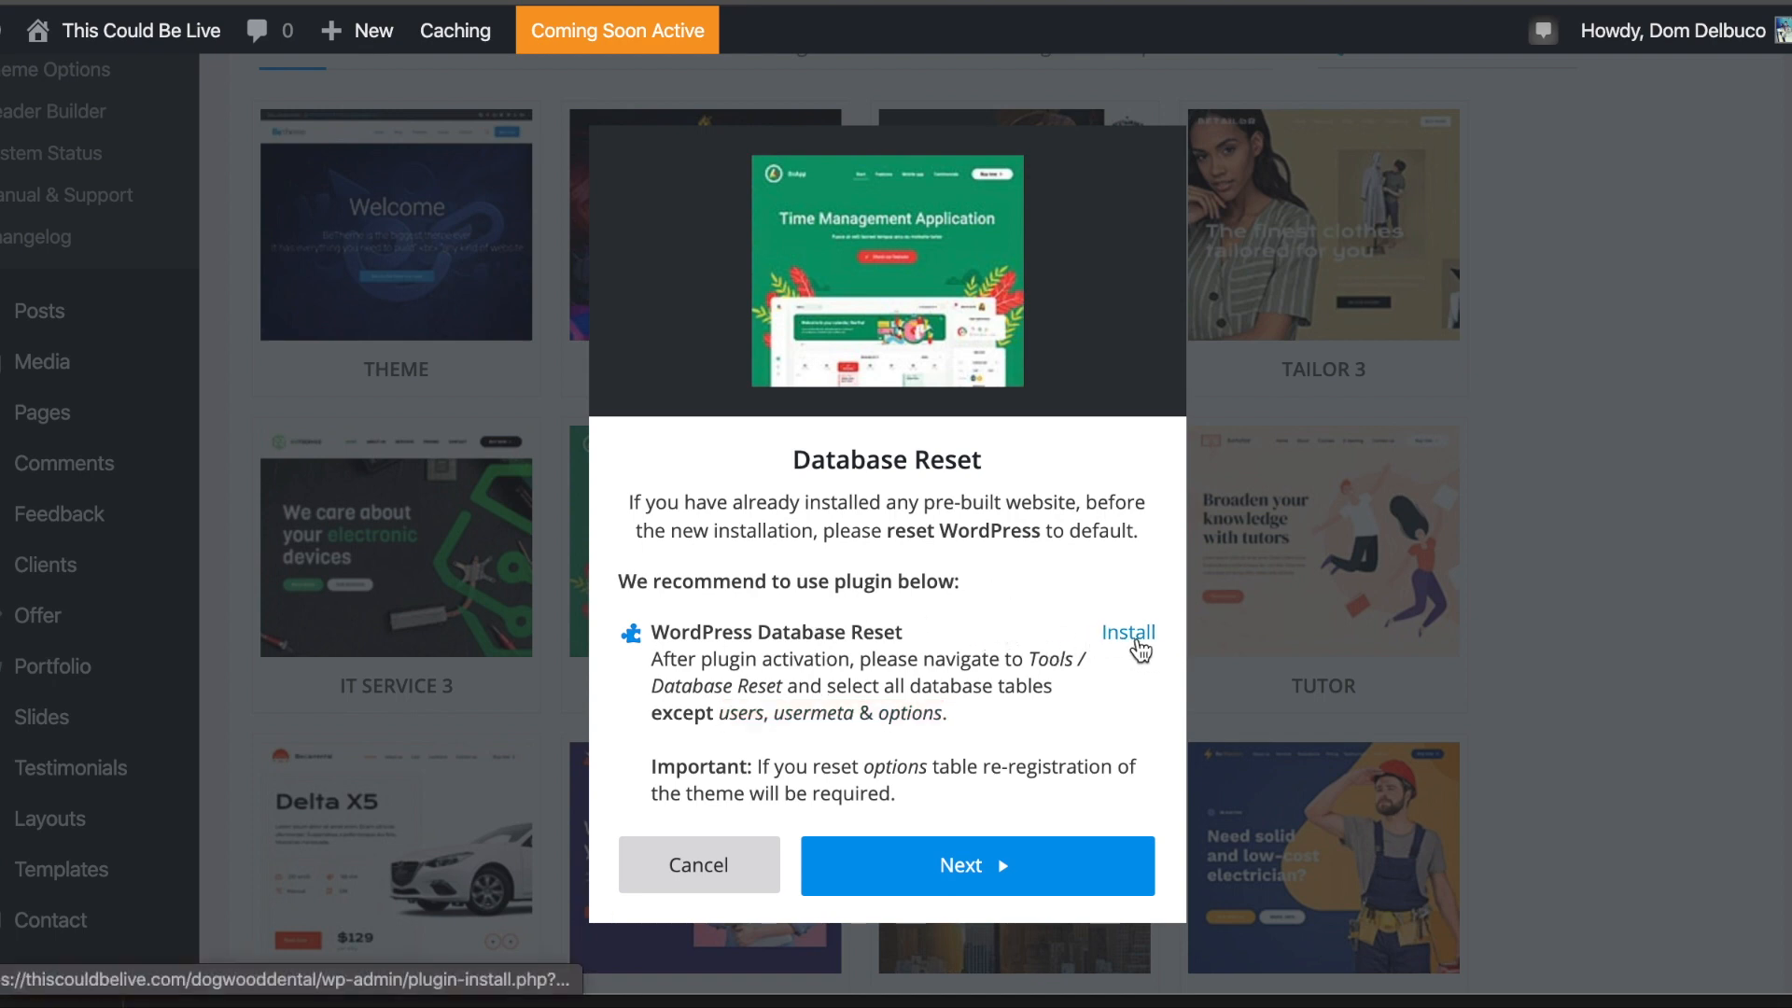
{"action": "mouse_move", "coordinate": [1128, 633]}
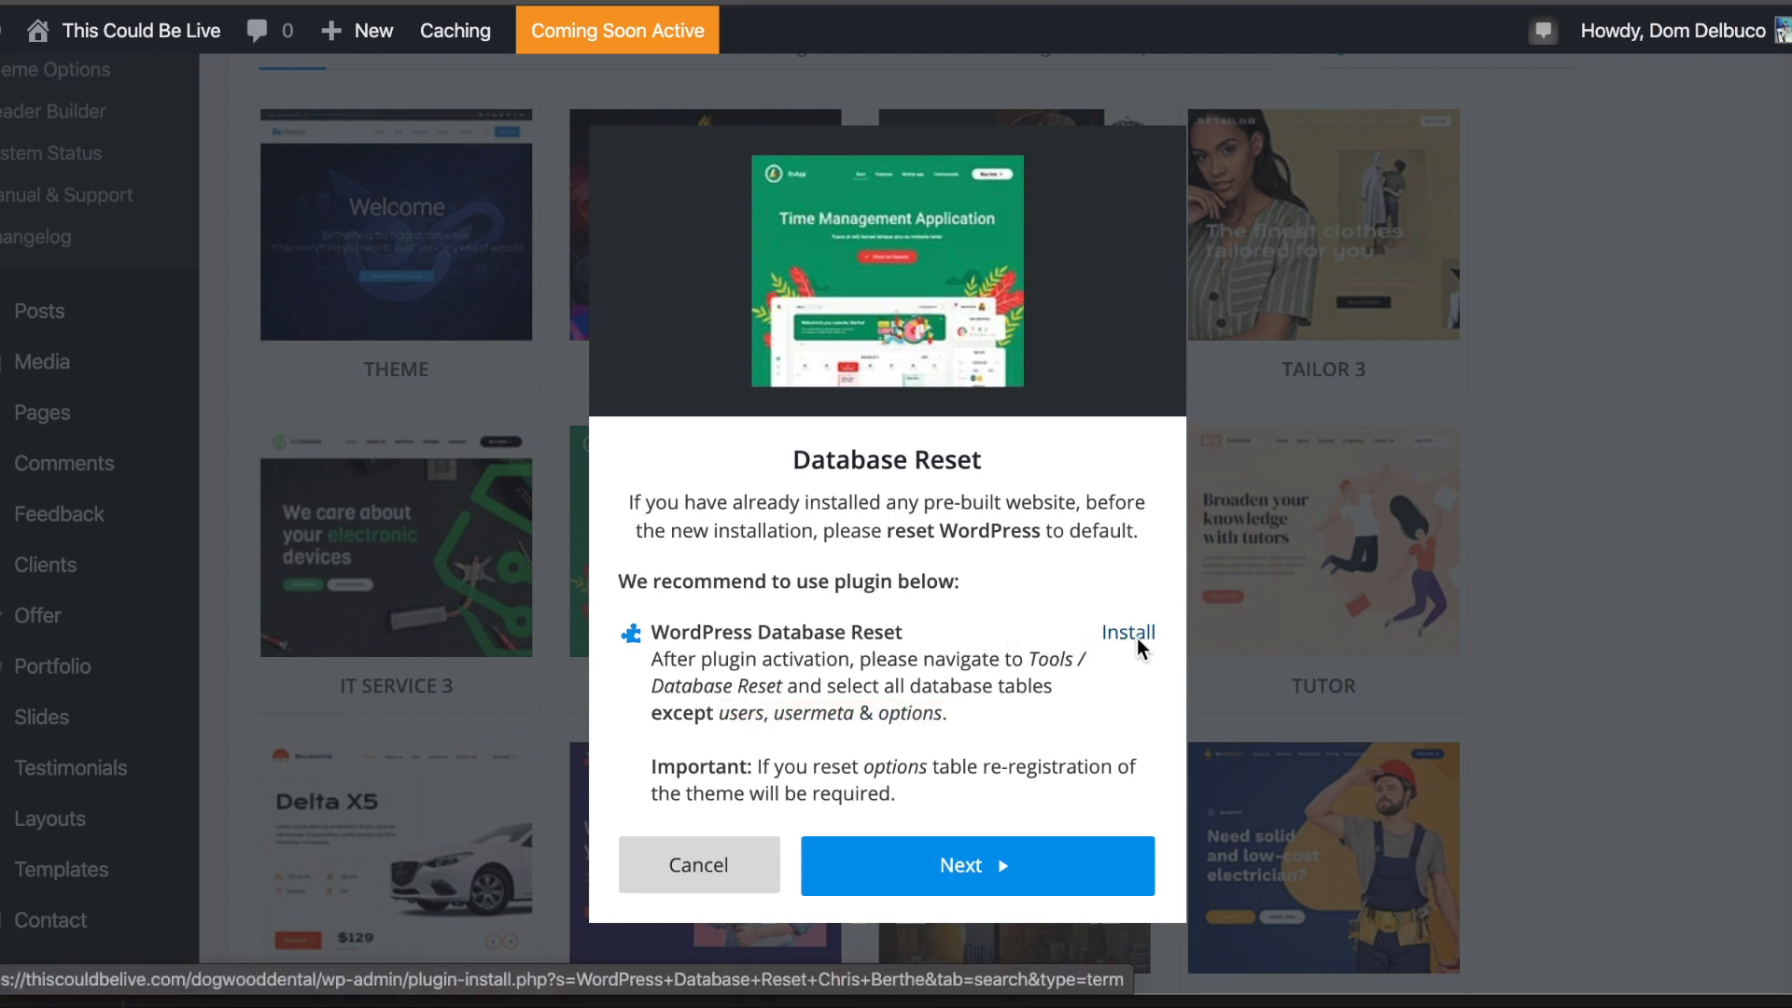
{"action": "left_click", "coordinate": [1128, 633]}
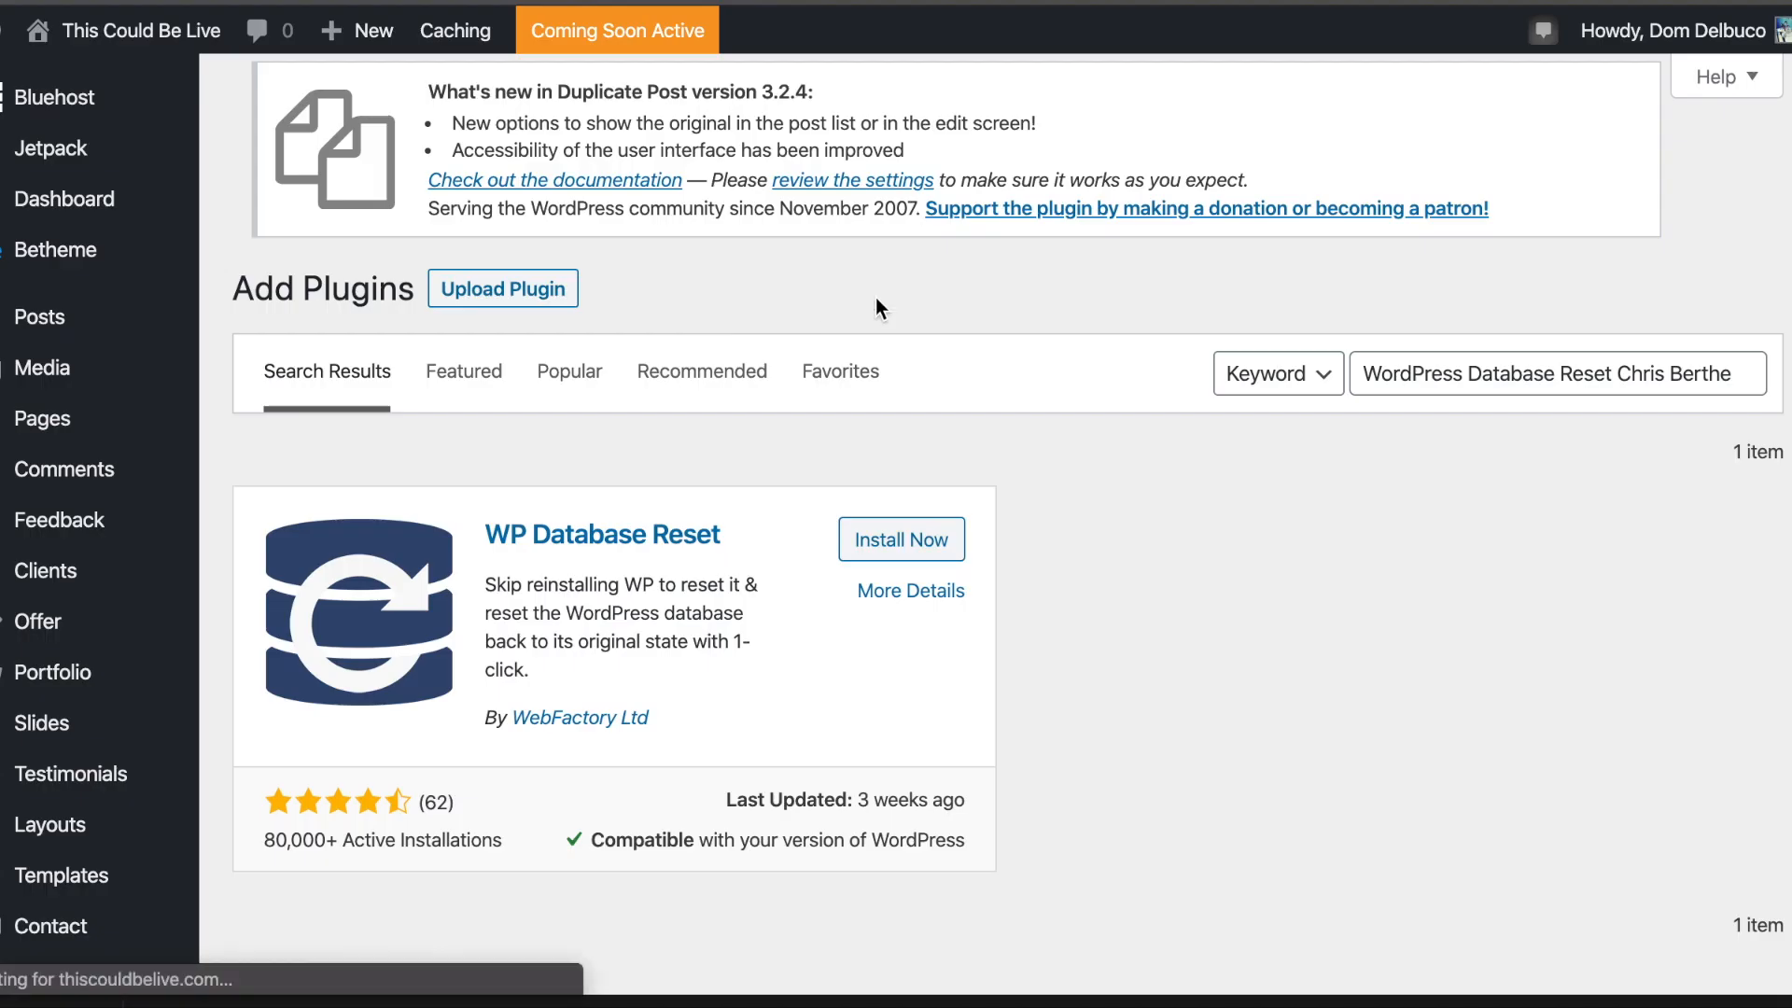
Step: Install the WP Database Reset plugin from the plugin search results
{"action": "left_click", "coordinate": [900, 539]}
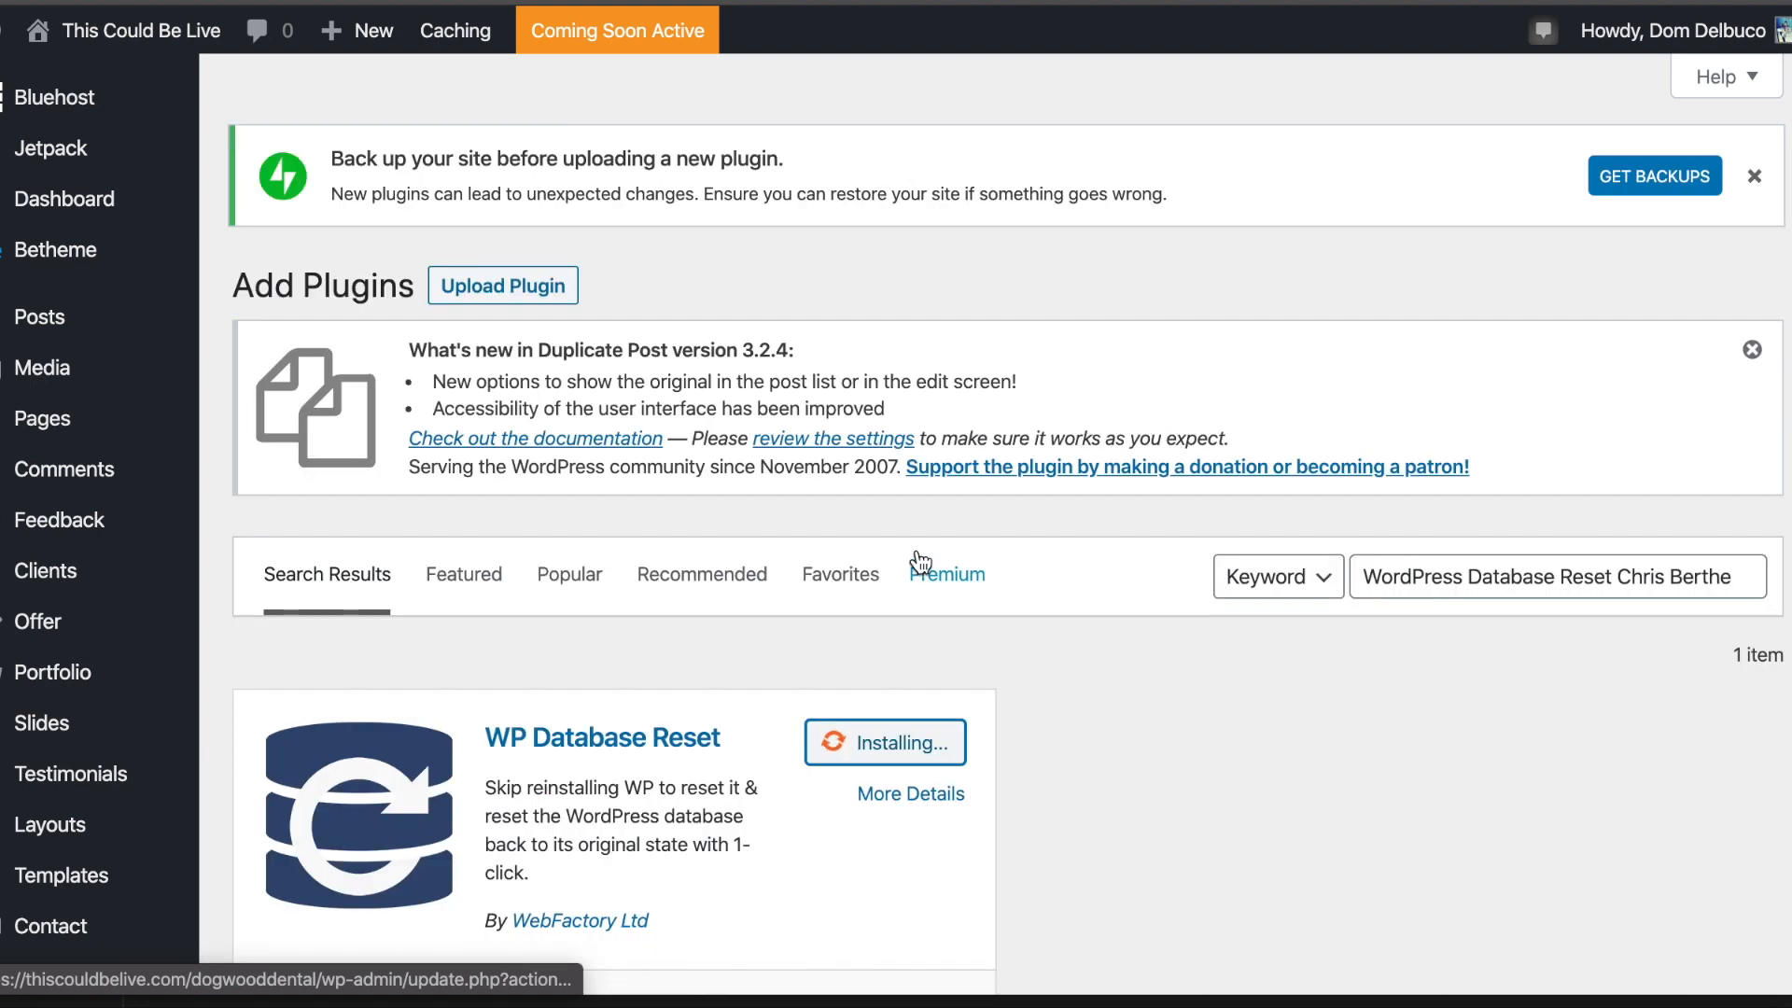
{"action": "mouse_move", "coordinate": [952, 506]}
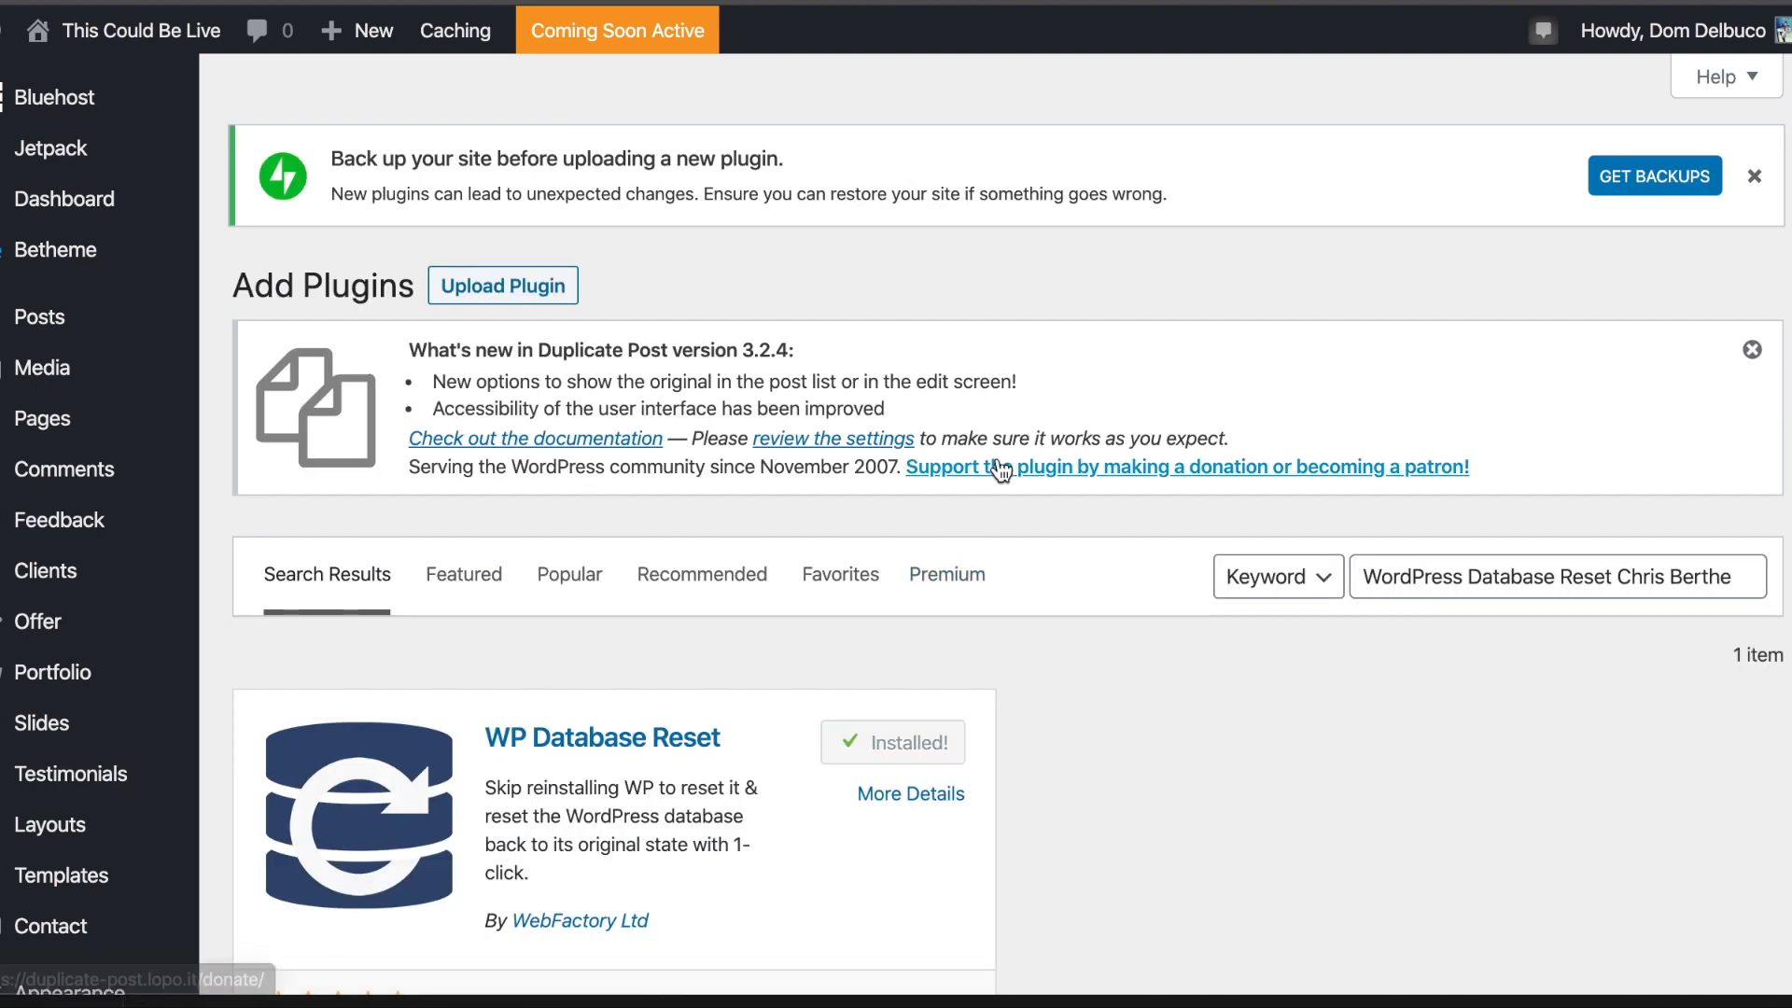
{"action": "mouse_move", "coordinate": [913, 741]}
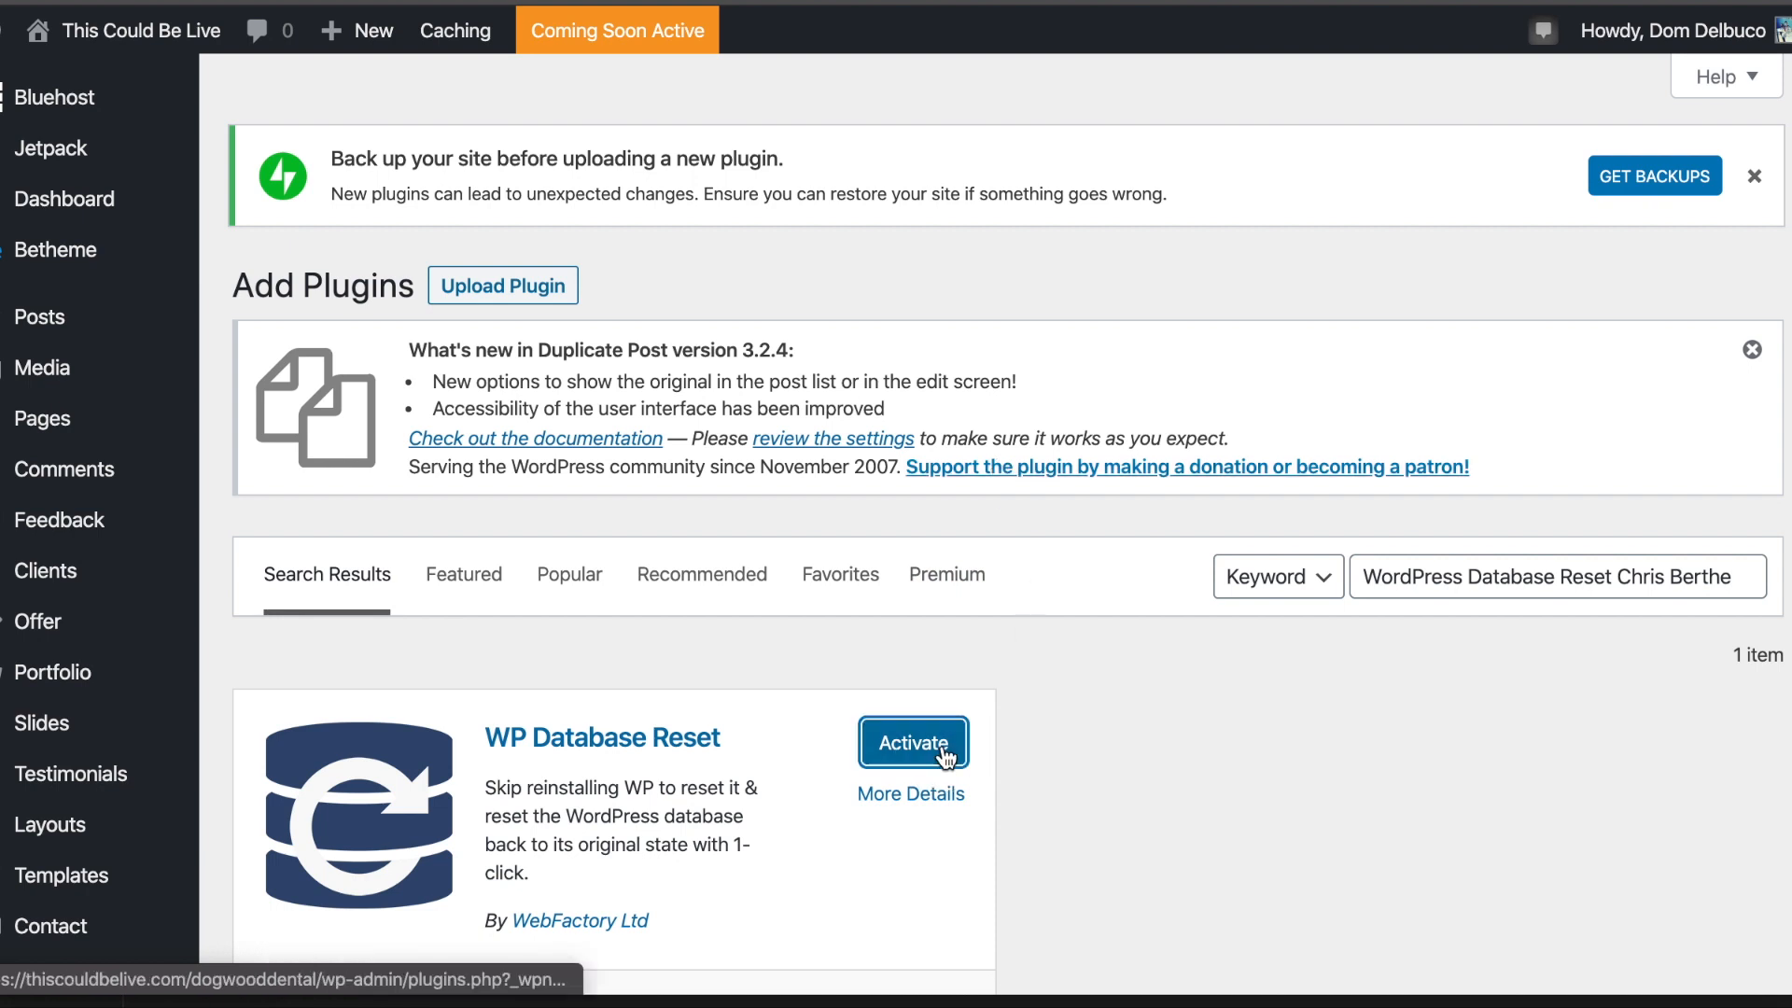
{"action": "mouse_move", "coordinate": [1072, 731]}
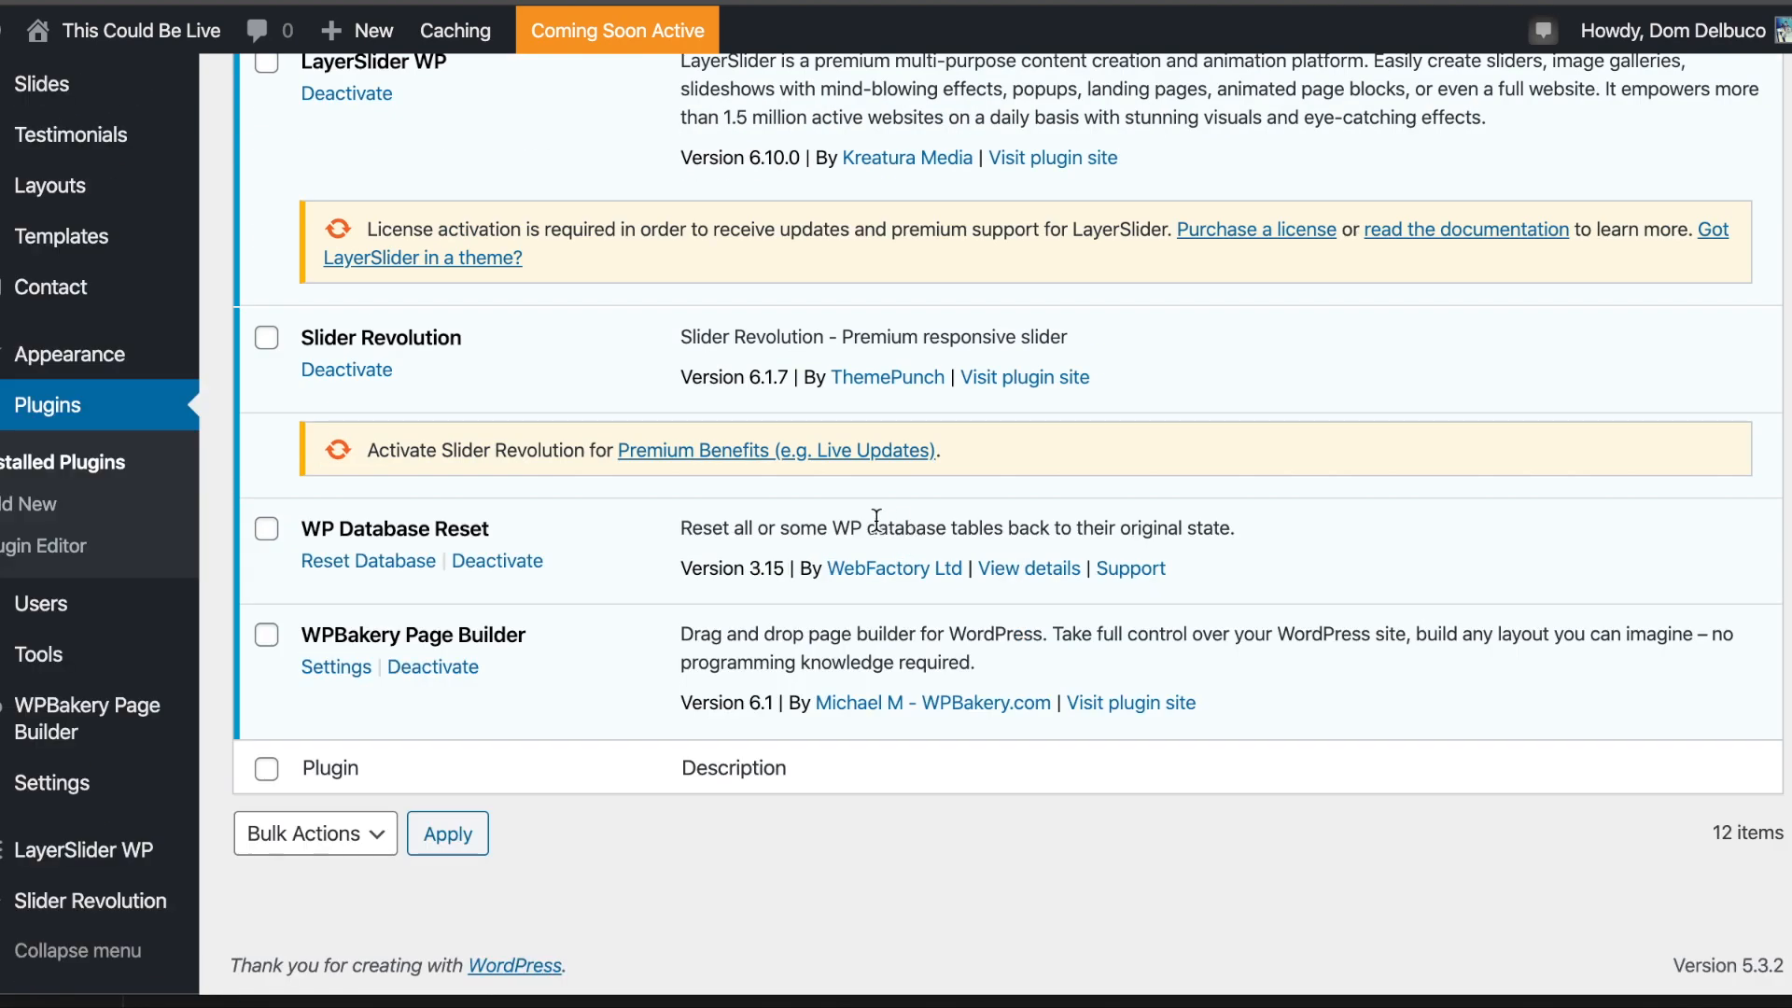
{"action": "mouse_move", "coordinate": [415, 528]}
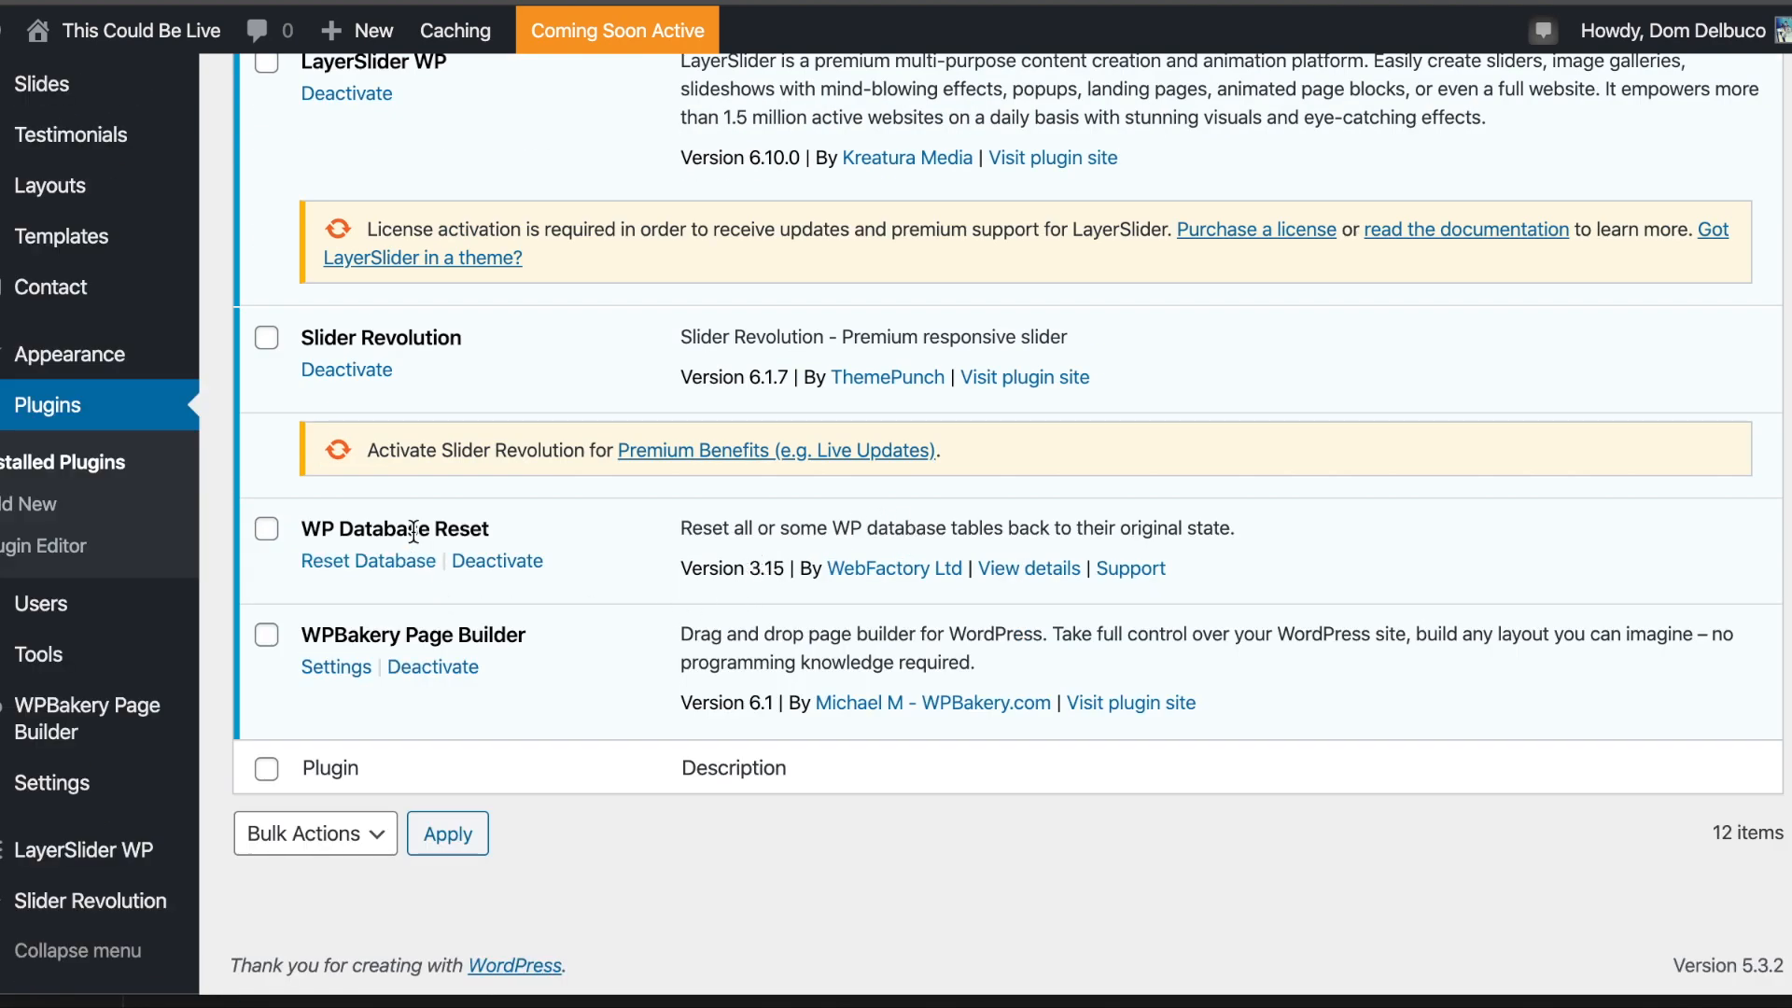
{"action": "mouse_move", "coordinate": [368, 560]}
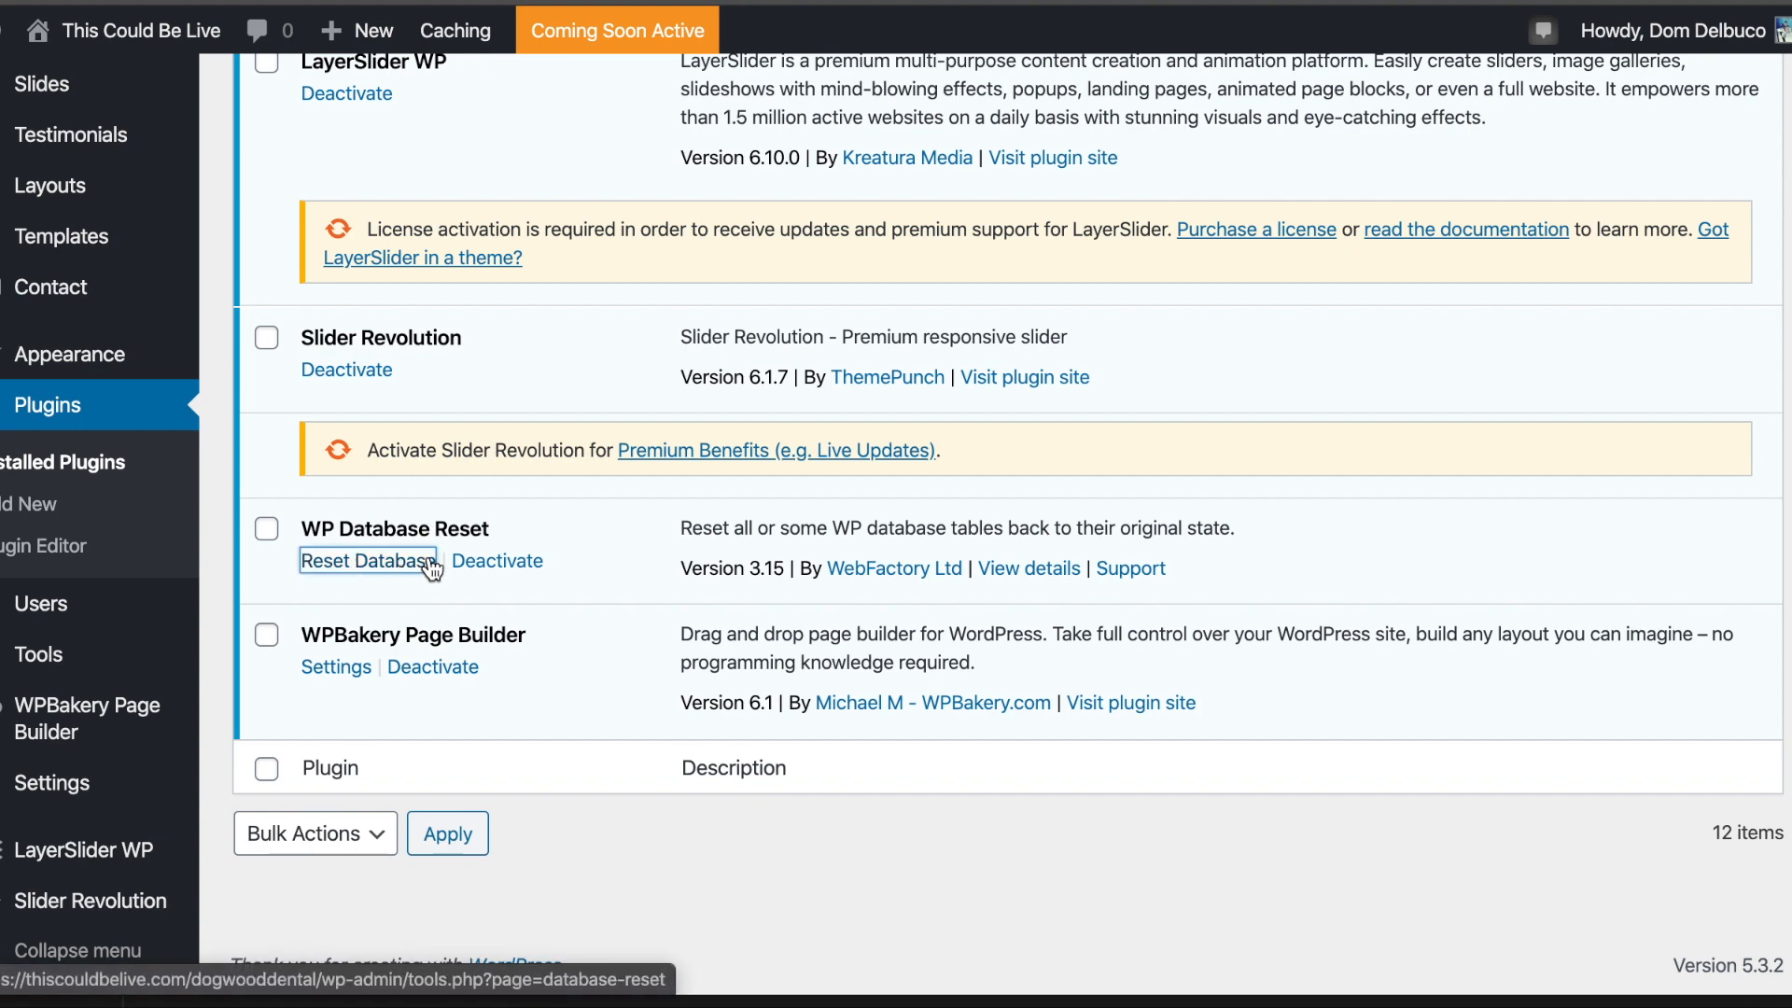
Step: On the plugin's Reset Database page, select all database tables for reset
{"action": "left_click", "coordinate": [365, 562]}
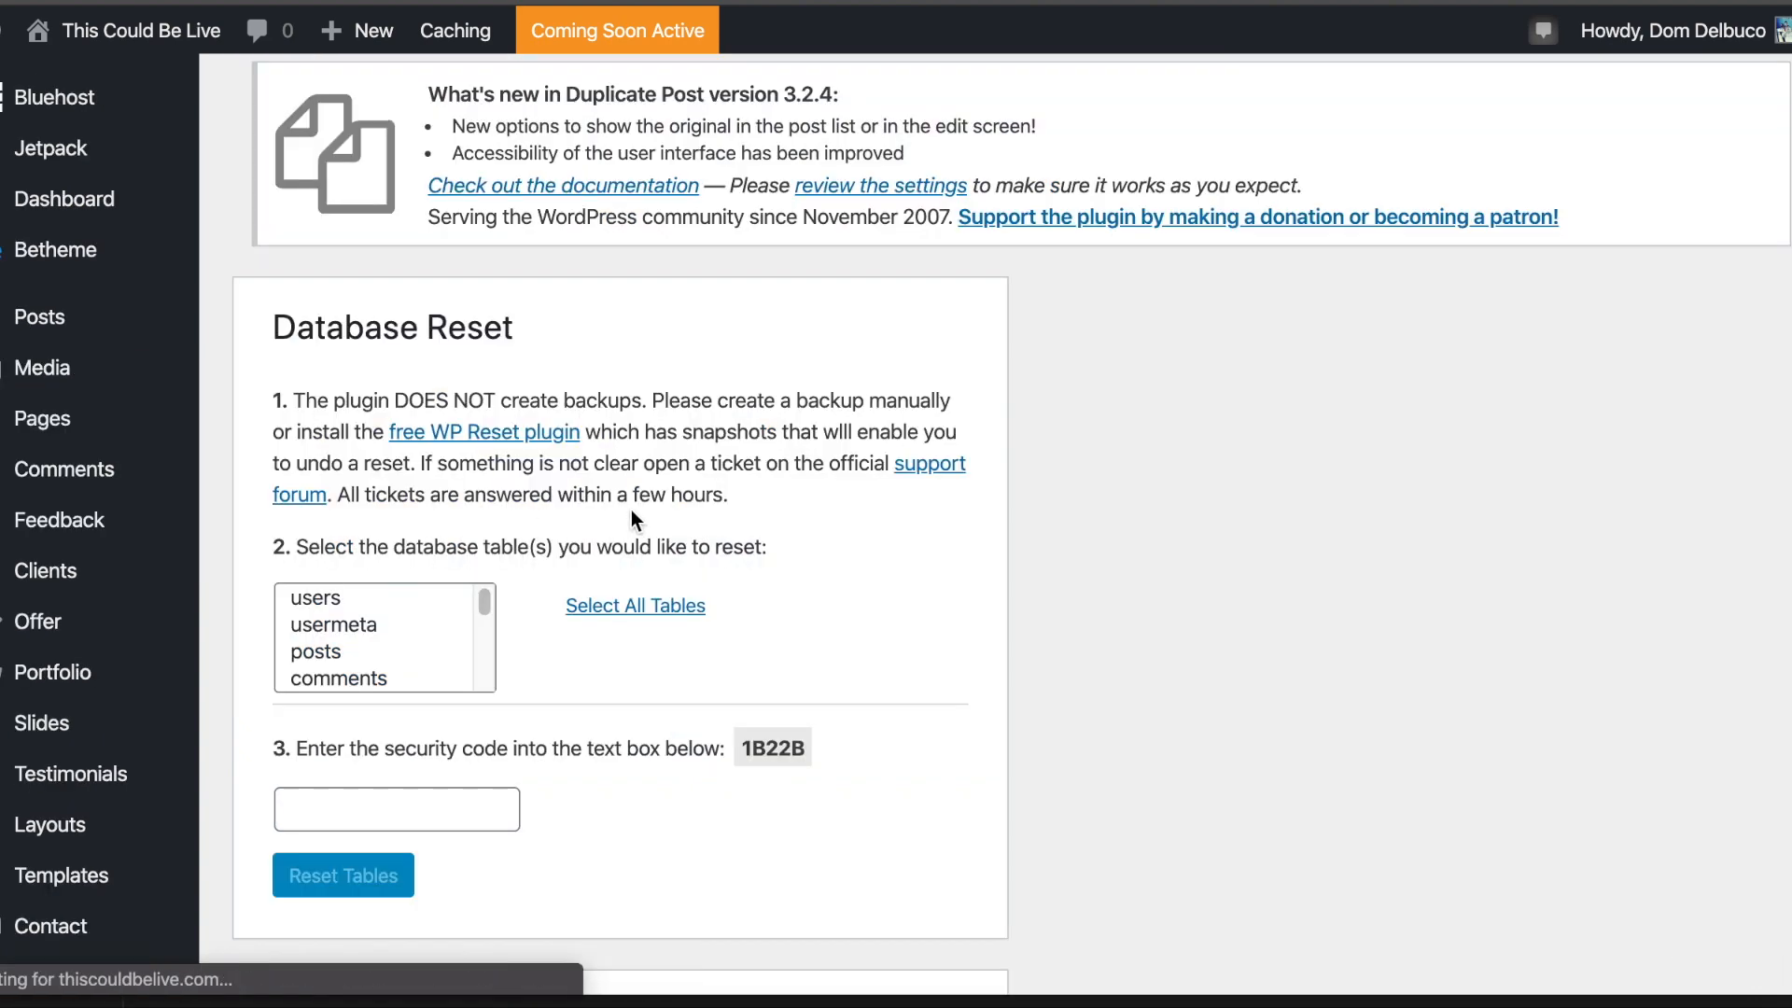
{"action": "scroll", "scroll_direction": "down", "scroll_amount": 3}
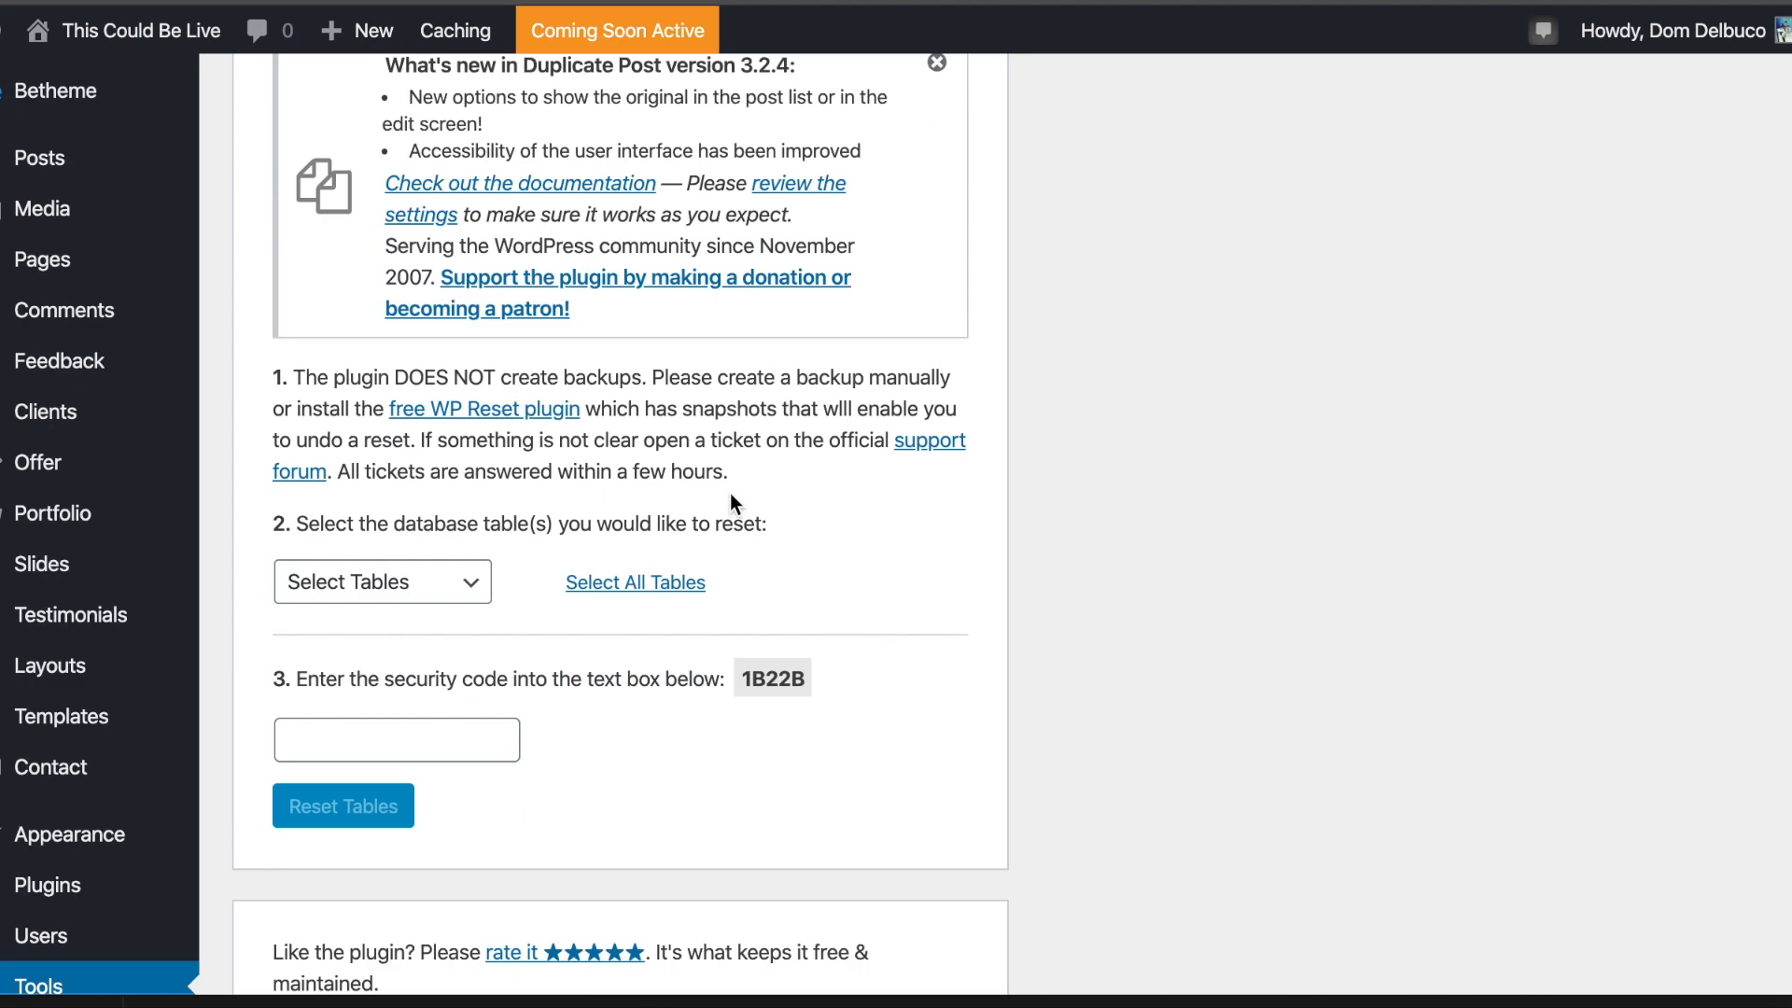
{"action": "left_click", "coordinate": [381, 581]}
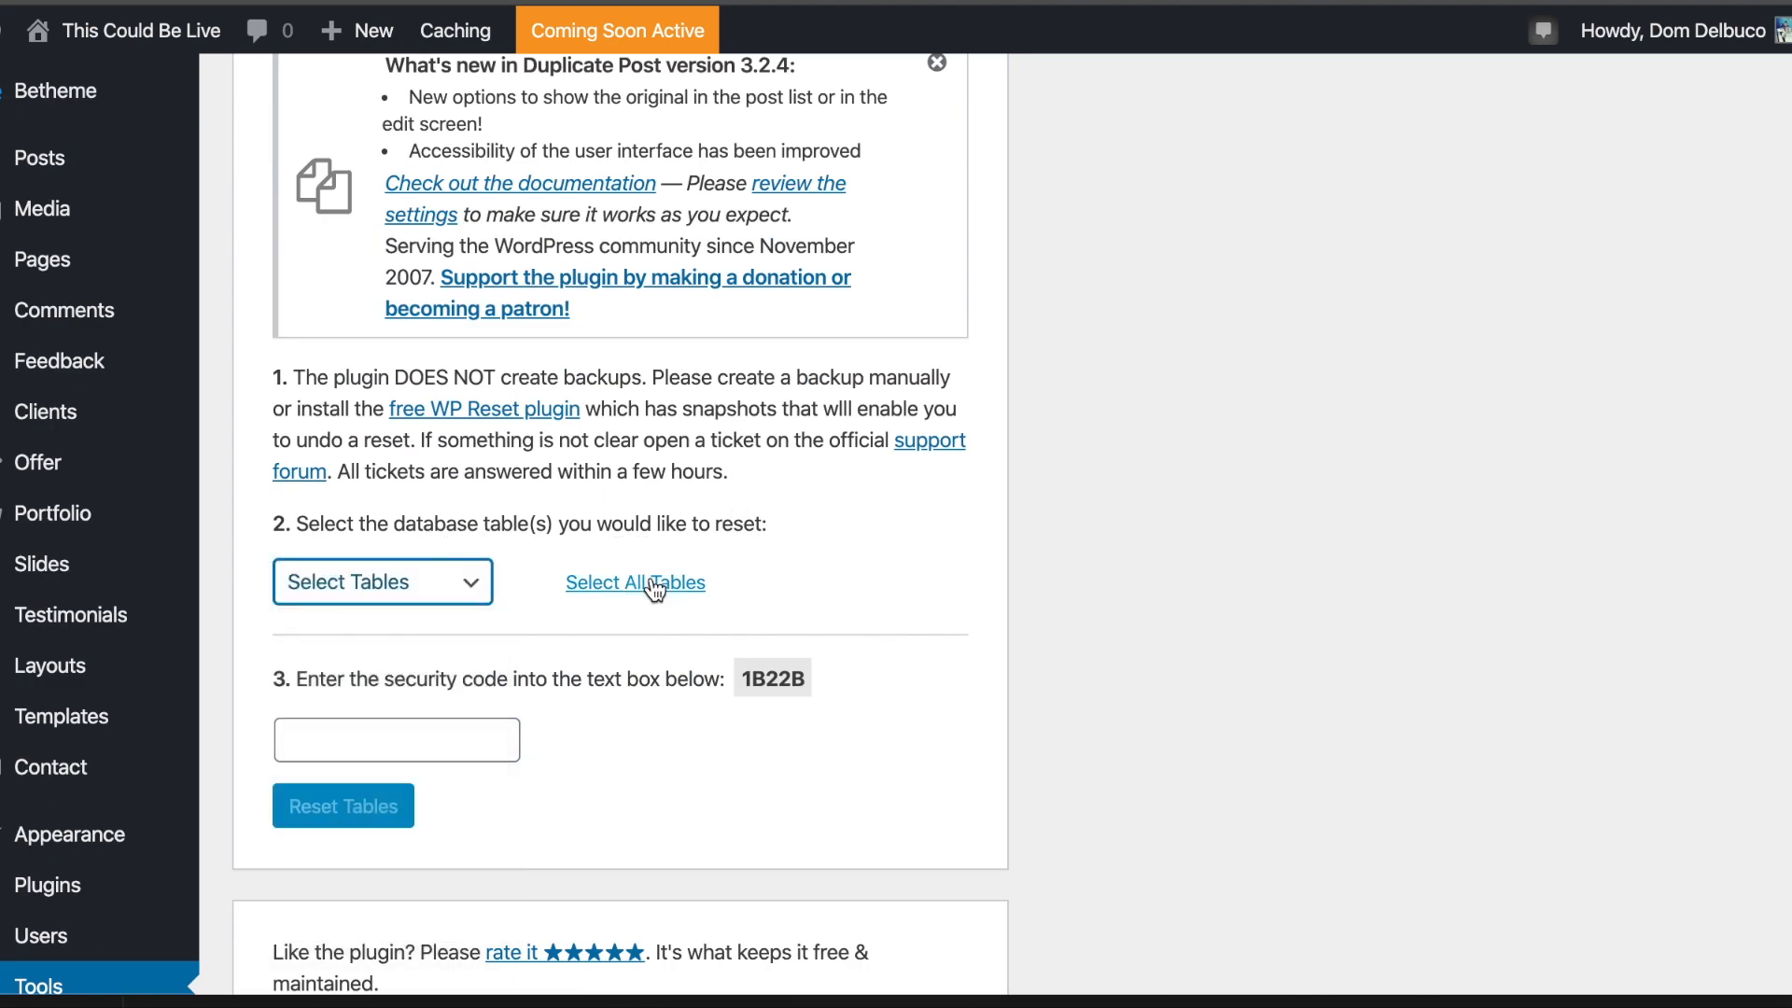
{"action": "left_click", "coordinate": [635, 582]}
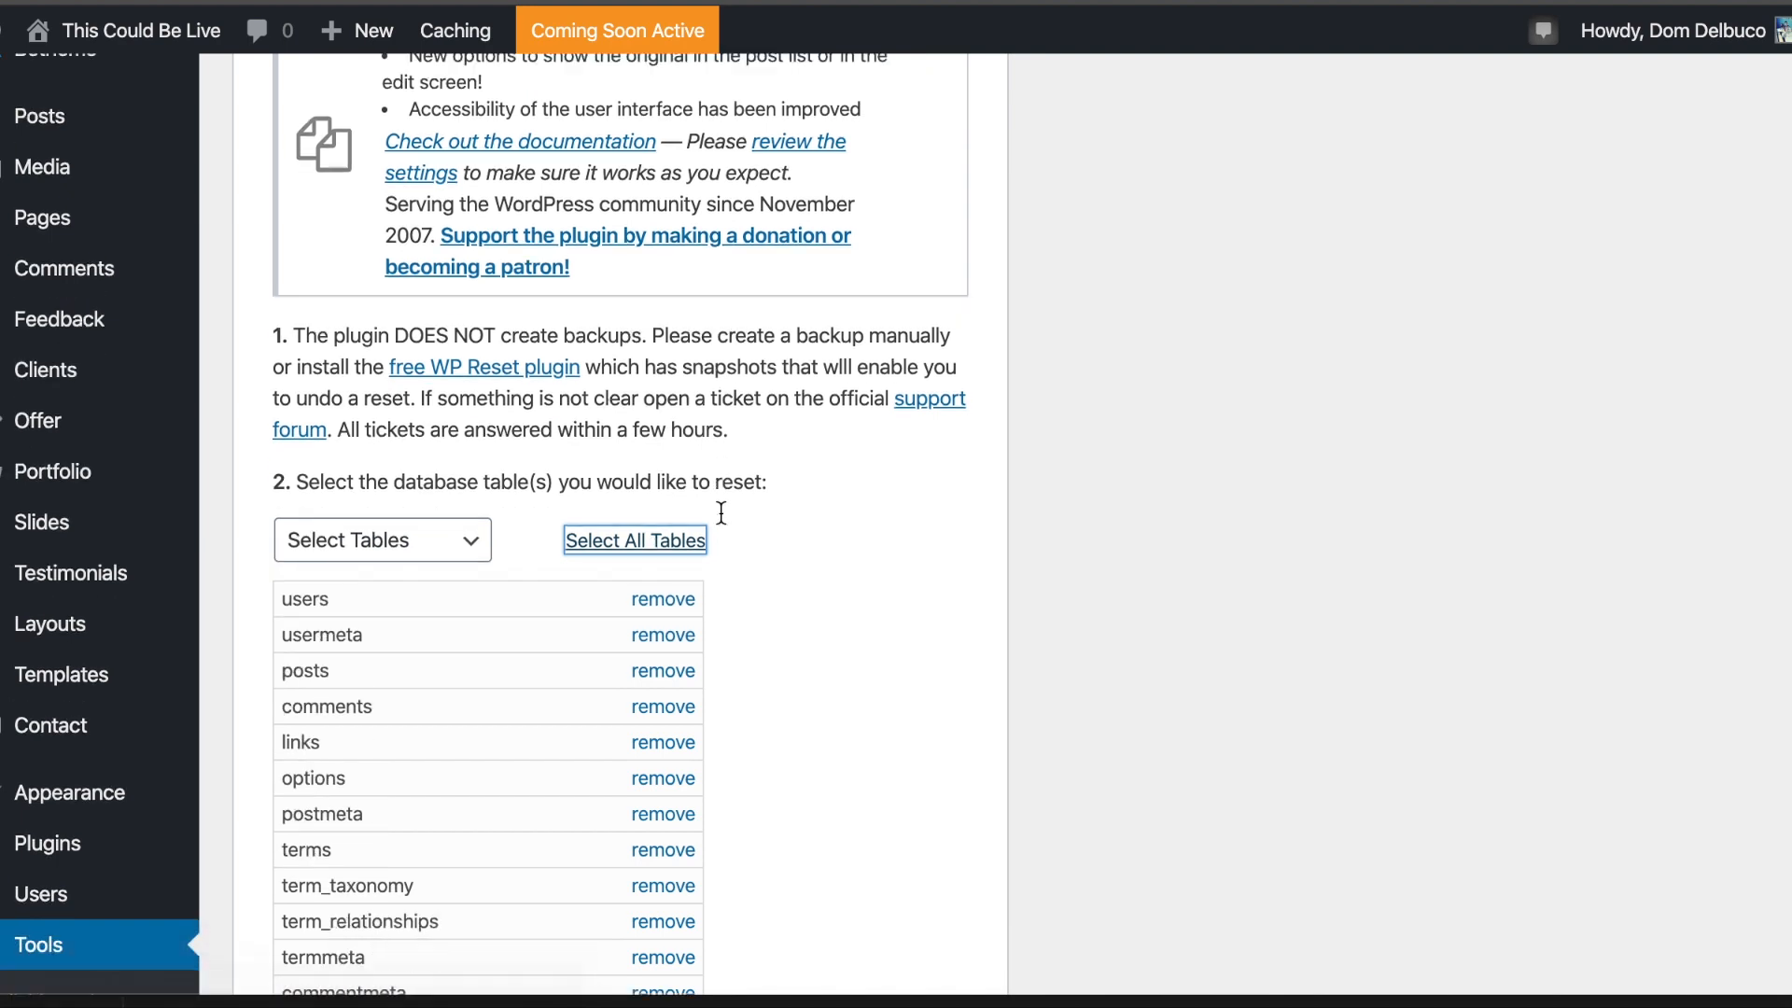
{"action": "scroll", "scroll_direction": "down", "scroll_amount": 3}
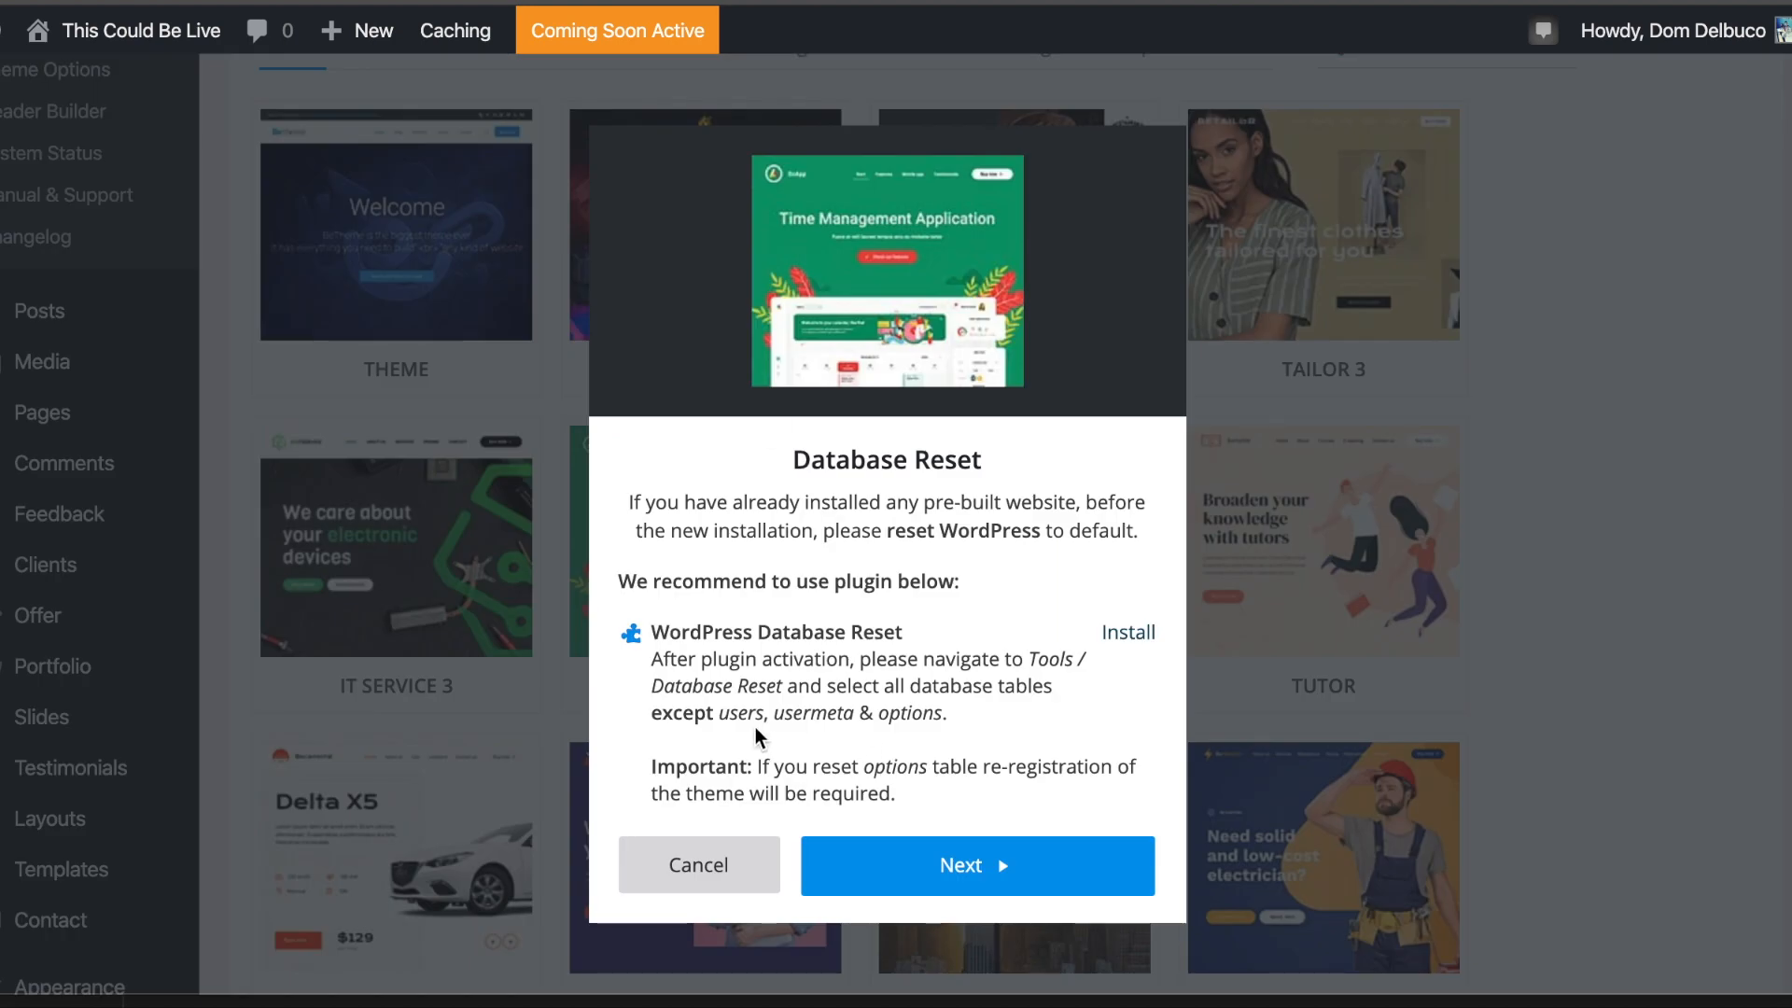
{"action": "mouse_move", "coordinate": [793, 715]}
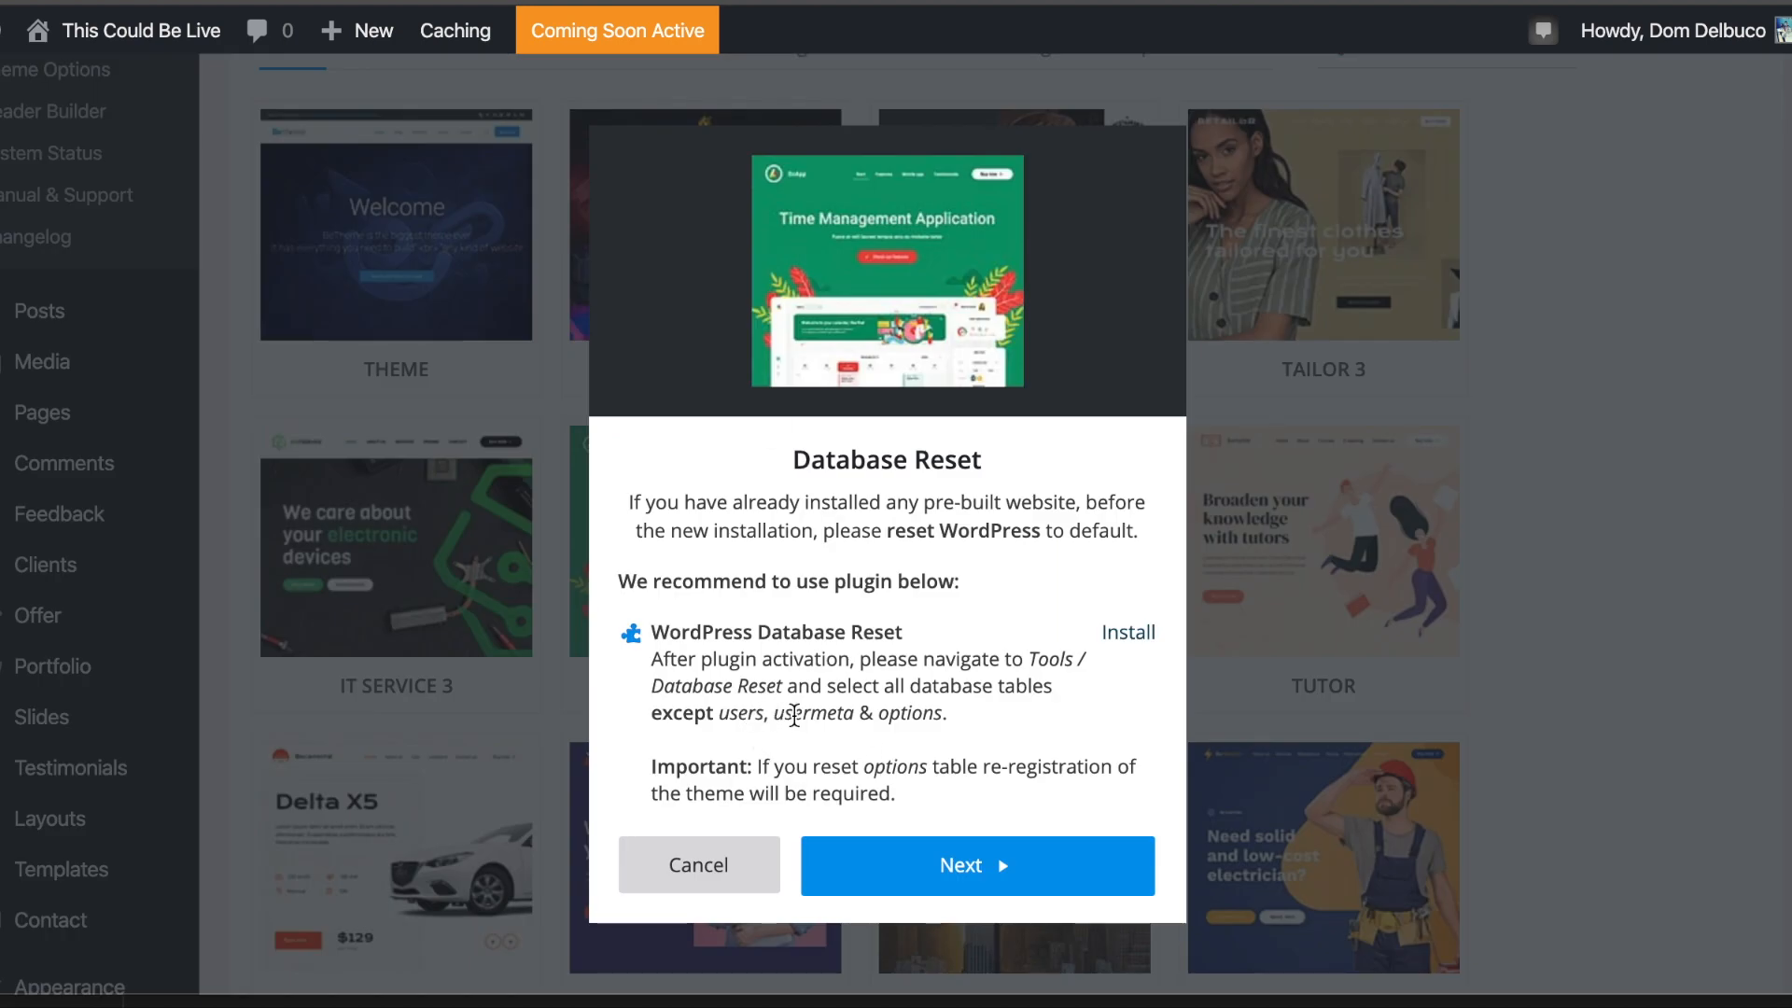
Step: Back on the Database Reset tool, remove the users, usermeta and options tables from the reset list
{"action": "left_click", "coordinate": [975, 864]}
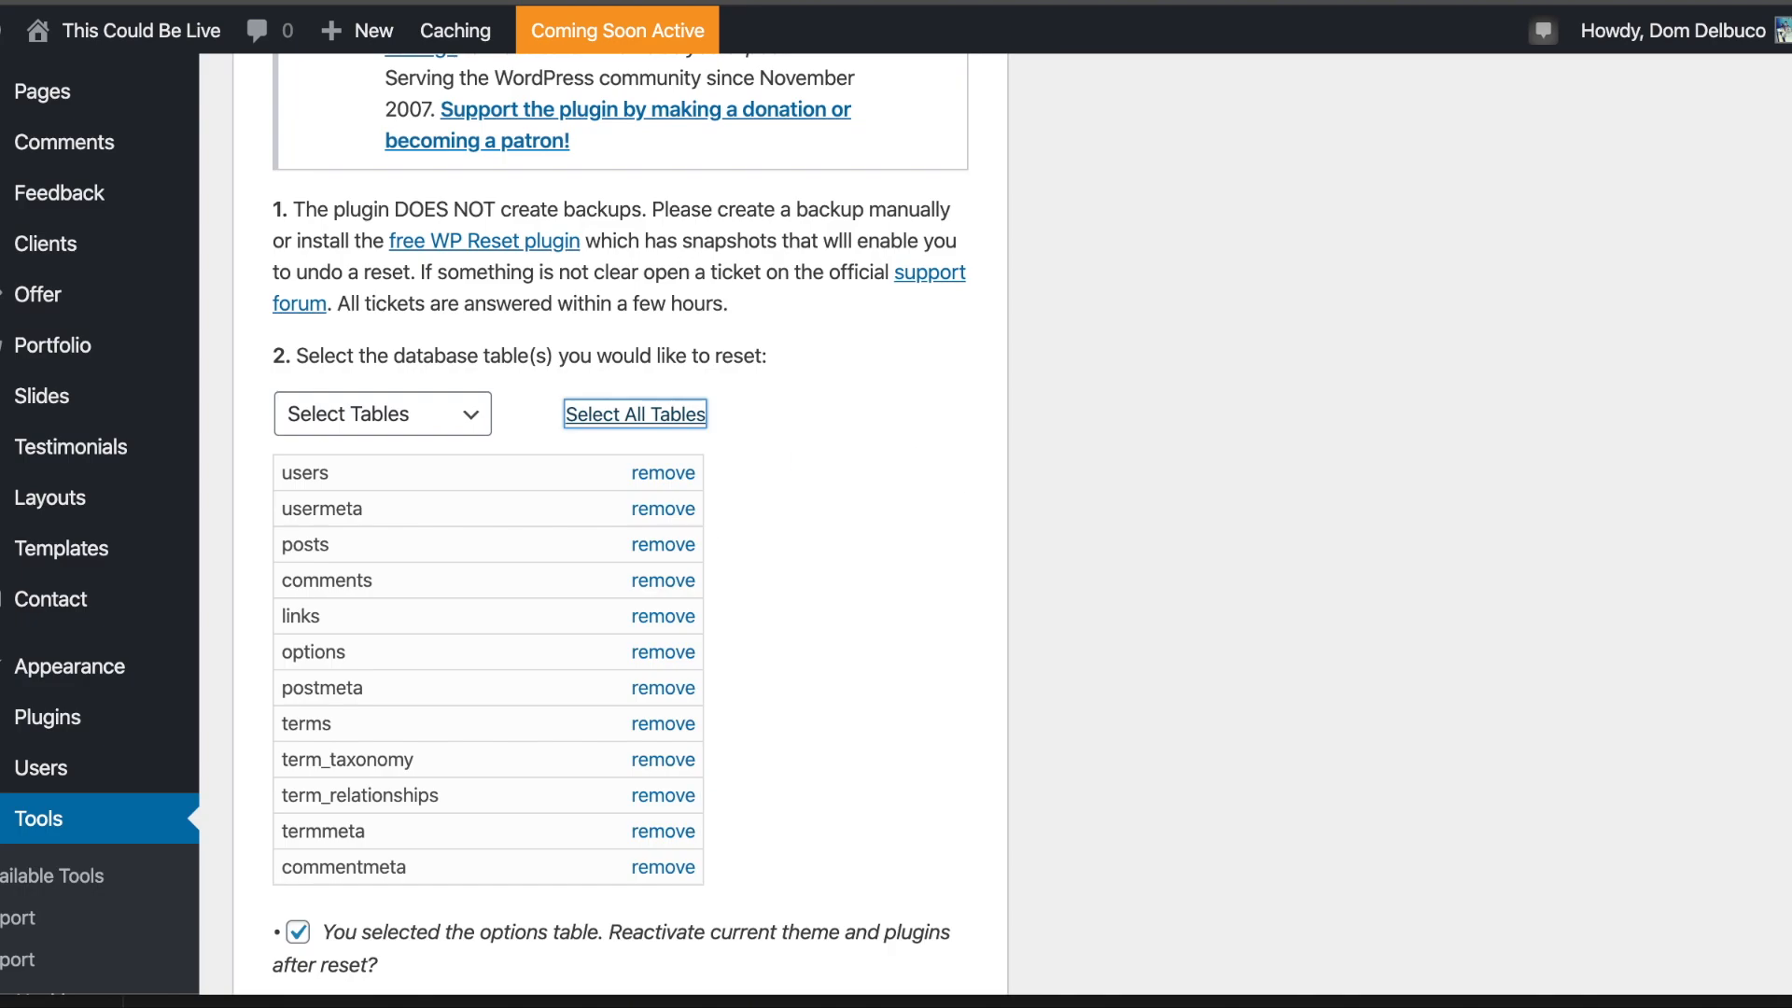
{"action": "left_click", "coordinate": [661, 473]}
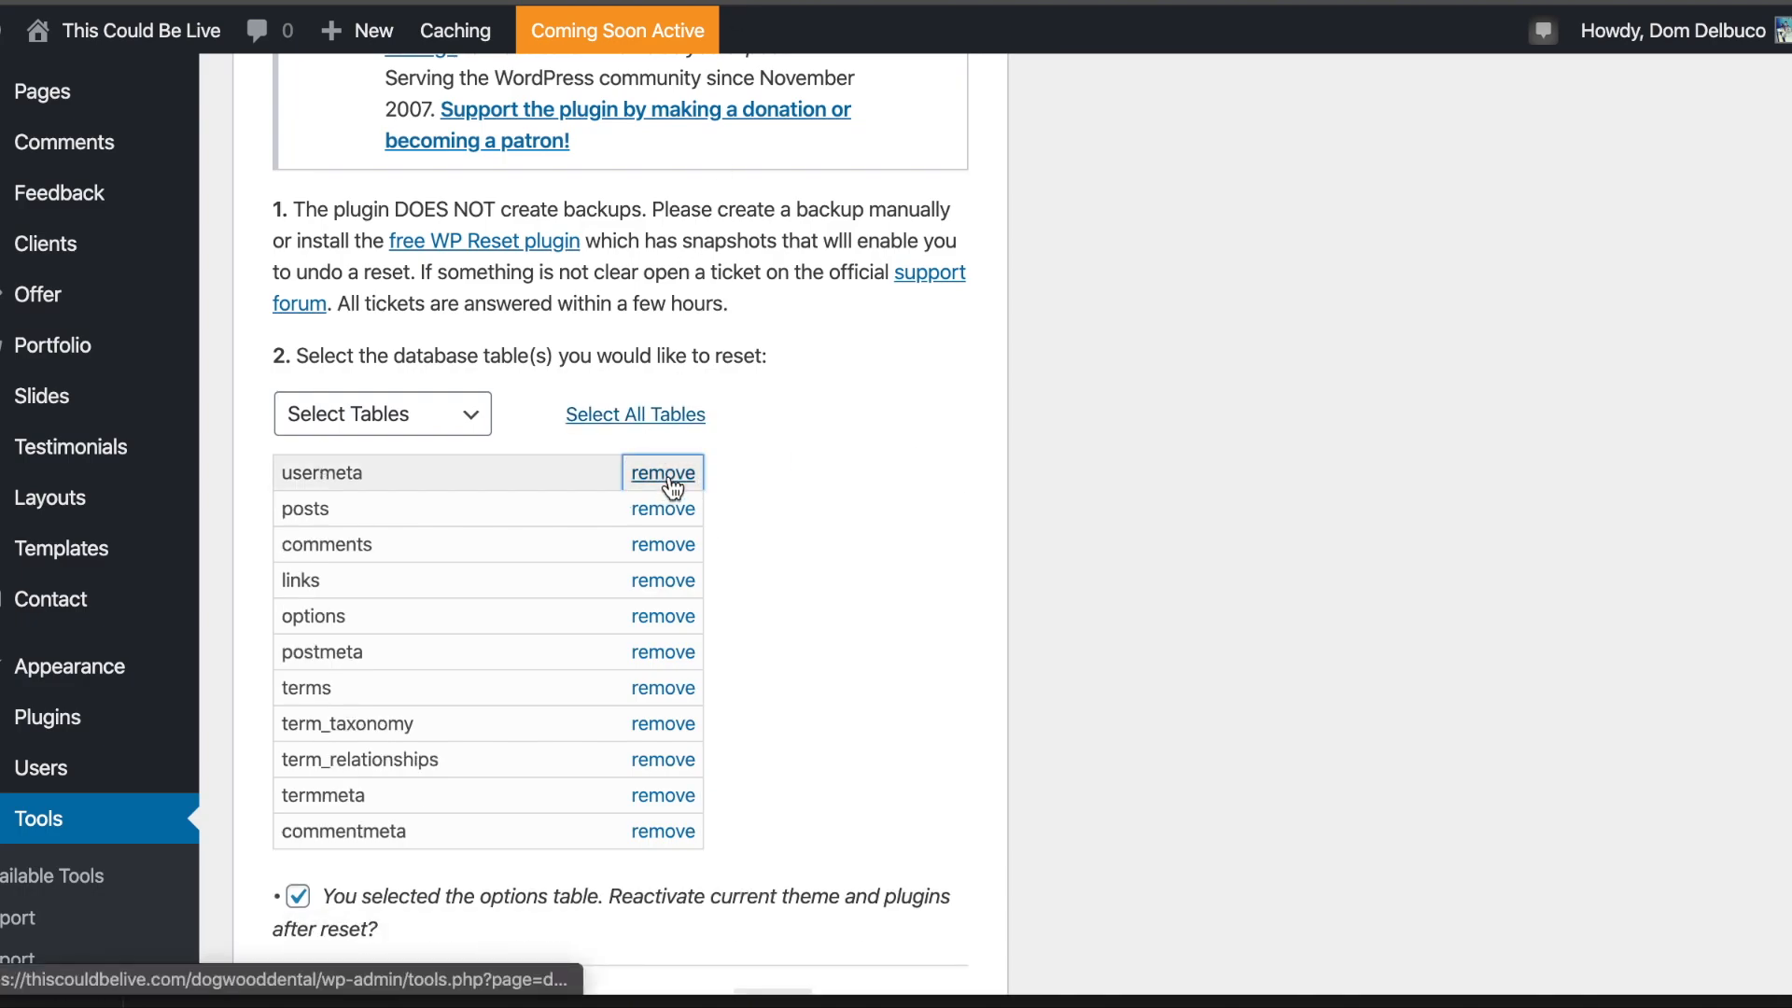
{"action": "left_click", "coordinate": [661, 472]}
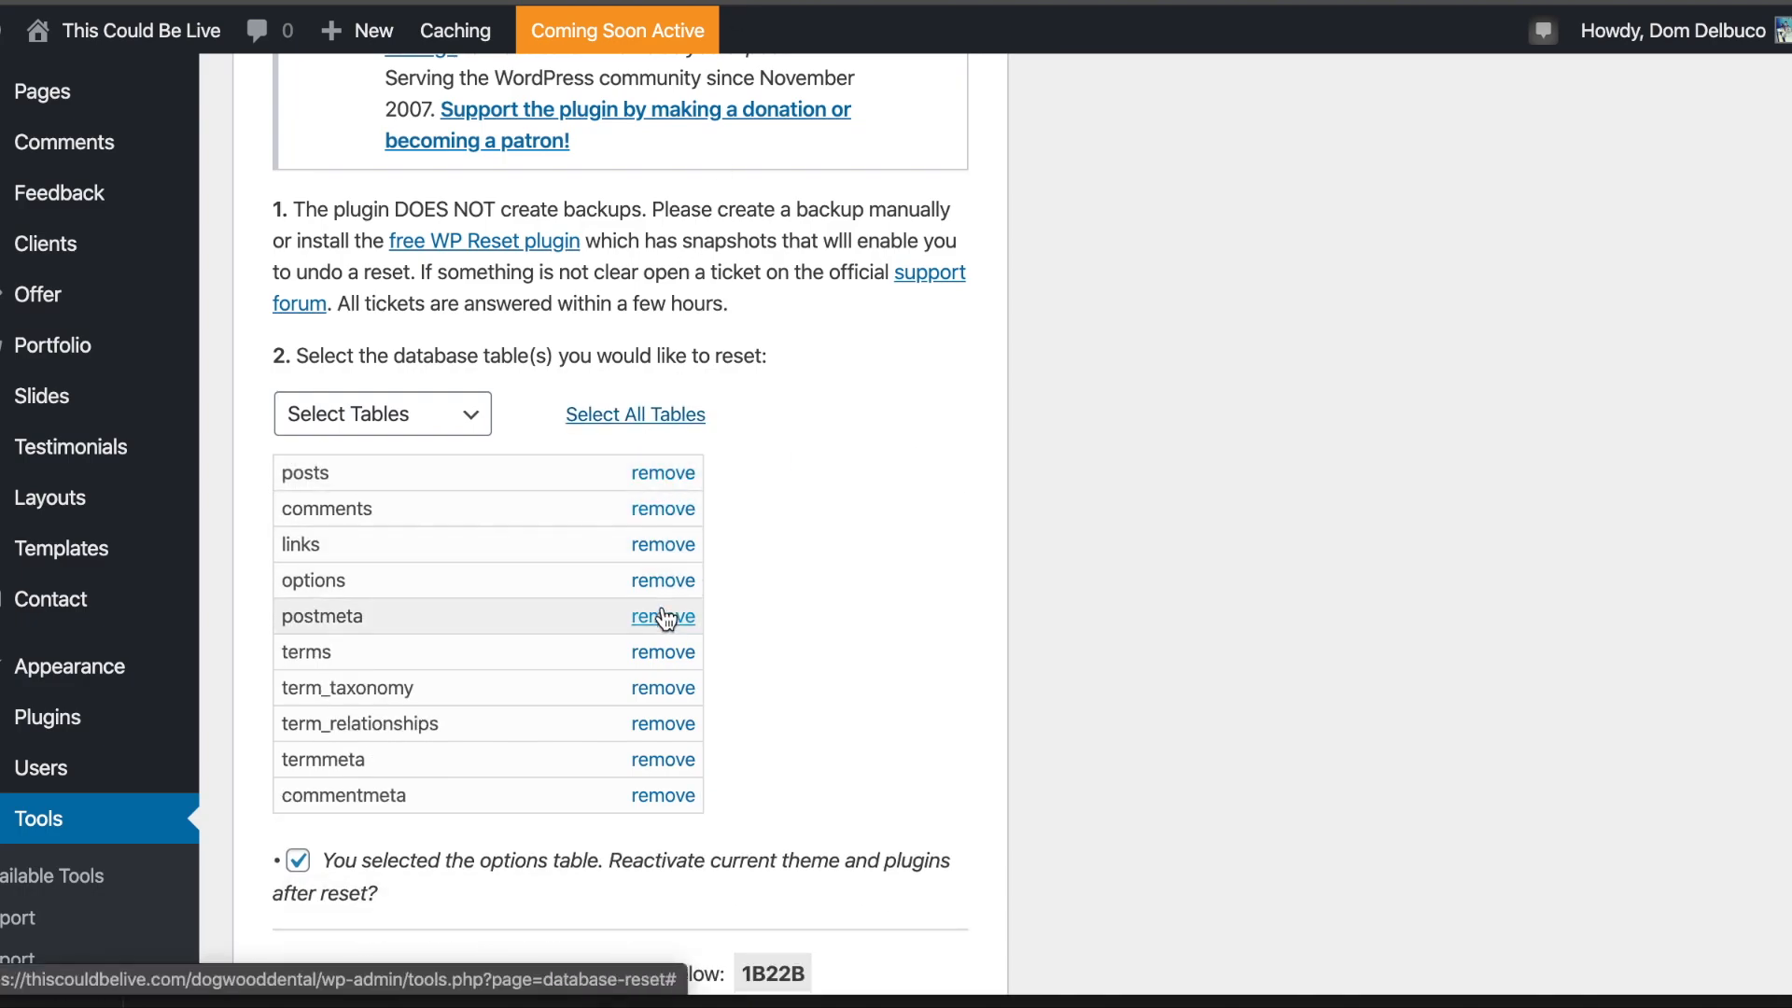
{"action": "left_click", "coordinate": [661, 579]}
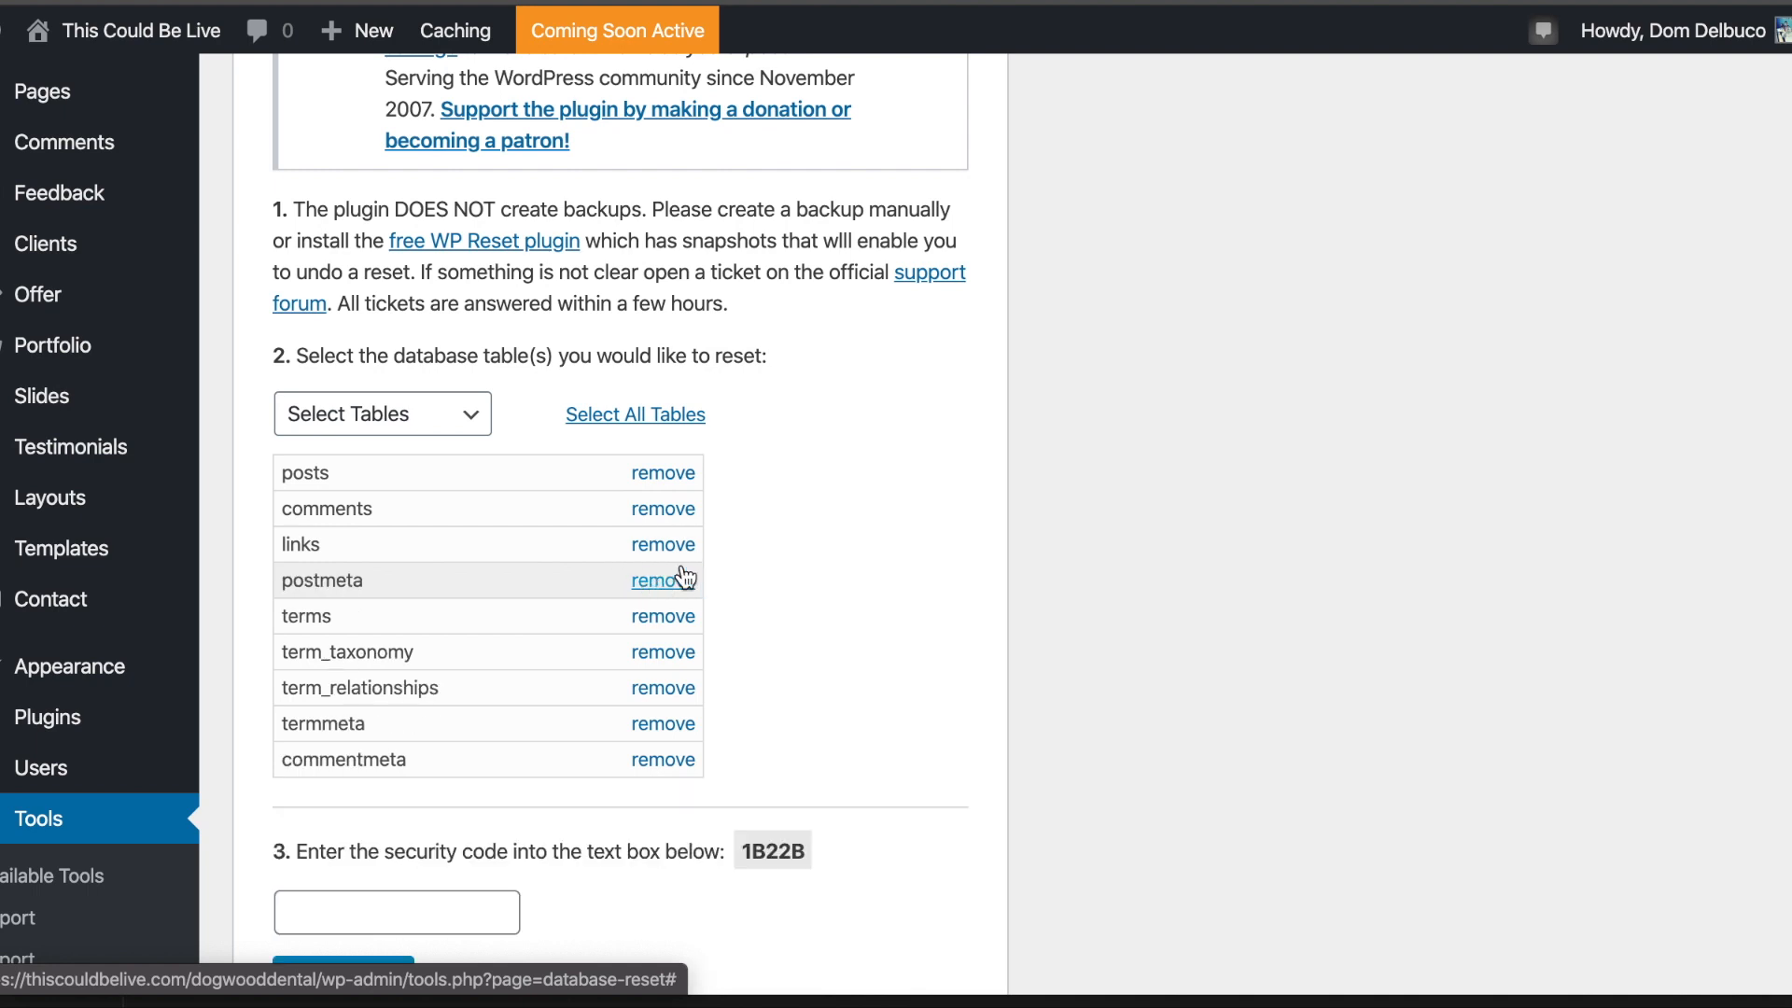
{"action": "scroll", "scroll_direction": "down", "scroll_amount": 3}
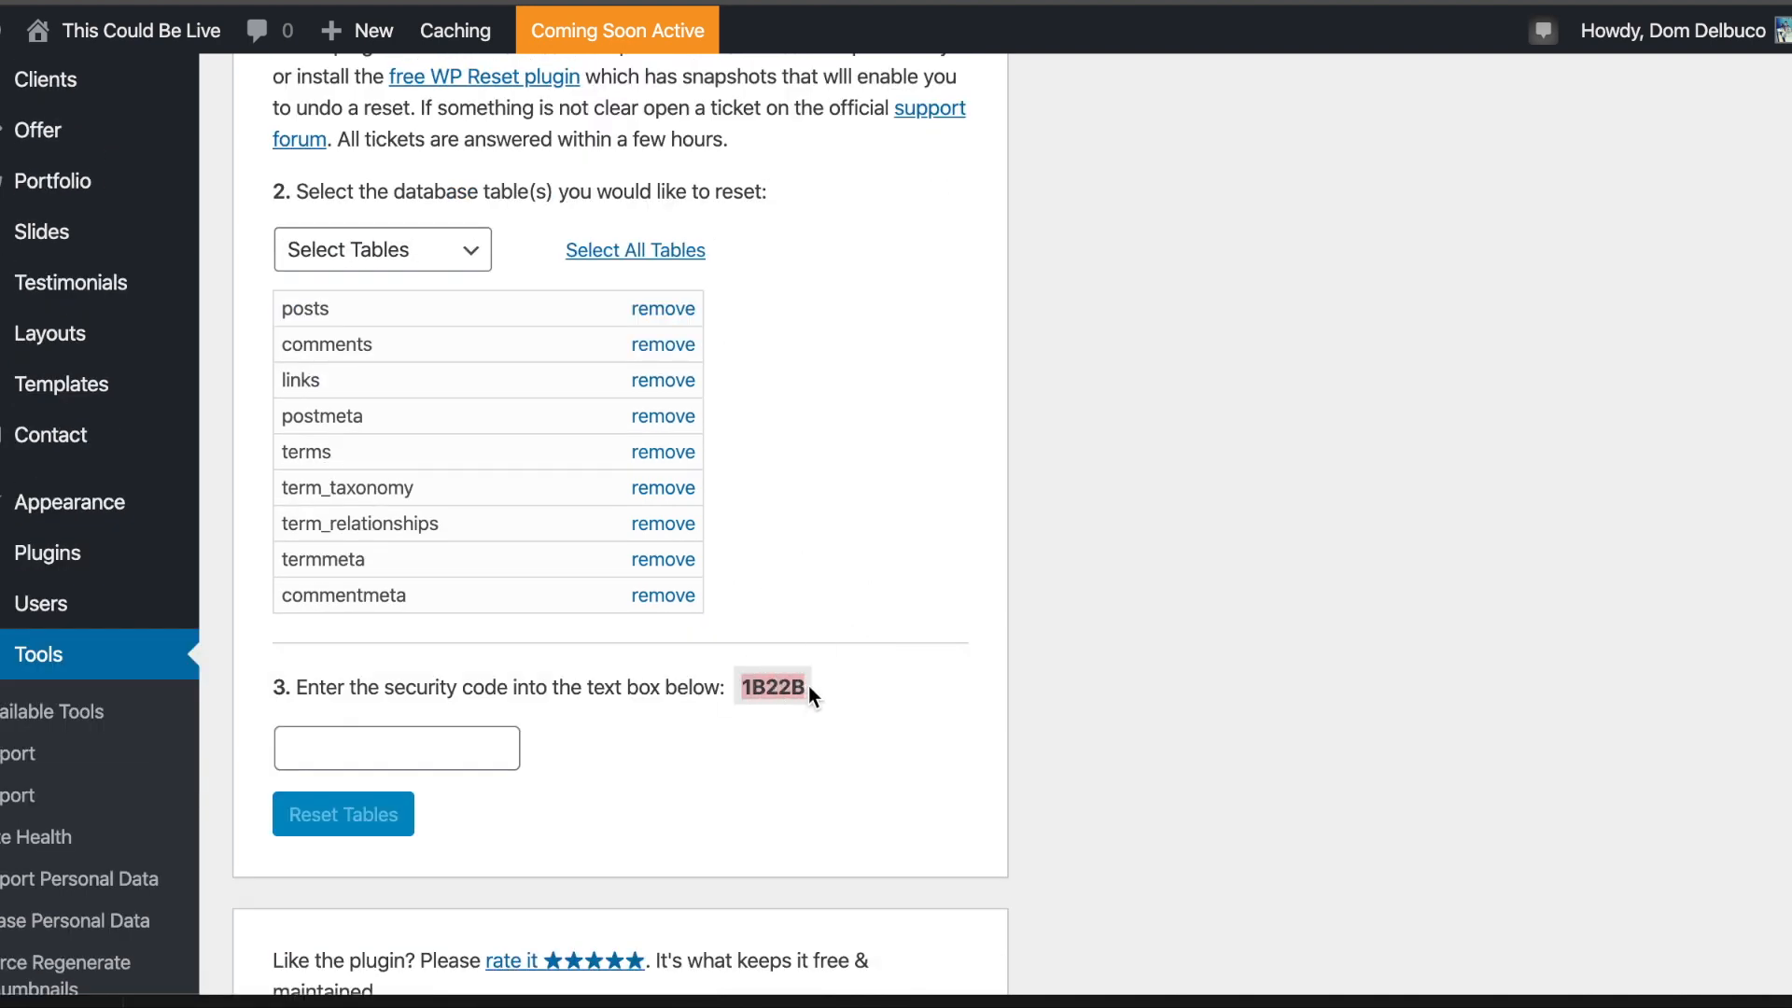
{"action": "type", "text": "1B22B"}
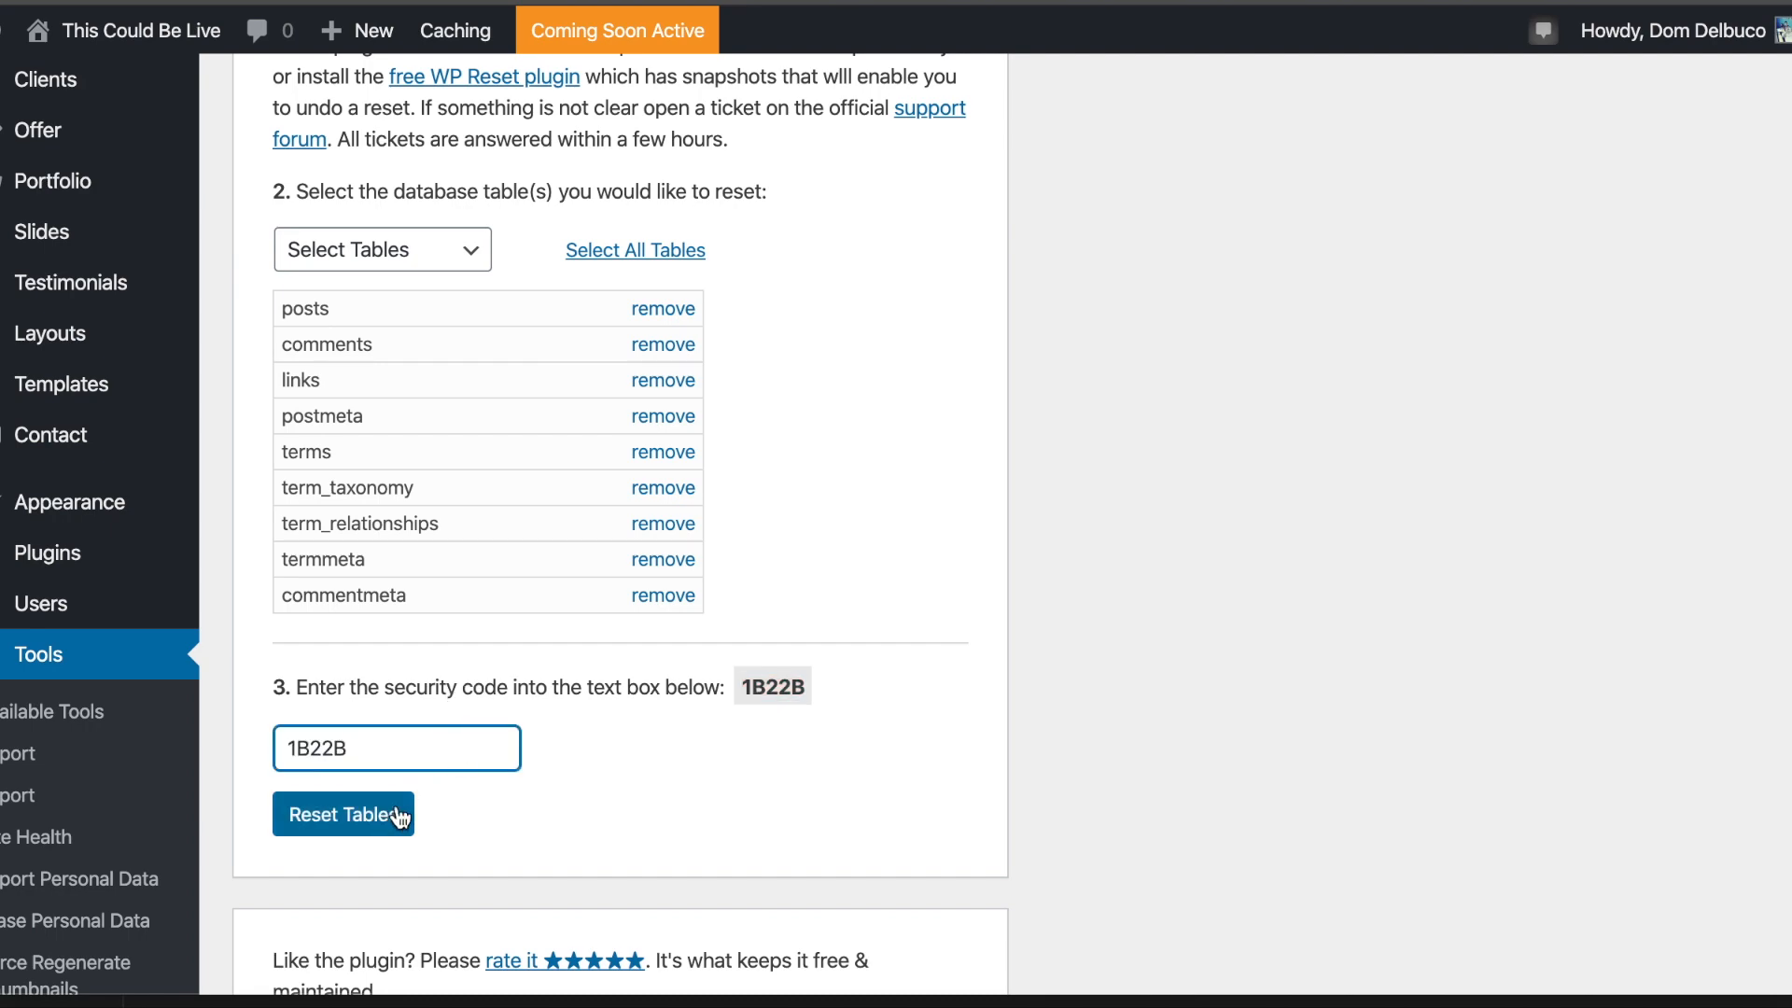
{"action": "mouse_move", "coordinate": [671, 659]}
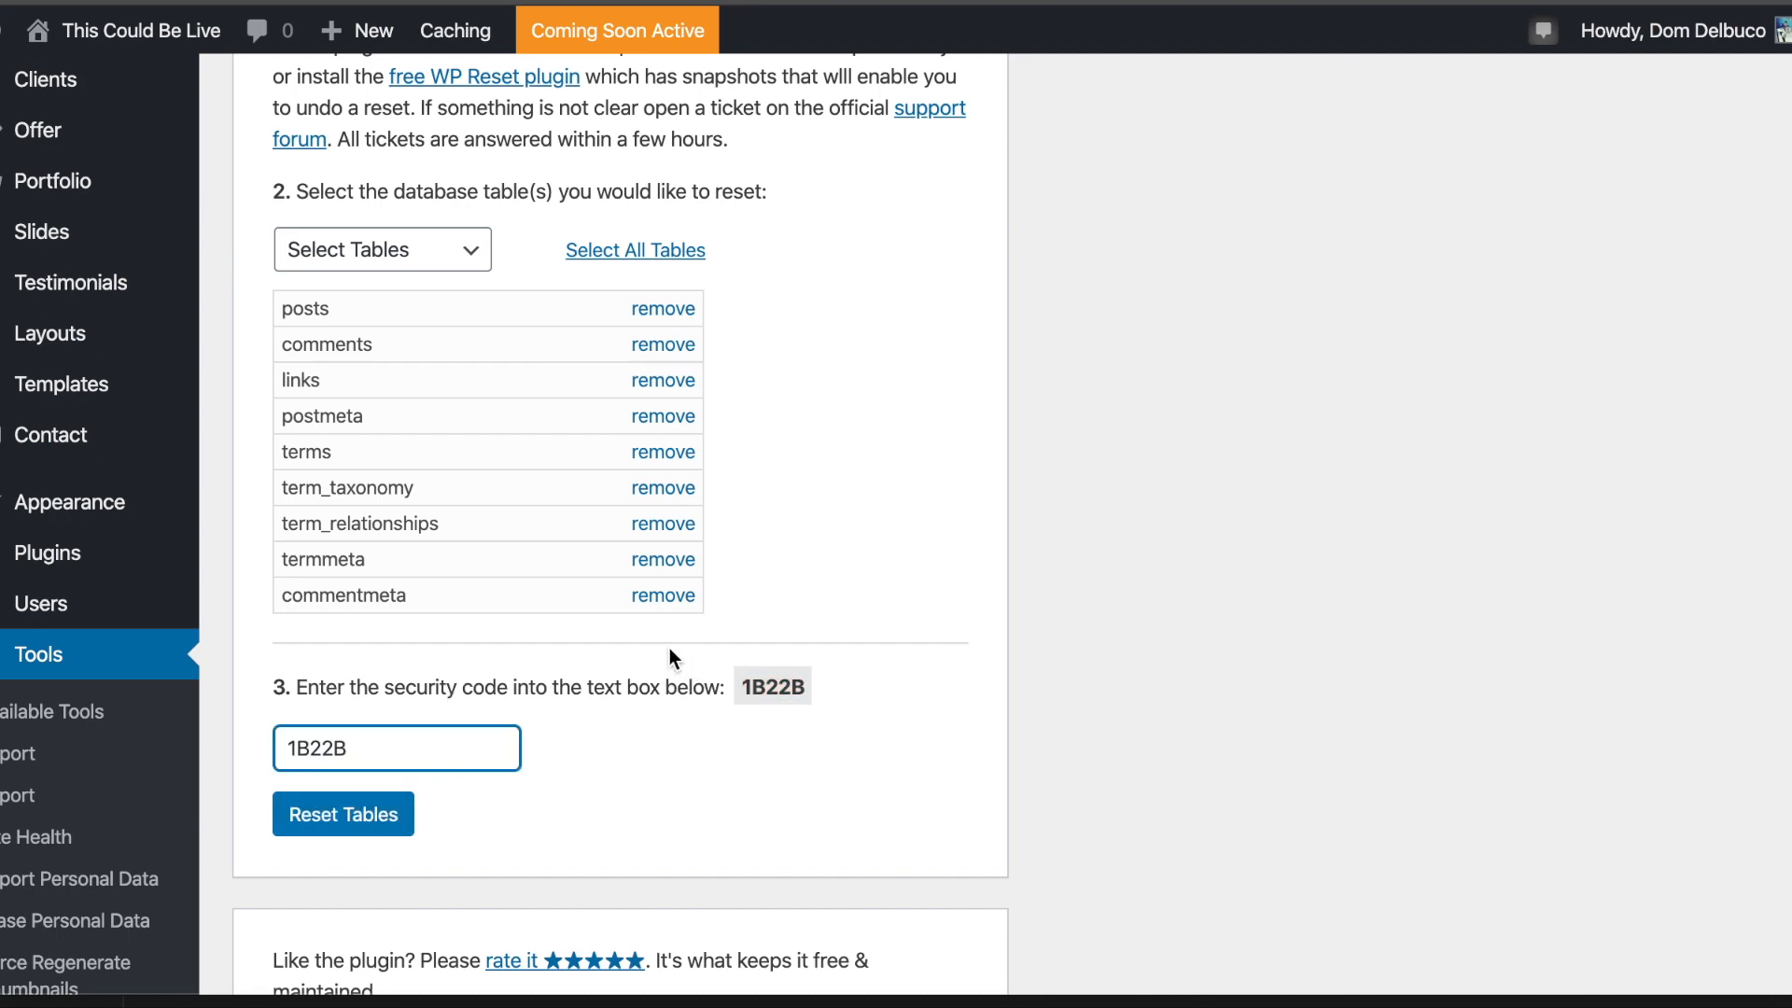
{"action": "scroll", "scroll_direction": "up", "scroll_amount": 3}
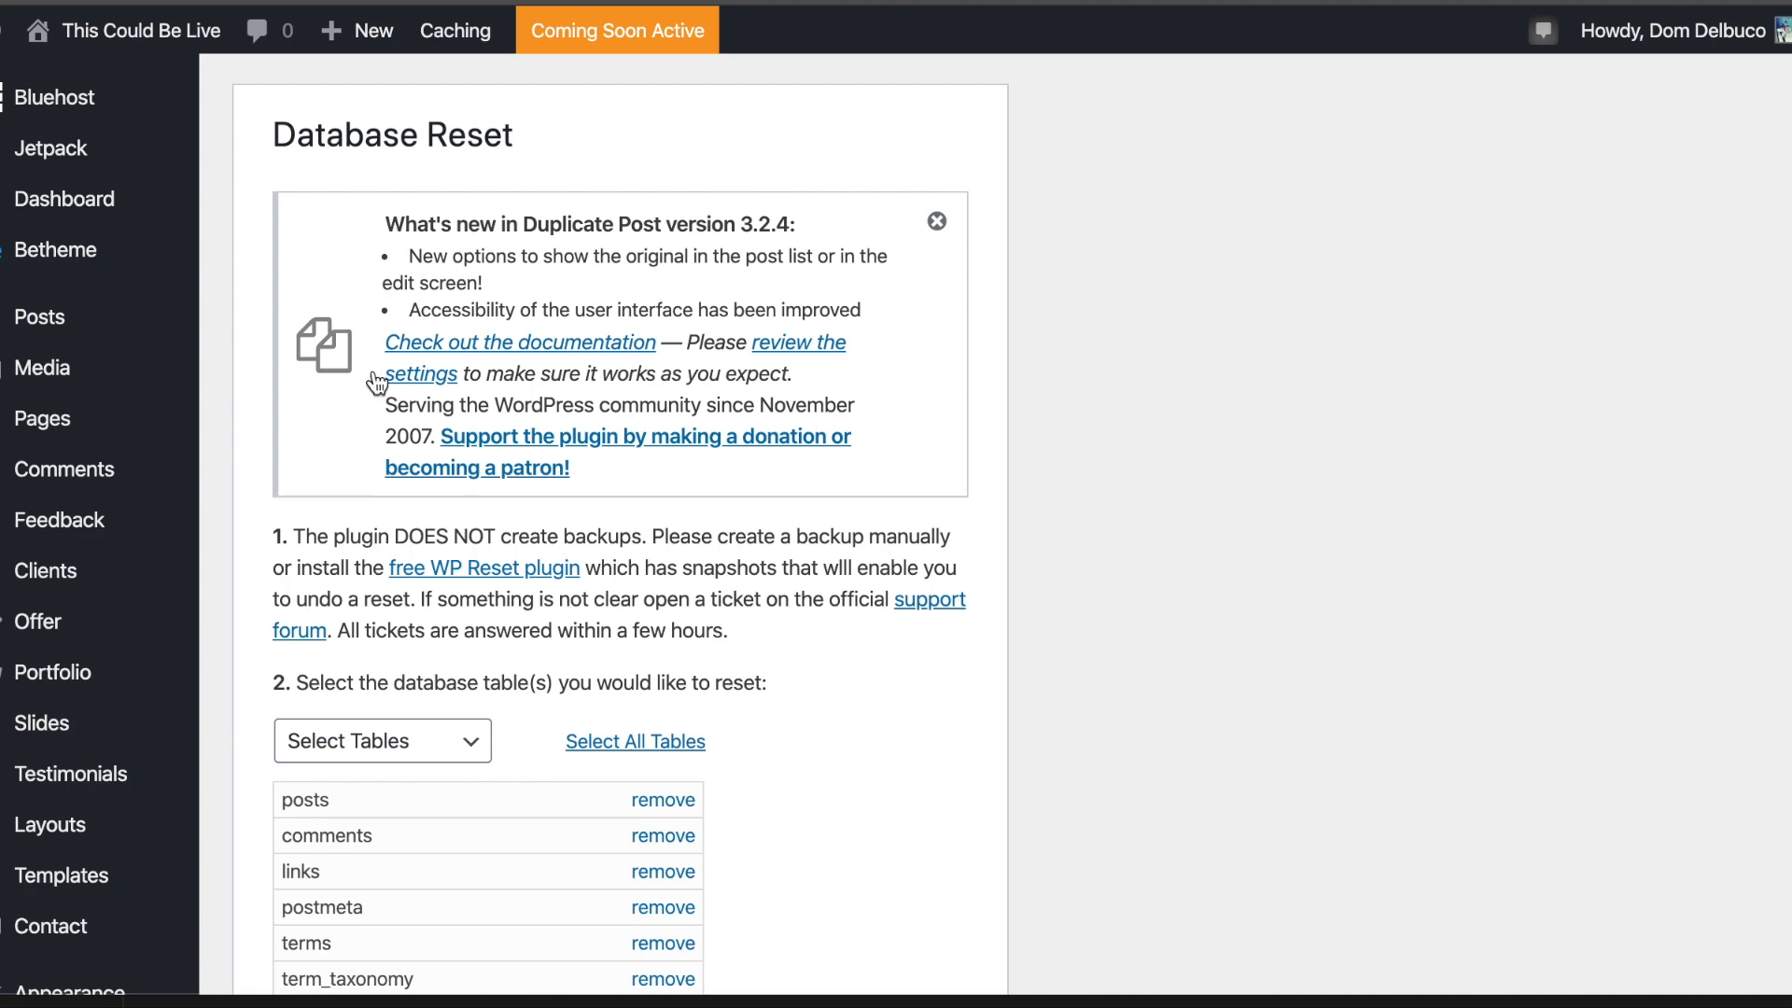
{"action": "scroll", "scroll_direction": "down", "scroll_amount": 3}
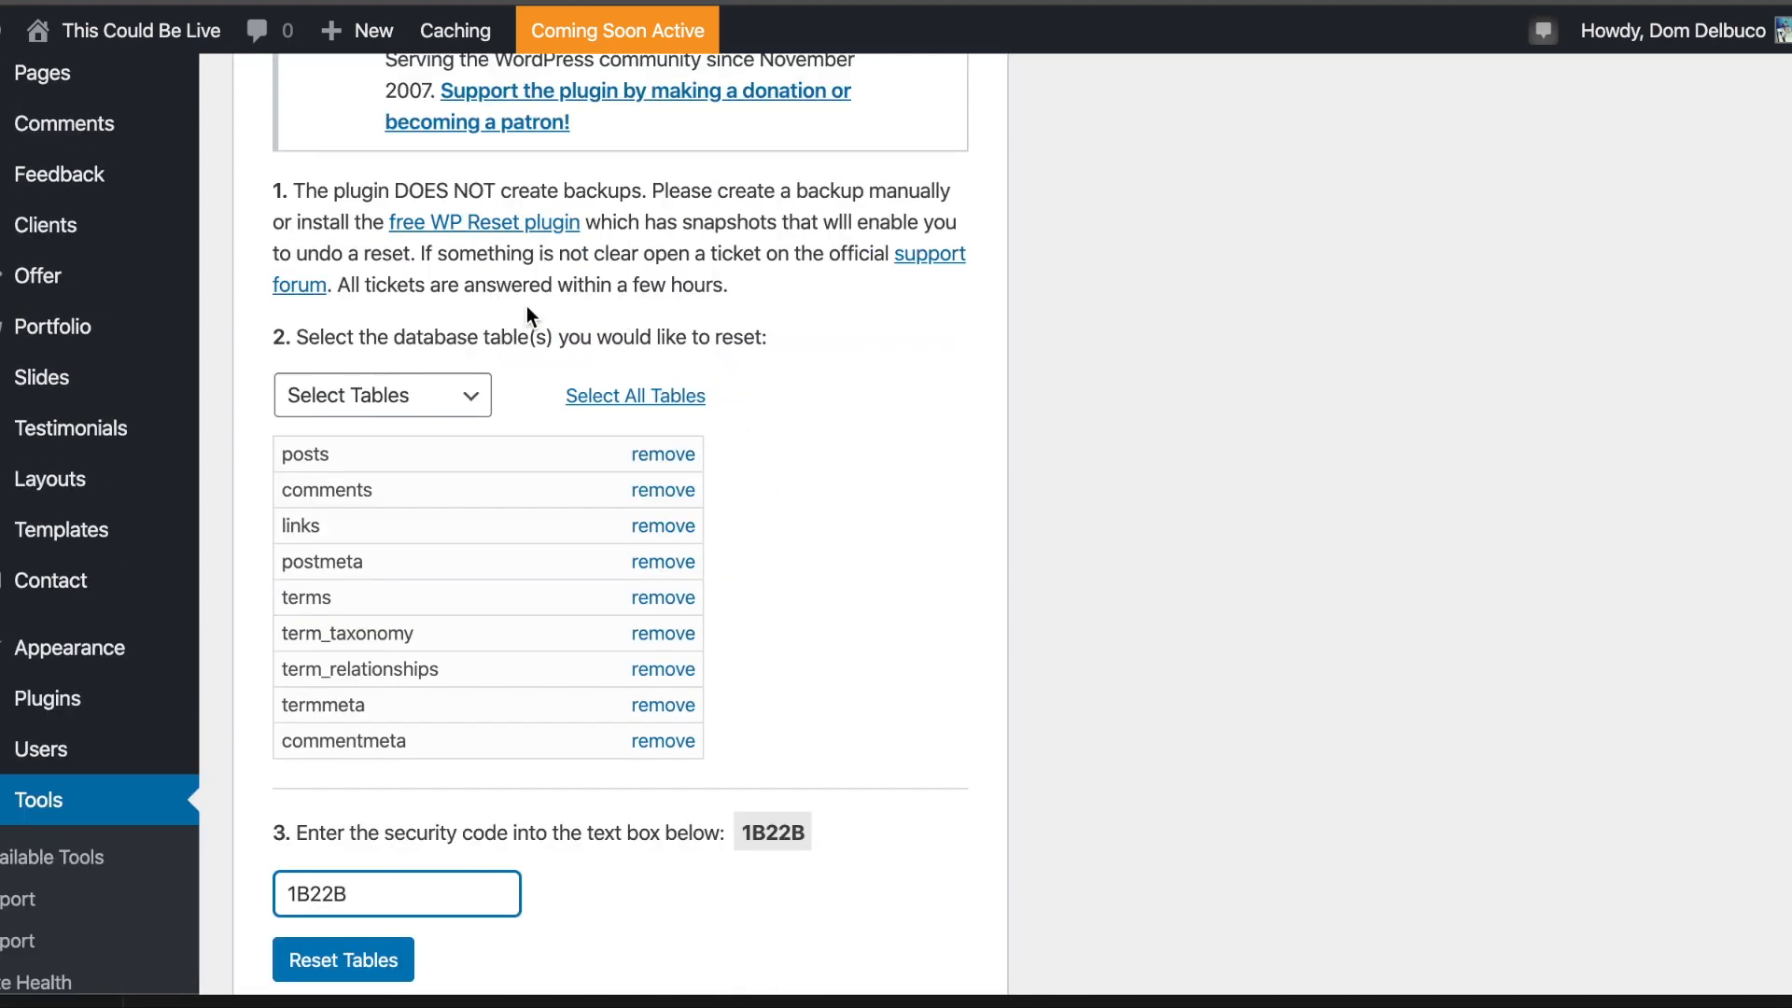
{"action": "mouse_move", "coordinate": [888, 539]}
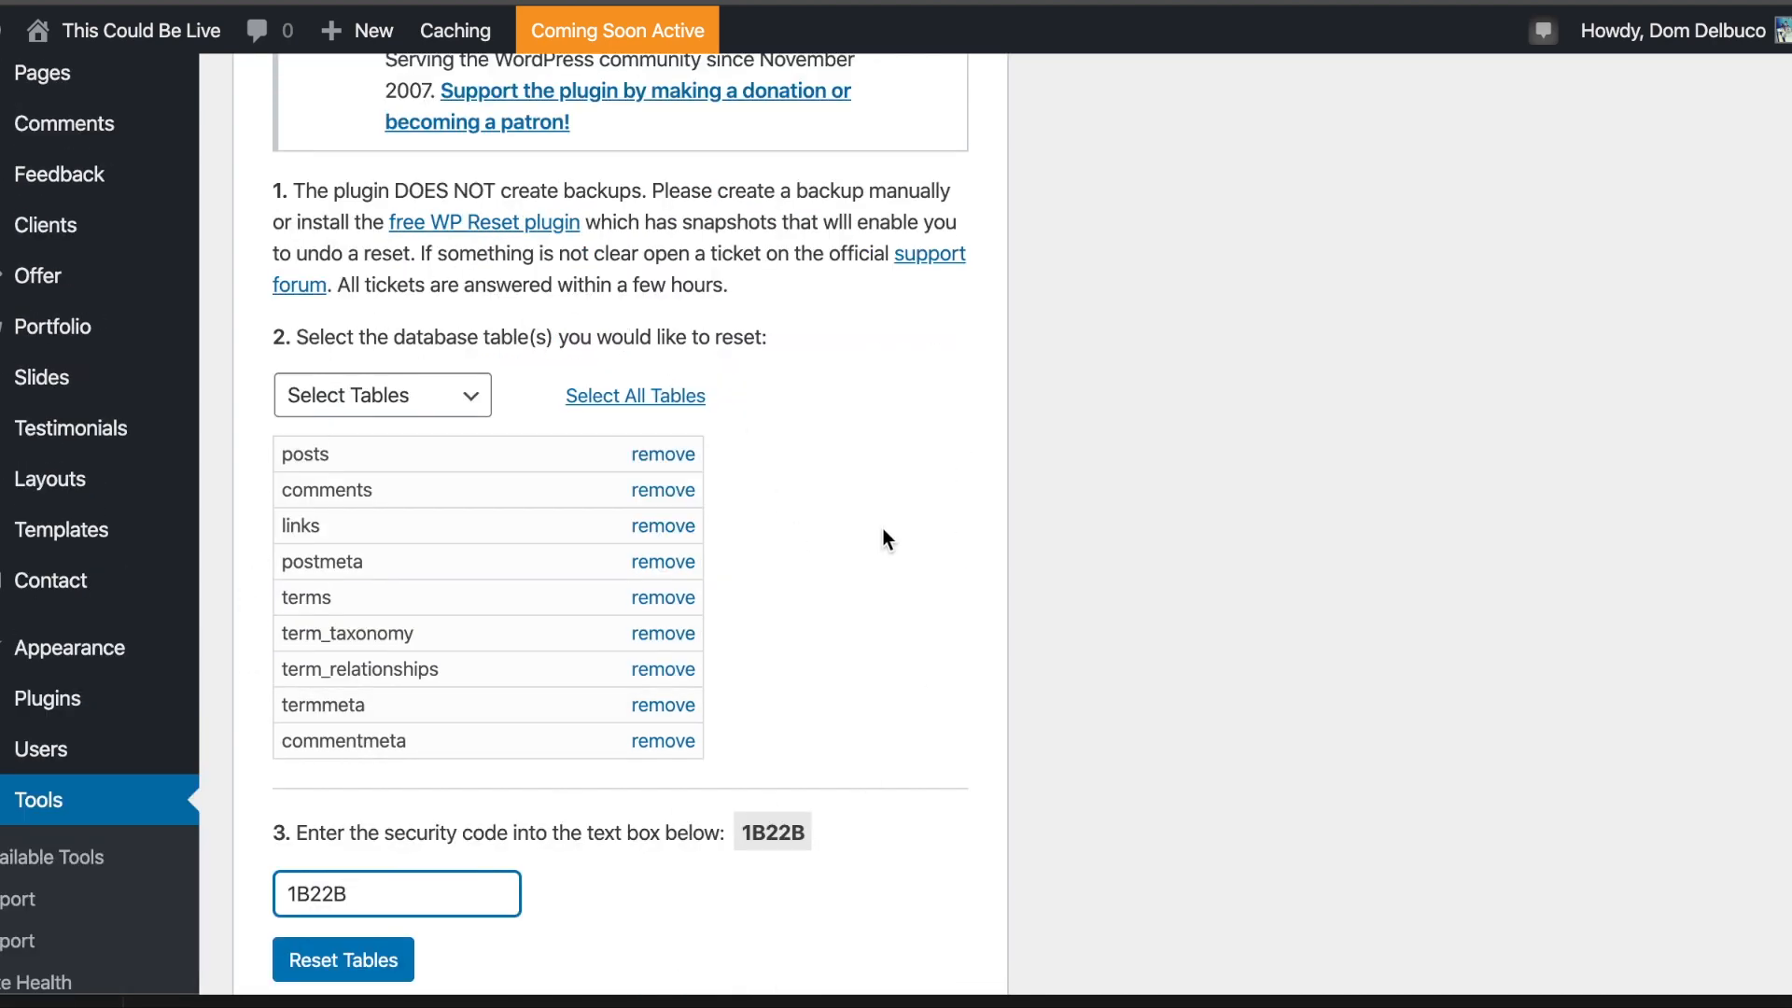
{"action": "mouse_move", "coordinate": [879, 663]}
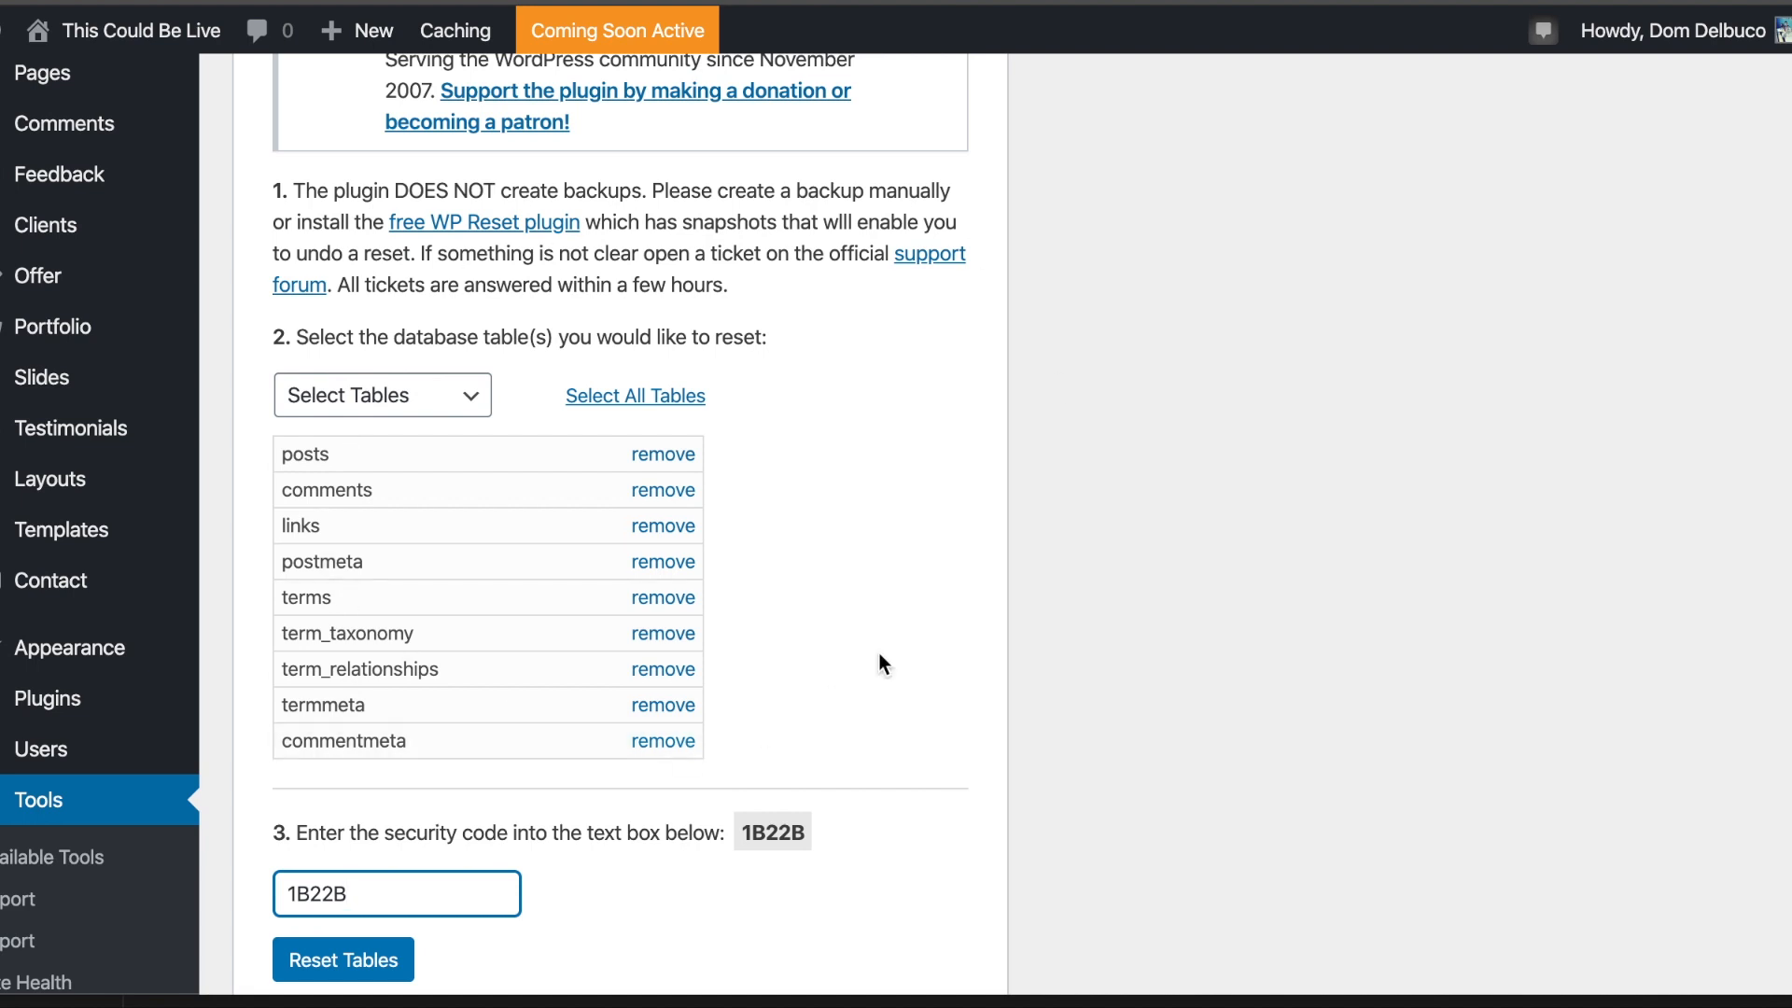
{"action": "mouse_move", "coordinate": [663, 527]}
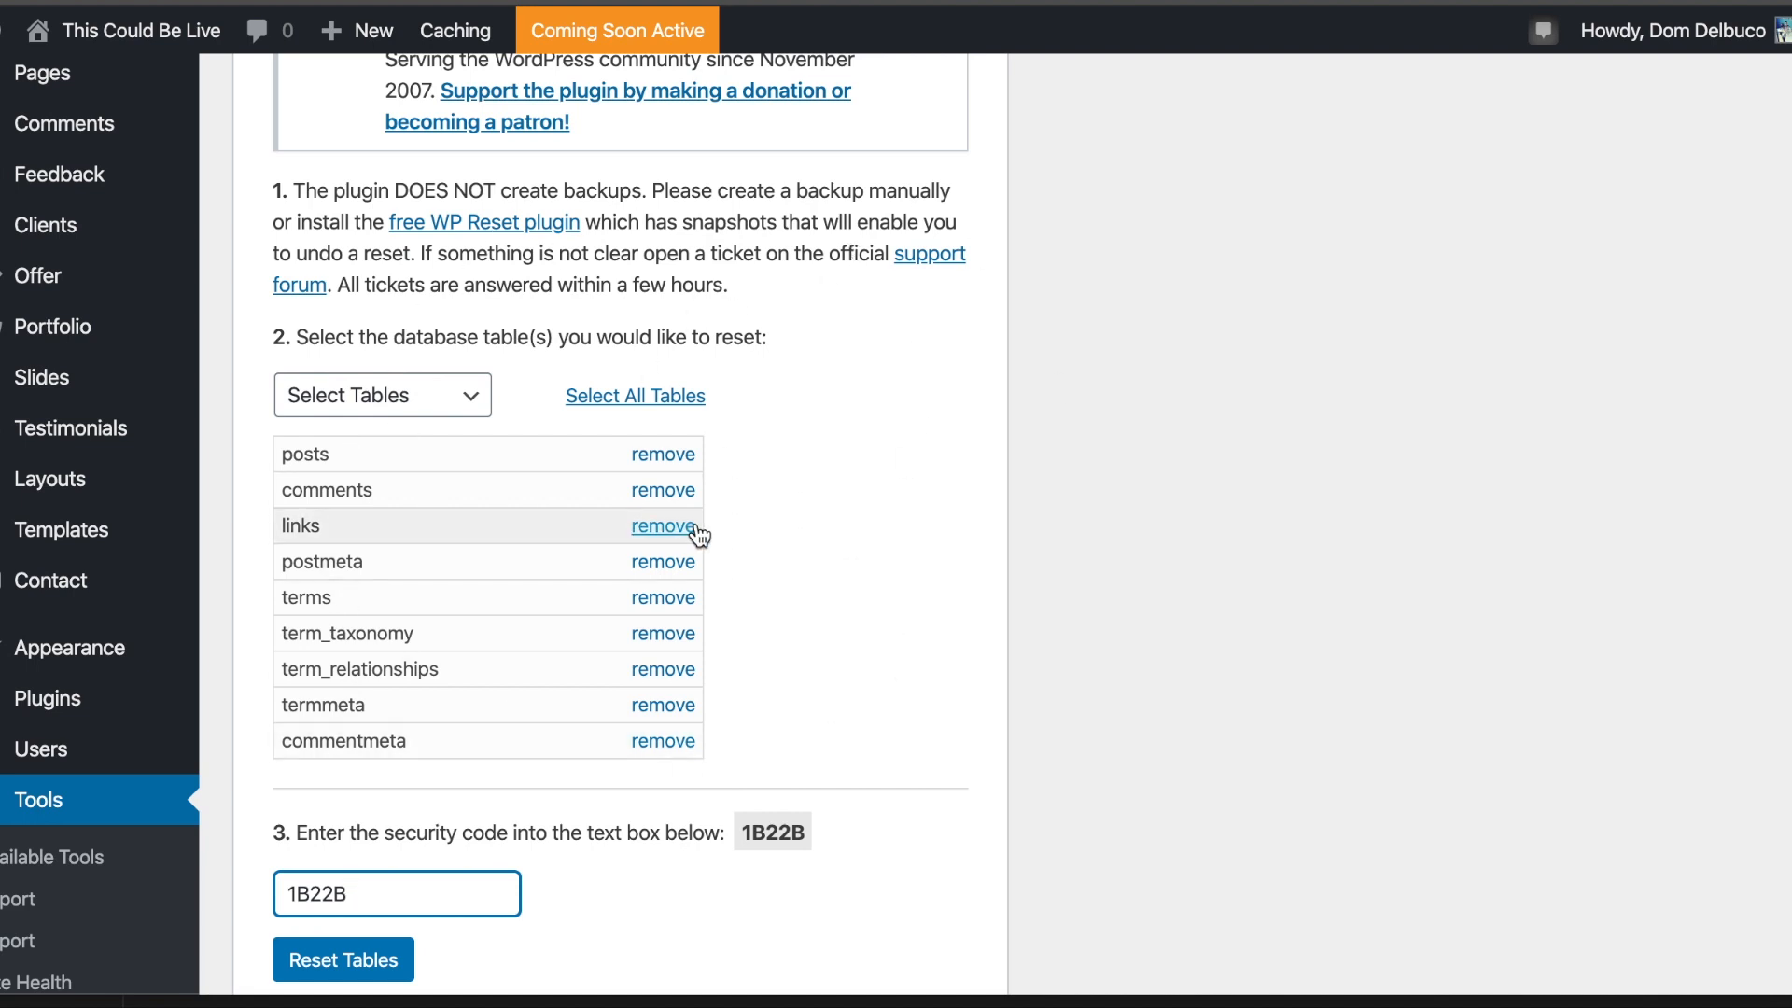